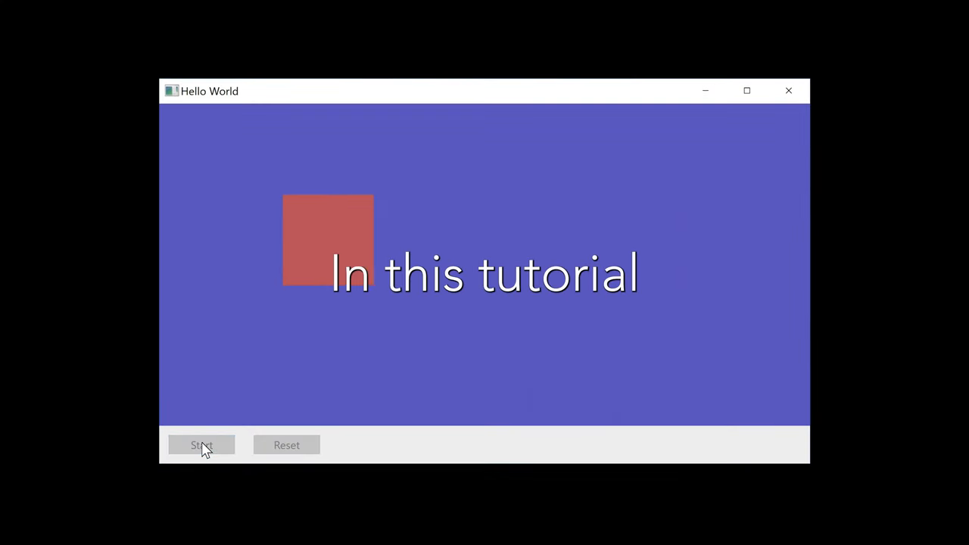
# - Run the red square's slide animation a few times, then advance the gallery to the next photo
pyautogui.click(201, 445)
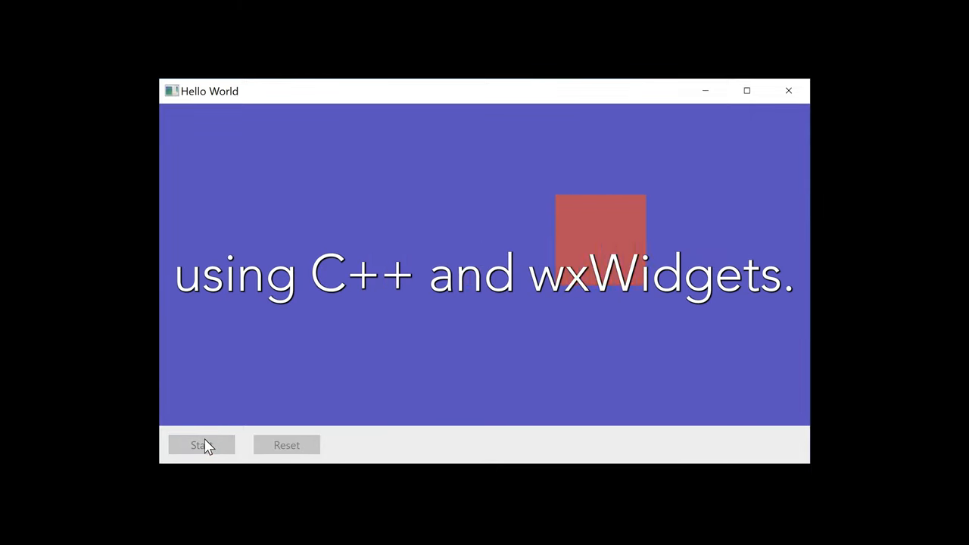
pyautogui.click(201, 445)
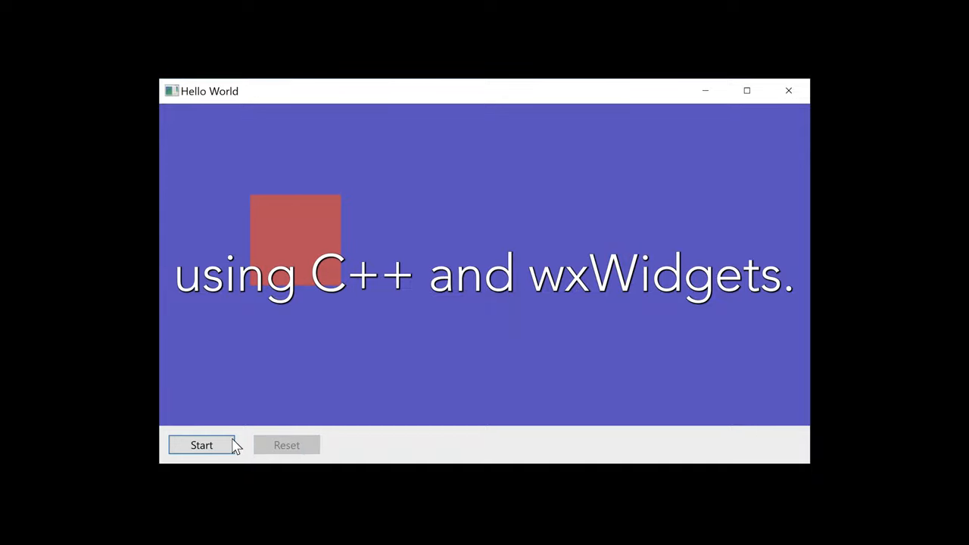
pyautogui.click(201, 445)
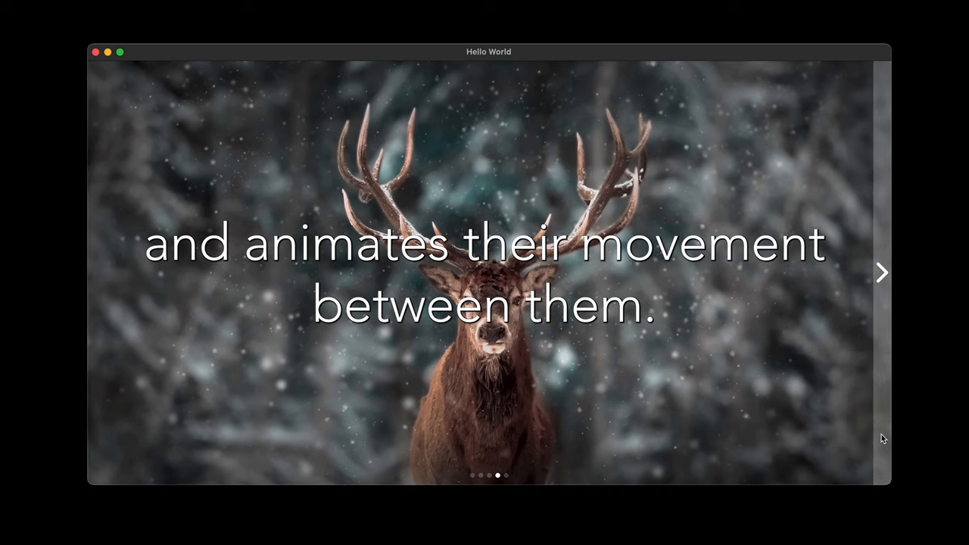
pyautogui.click(880, 273)
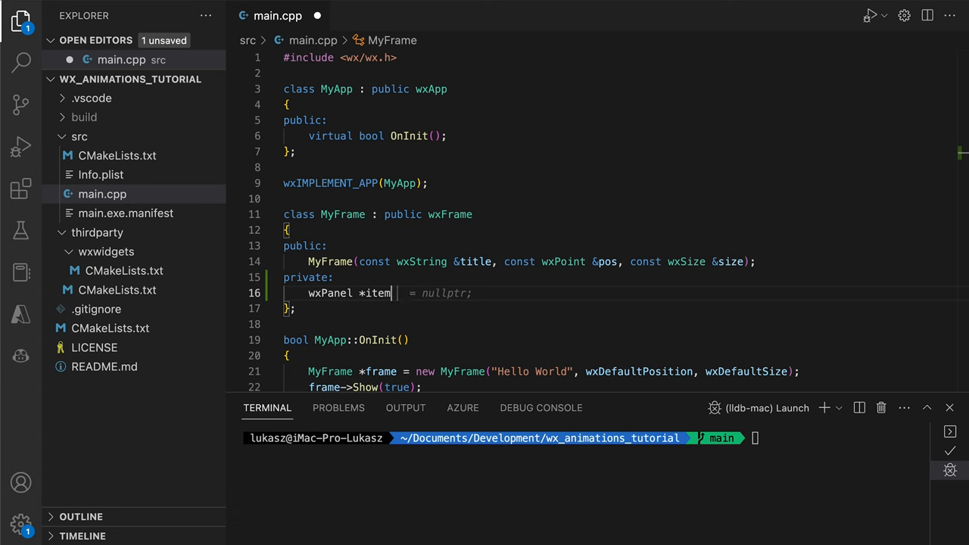
# - Declare the startButton member and build the animation panel with the red item square inside it
pyautogui.write('wxButton *startButton;')
pyautogui.write('auto animPanel = new wxPanel(this, wxID_ANY);')
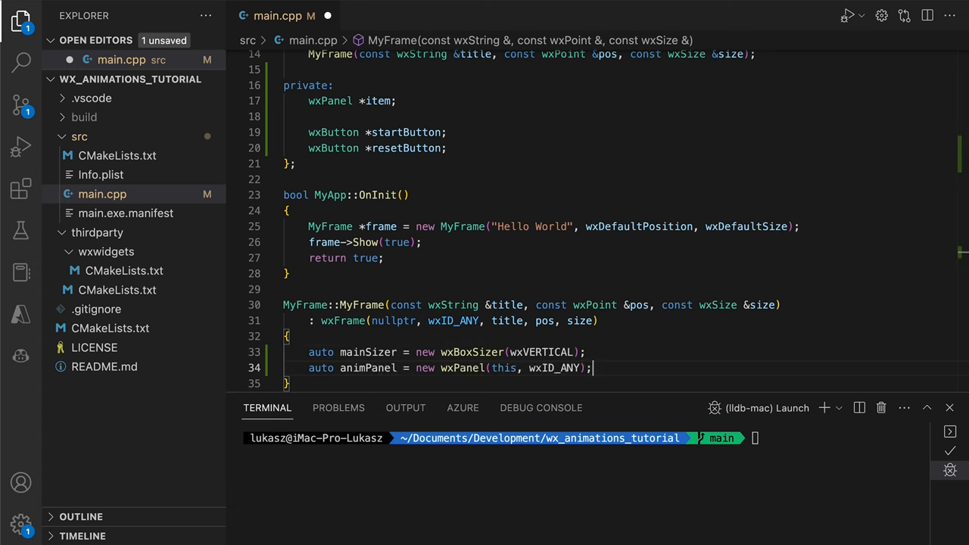
pyautogui.write('animPanel->SetBackgroundColour(wxColour(0, 0, 0));')
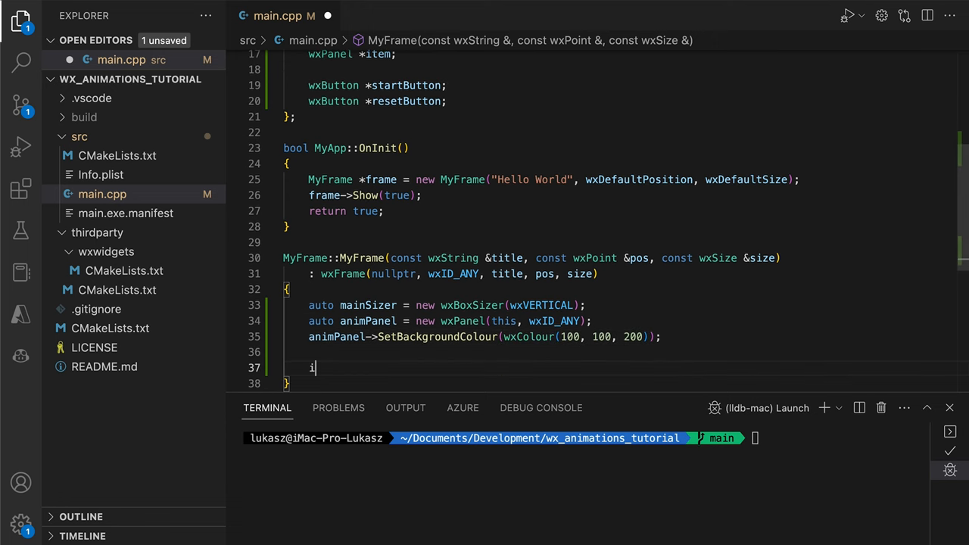
pyautogui.write('tem =  new wxPanel(animPanel, wxID_ANY, wxDefaultPosition, FromDIP(wxSize(100, 100)));')
pyautogui.write('auto')
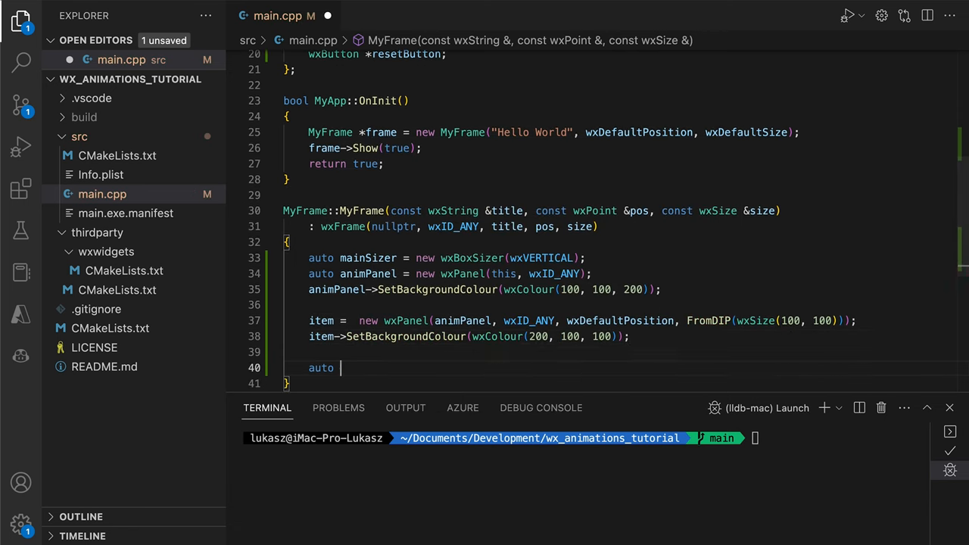
# - Create the buttonsPanel on the frame and finish the constructor's layout code
pyautogui.write('buttonsPanel = new wxPanel')
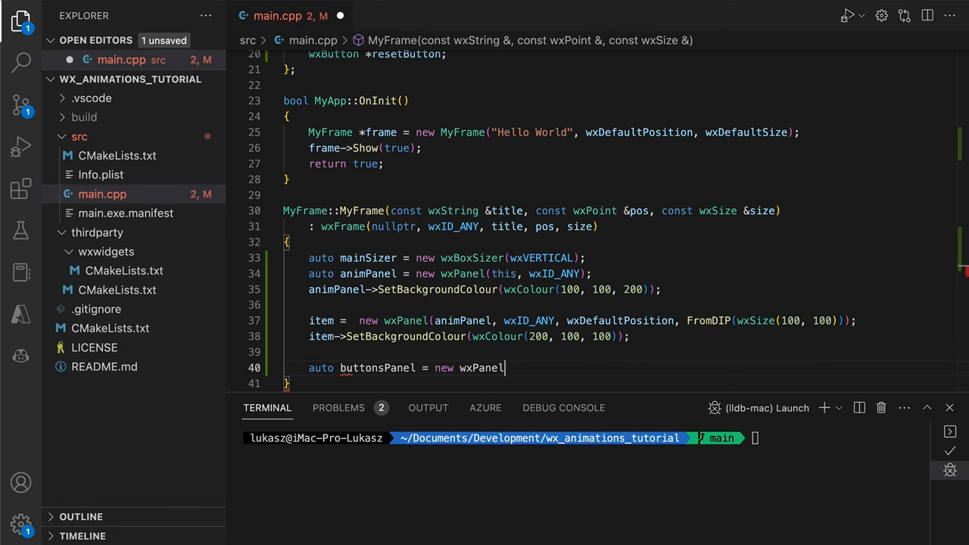
pyautogui.write('(this, wxID_ANY);')
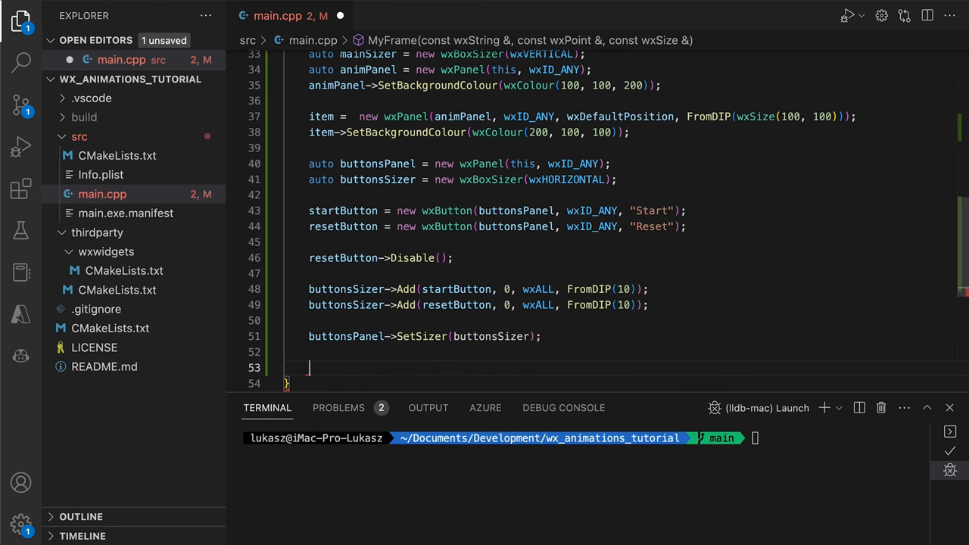
pyautogui.write('mainSizer->Add(animPanel, 1, wxEXPAND);')
pyautogui.write('this->SetSizerAndFit(mainSizer);')
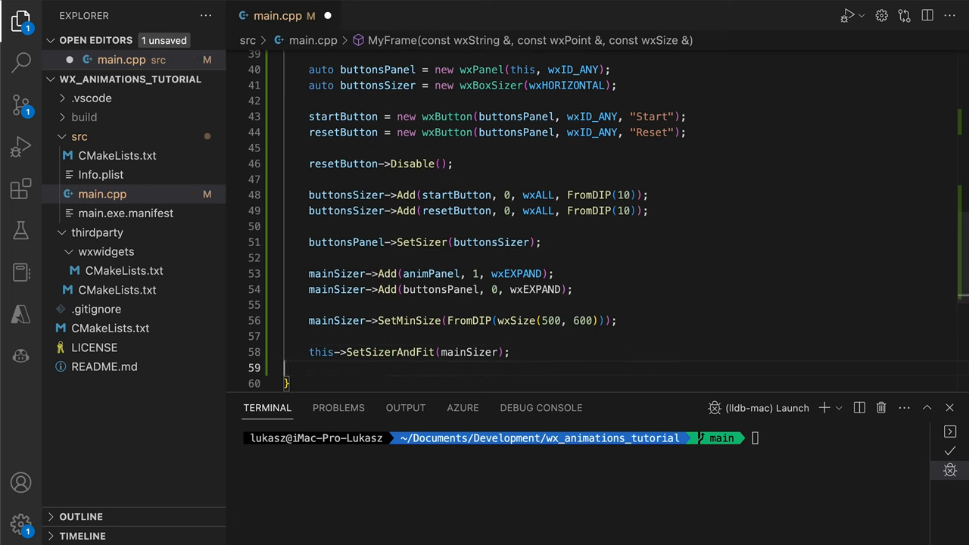
pyautogui.click(849, 15)
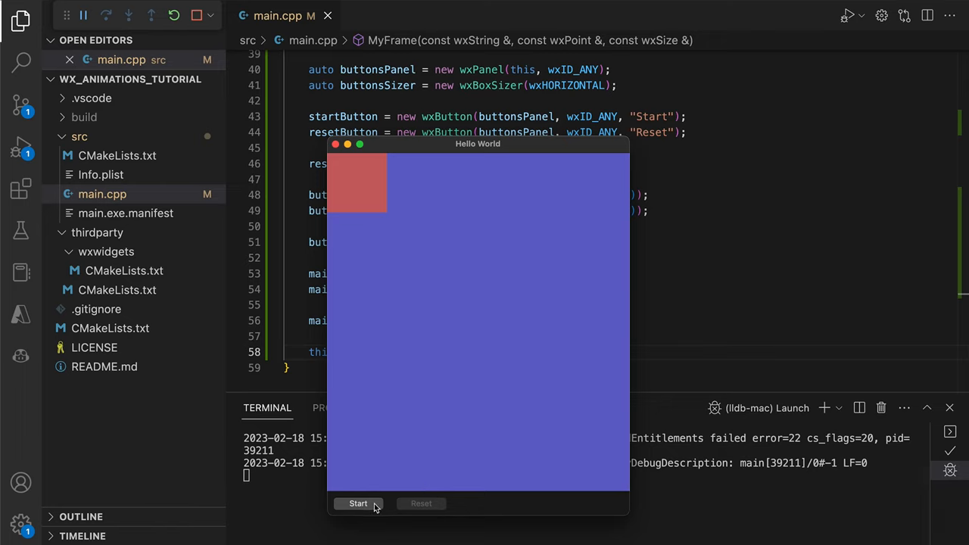
pyautogui.moveTo(380, 199)
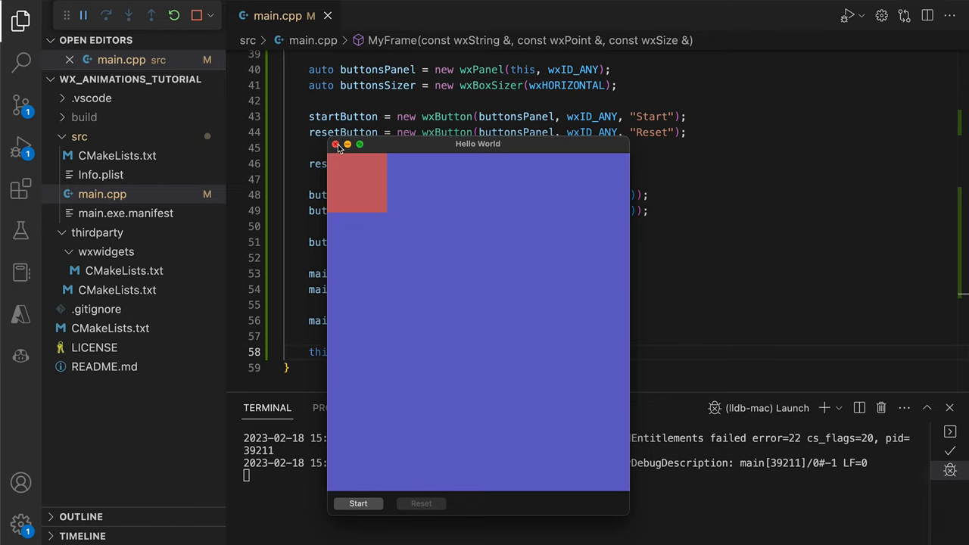
pyautogui.click(336, 145)
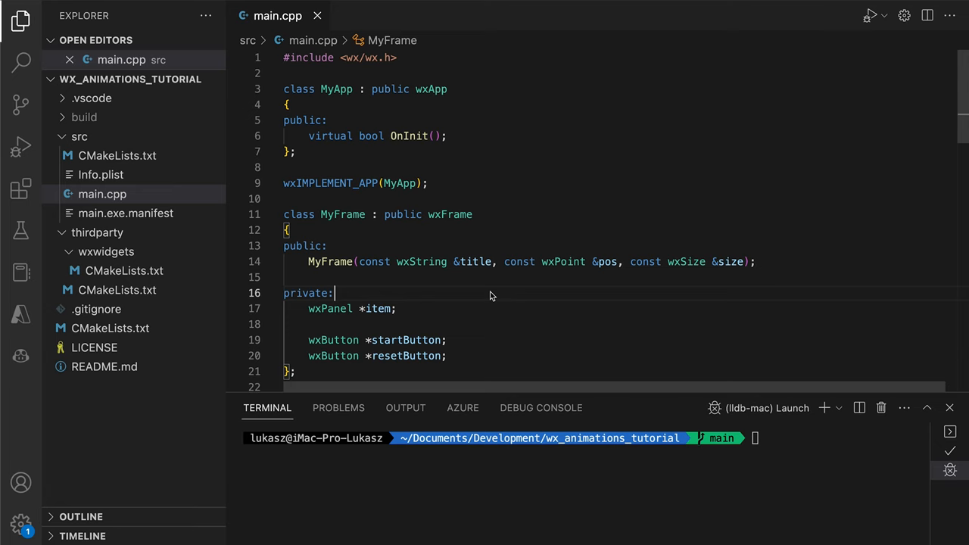
# - Give the timer this frame as owner and bind wxEVT_TIMER to a handler
pyautogui.write('wxDECLARE_EVENT_TABLE();')
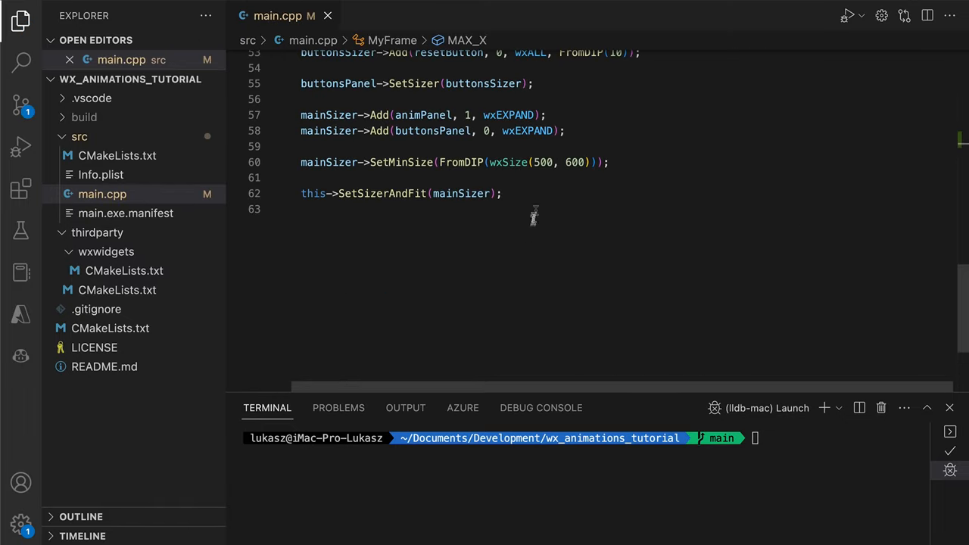
pyautogui.write('timer.SetOwner(this);')
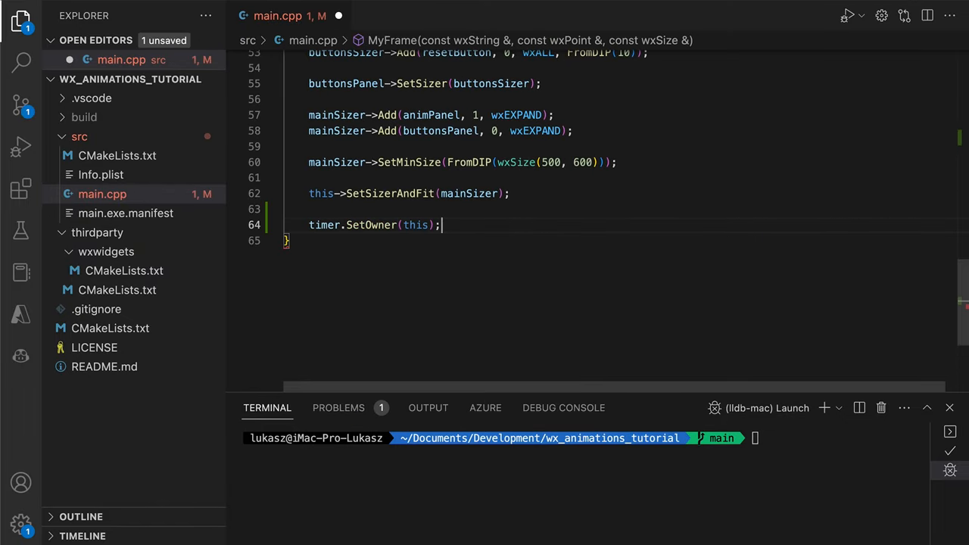
pyautogui.write('this->Bind(wxEVT_TIMER, &MyFrame::OnTimer, t')
pyautogui.write('if (item')
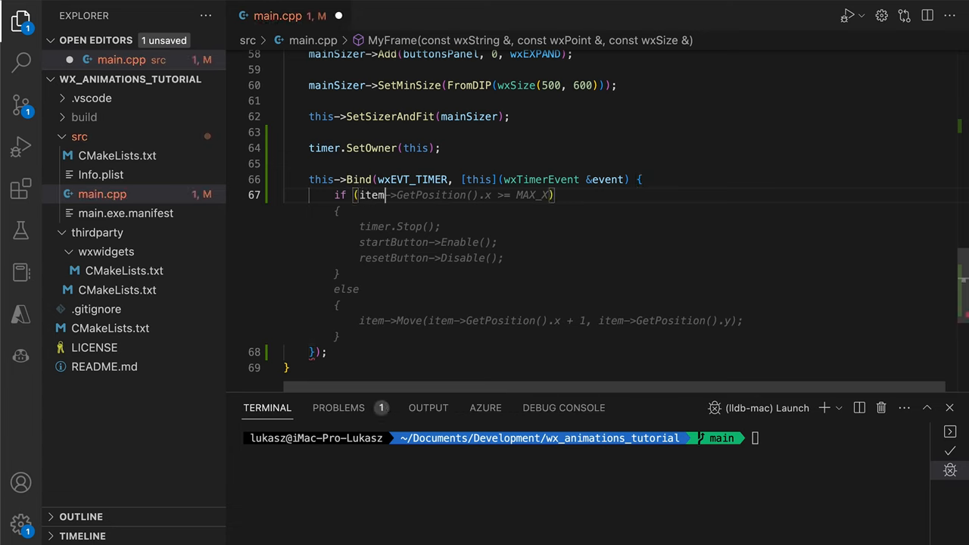
# - Move the item by a FromDIP step and Refresh in the handler, then relaunch the app
pyautogui.write('FromDIP(MAX_X')
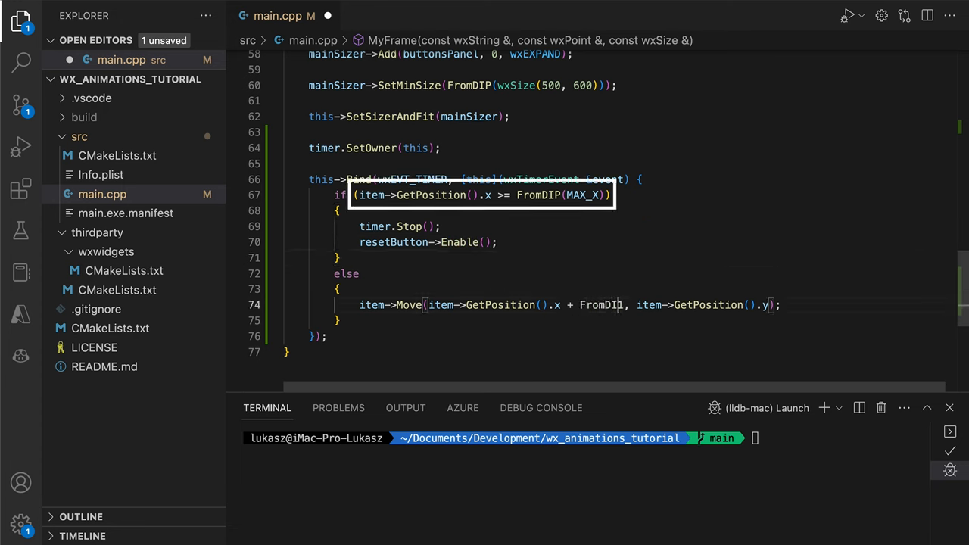
pyautogui.write('Refresh();')
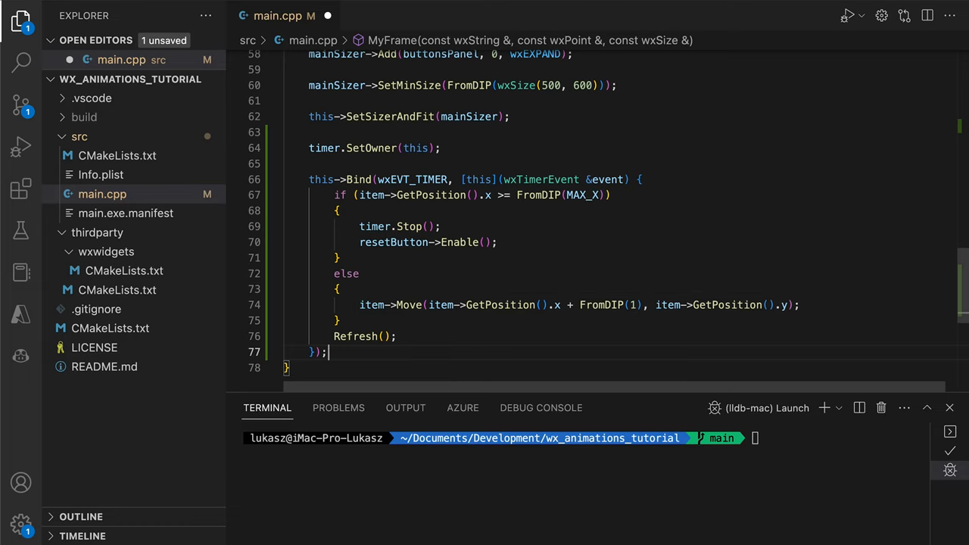
pyautogui.doubleClick(356, 336)
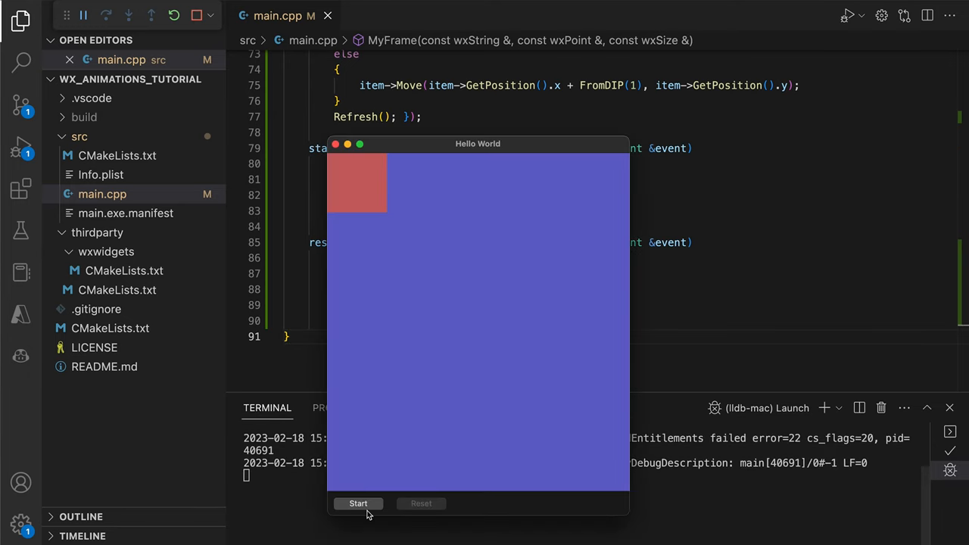
# - Slide the red square right with Start, reset it to the corner, and run it once more
pyautogui.click(358, 504)
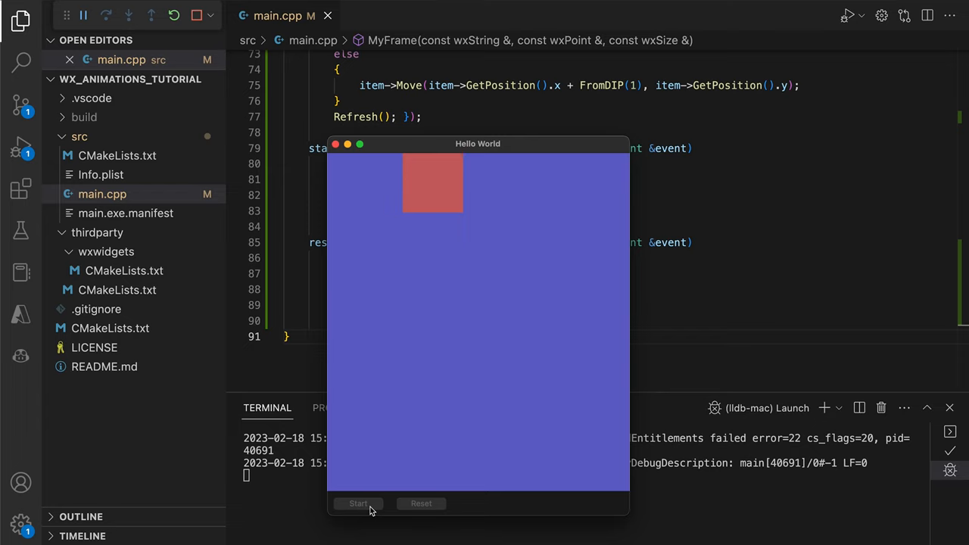
pyautogui.click(358, 503)
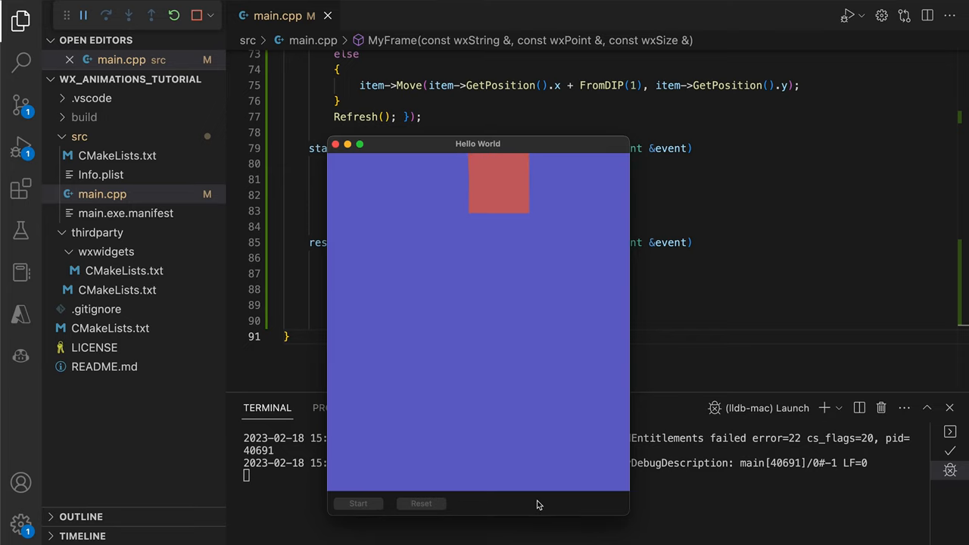
pyautogui.click(358, 503)
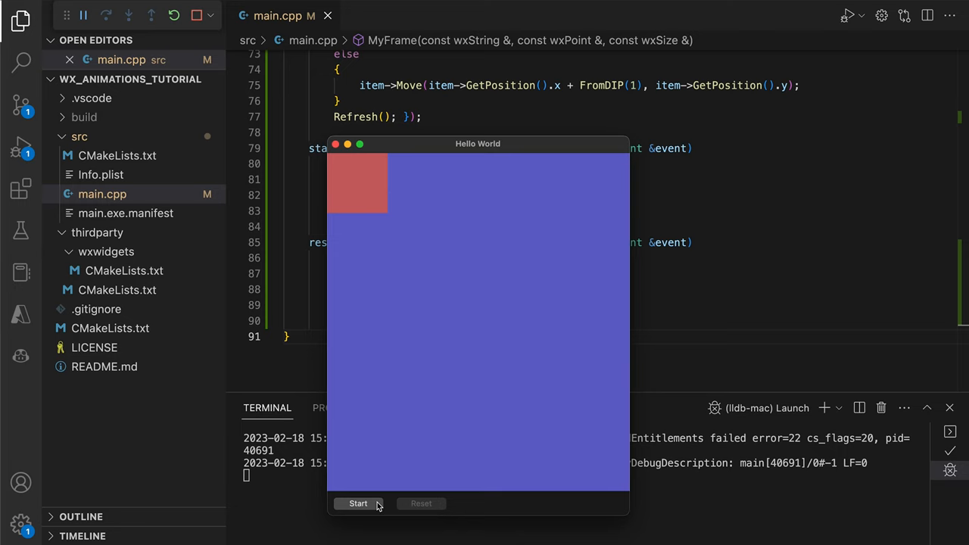
pyautogui.click(358, 503)
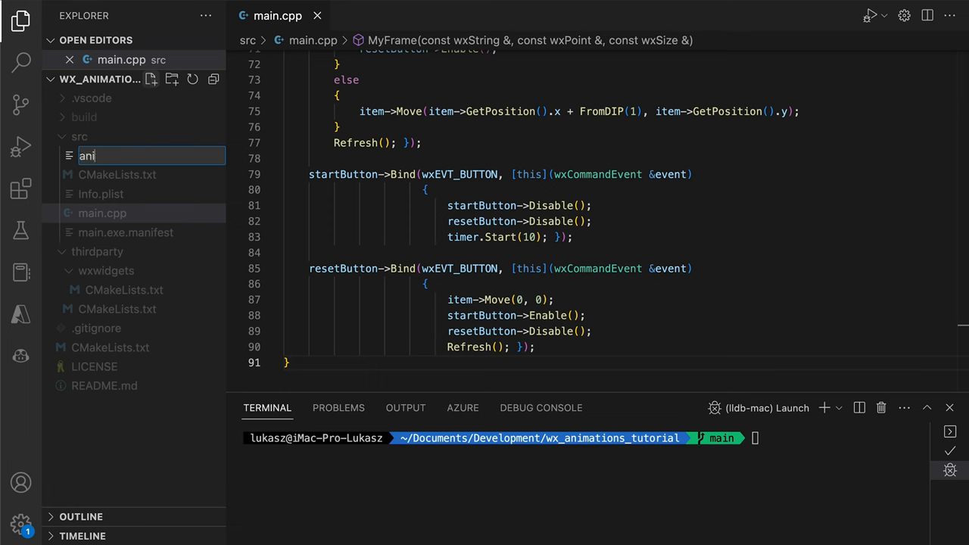
# - Name the new file animatedvalue.h, include <functional> and open the AnimatedValue struct
pyautogui.write('animatedvalue.h')
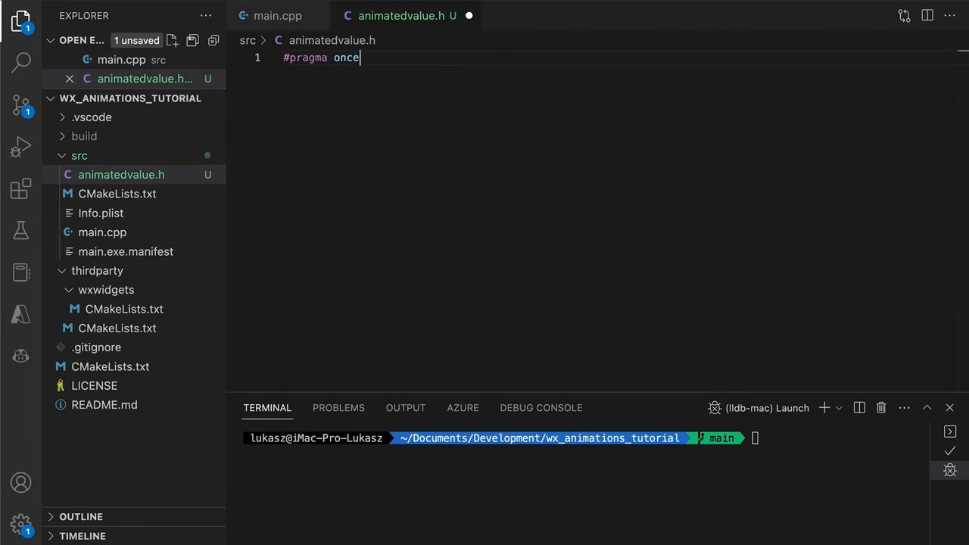
pyautogui.write('#include <functional>')
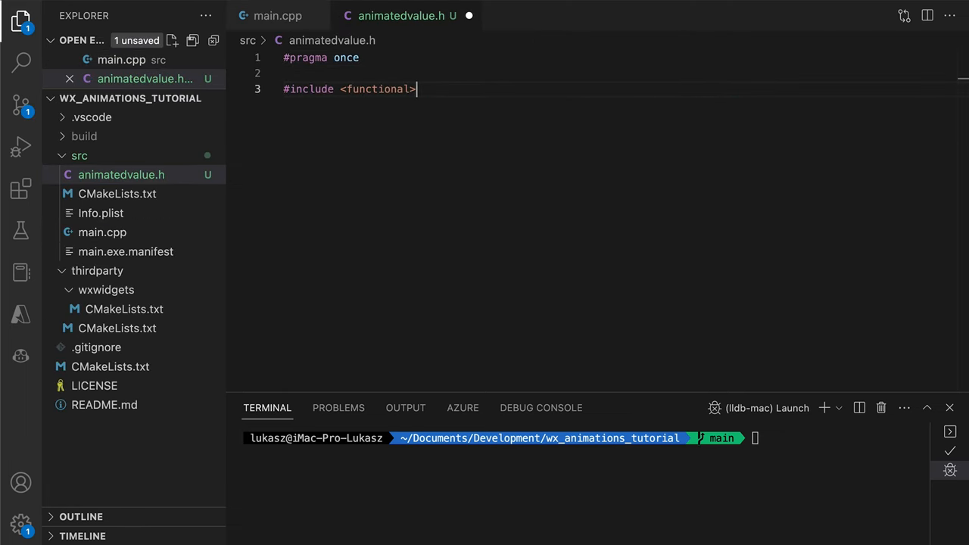
pyautogui.write('struct AnimatedValue {')
pyautogui.write('doubl')
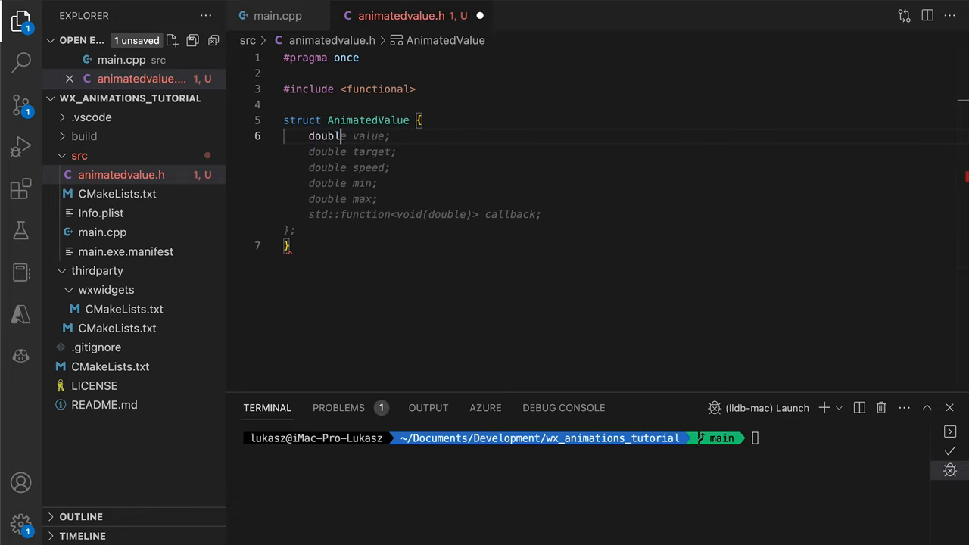
# - Add a std::function<void(double)> onValueChanged callback member to AnimatedValue
pyautogui.write('std::')
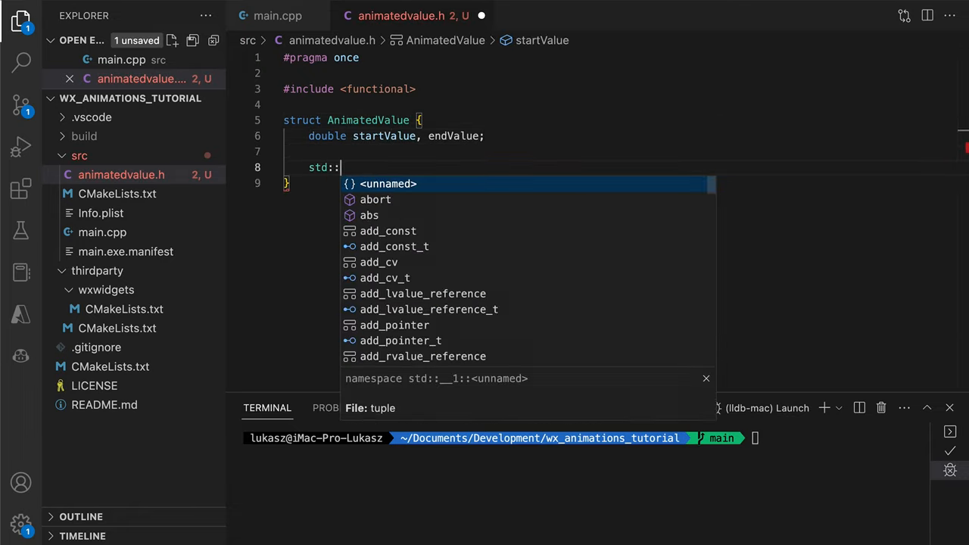
pyautogui.write('function<void(double)> callback;')
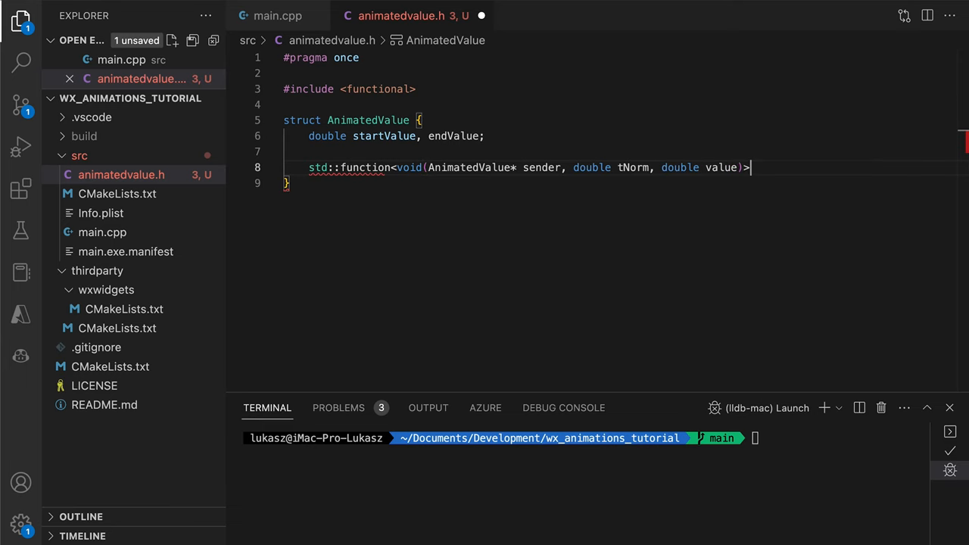
pyautogui.write('onValueChanged;')
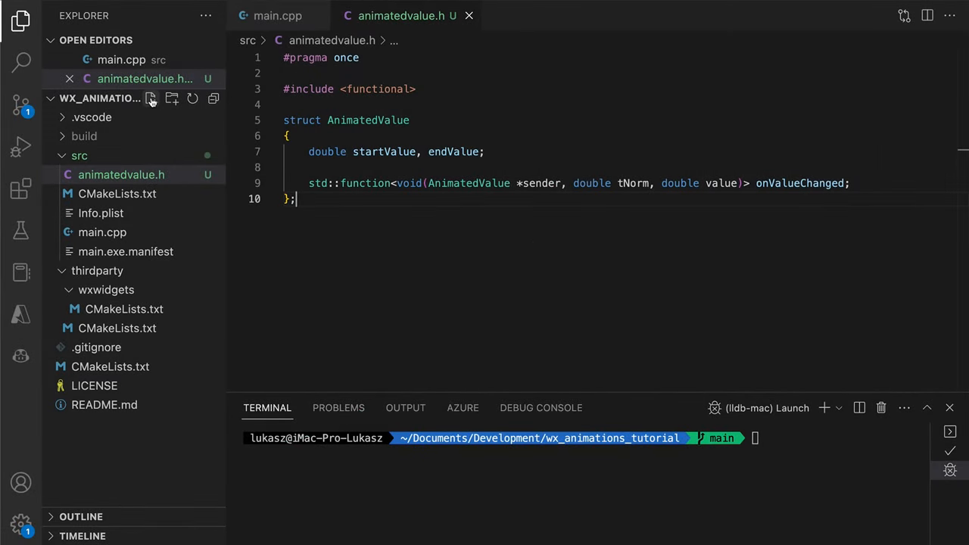
# - Create animator.h with the wx include and an Animator class declaration
pyautogui.write('a')
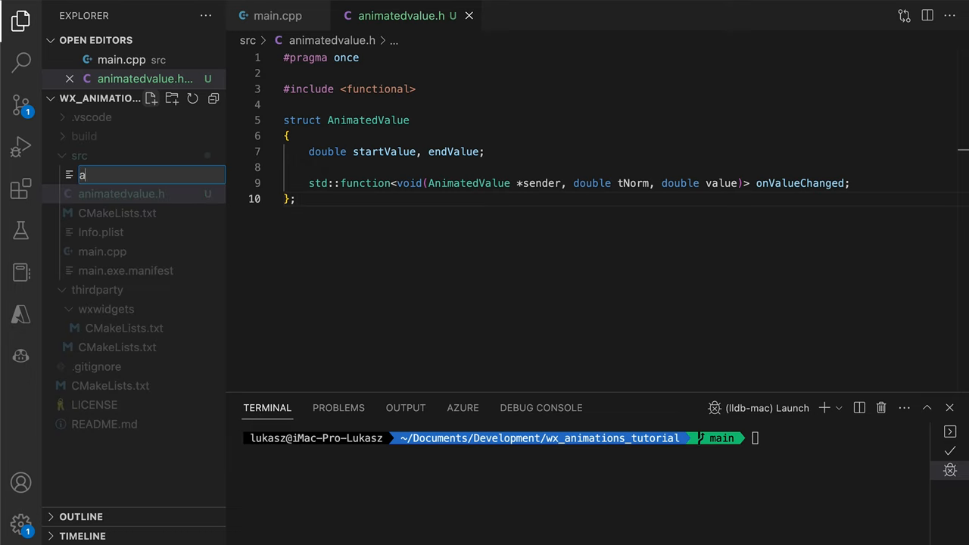
pyautogui.write('animator.h')
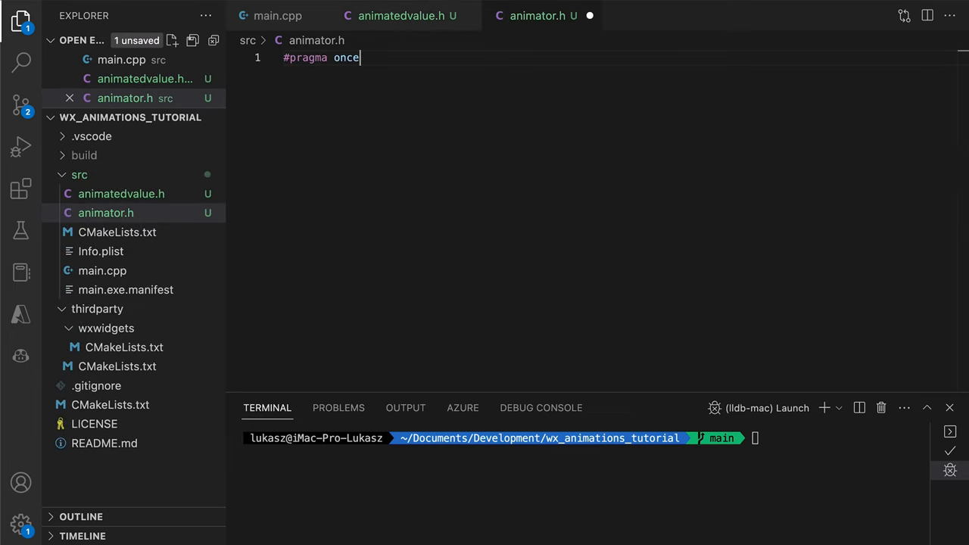
pyautogui.write('#include <wx/wx.h>')
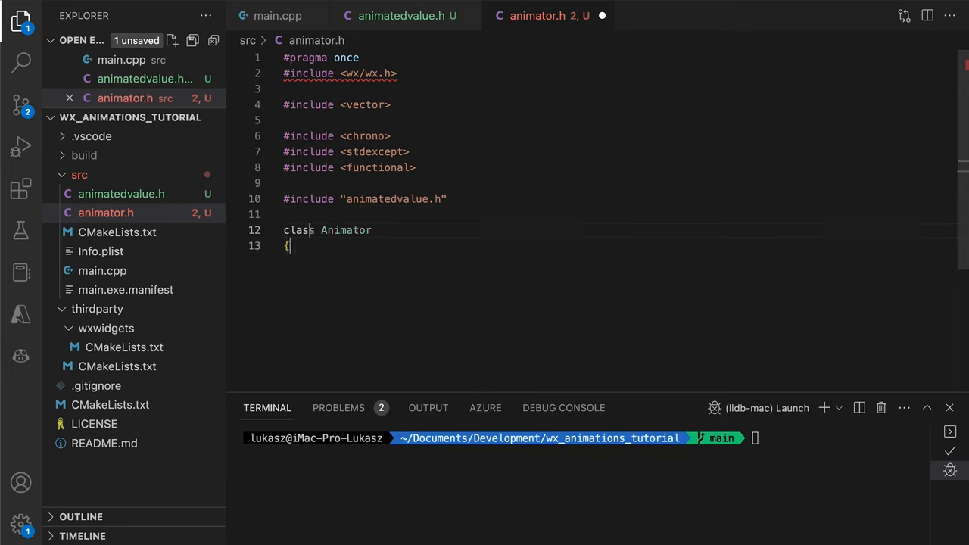
pyautogui.write(': public wxTimer')
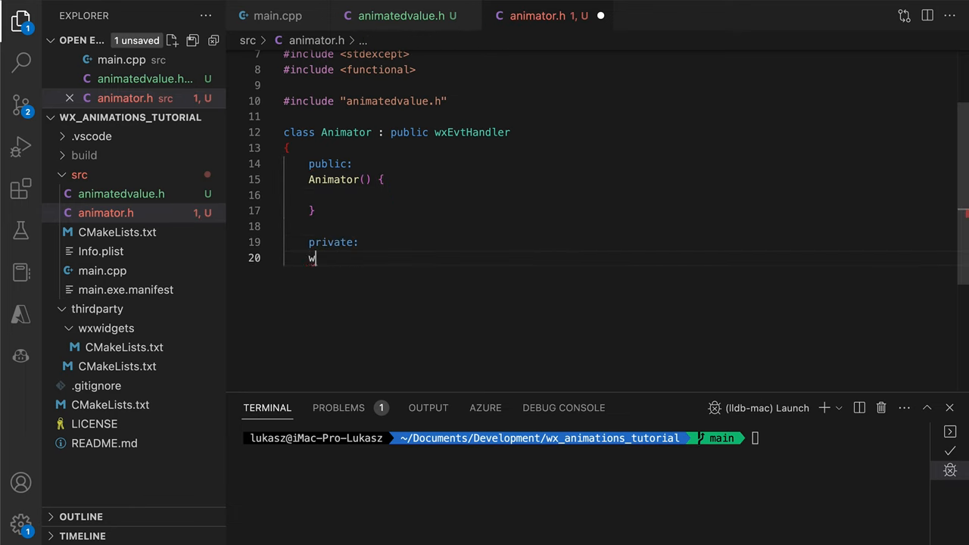
# - Add a wxTimer owned by Animator, bind wxEVT_TIMER to OnTimer, and store AnimatedValue pointers
pyautogui.write('xTimer timer;')
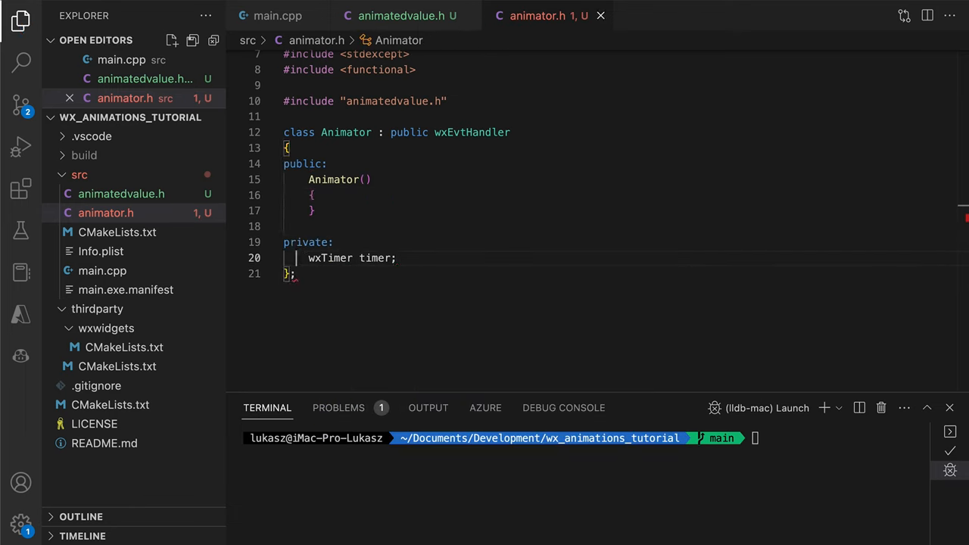
pyautogui.write('timer.SetOwner(this);')
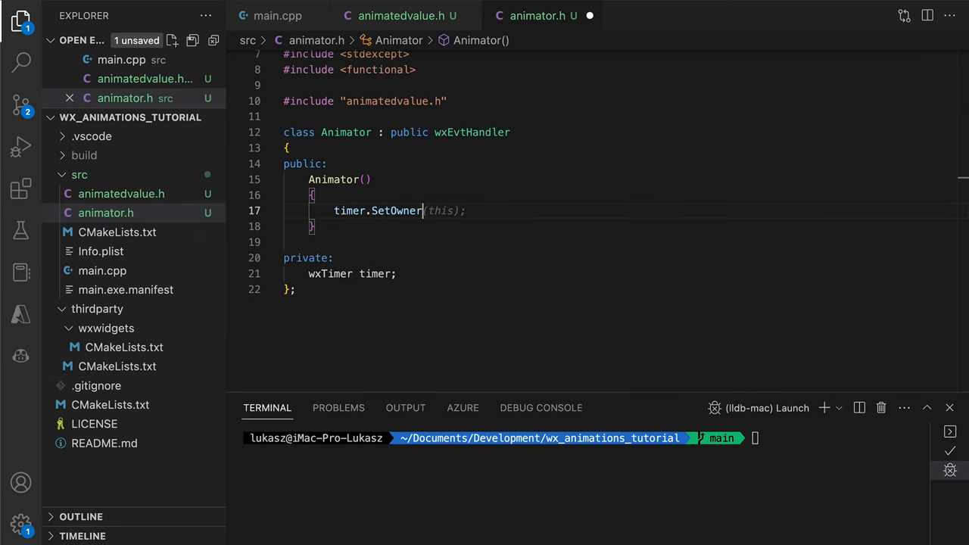
pyautogui.write('Bind(wxEVT_TIMER, &Animator::OnTimer, this);')
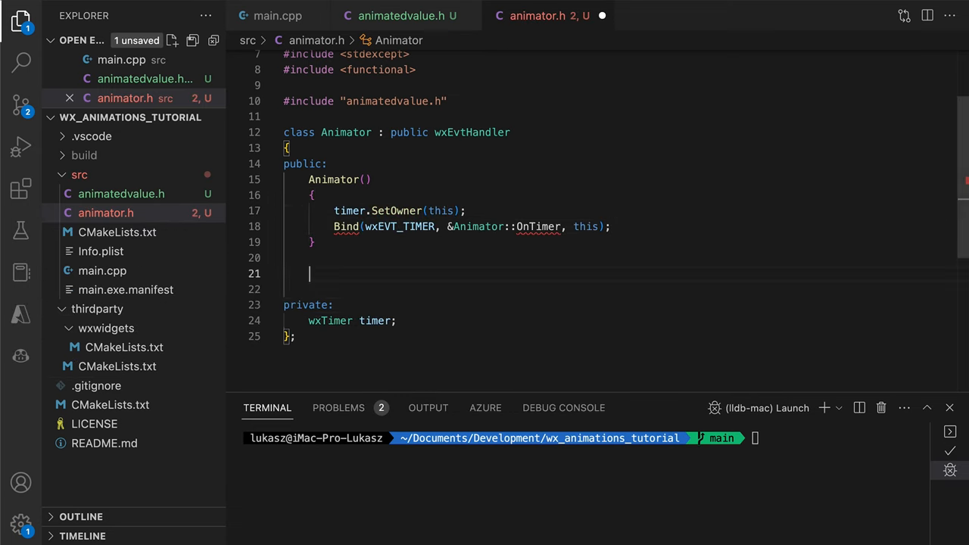
pyautogui.write('std::vector<AnimatedValue *> animatedValues;')
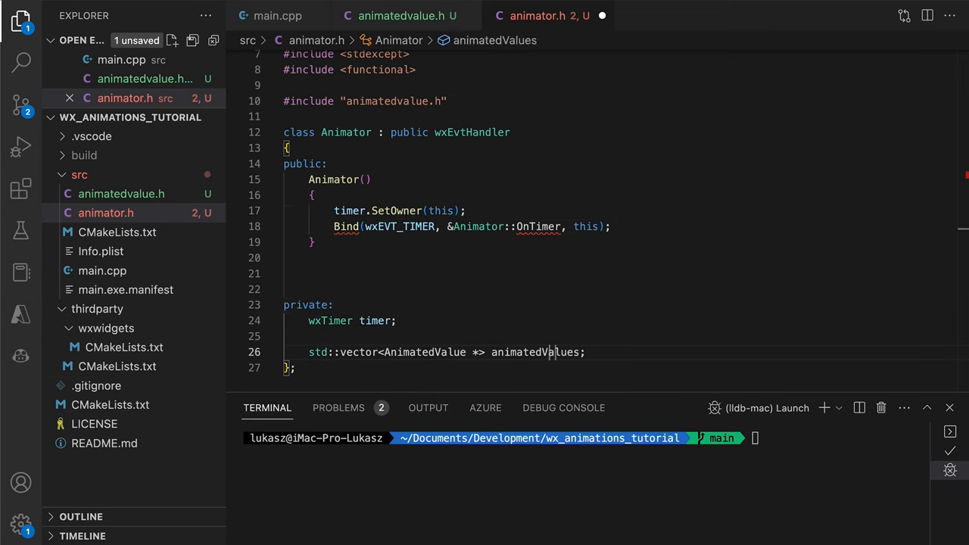
# - Add SetAnimatedValues, the std::function iteration and stop callbacks, and animationDurationMs
pyautogui.write('void SetAnimatedValues(const std::vector<AnimatedValue> &values')
pyautogui.write('animatedValues = values;')
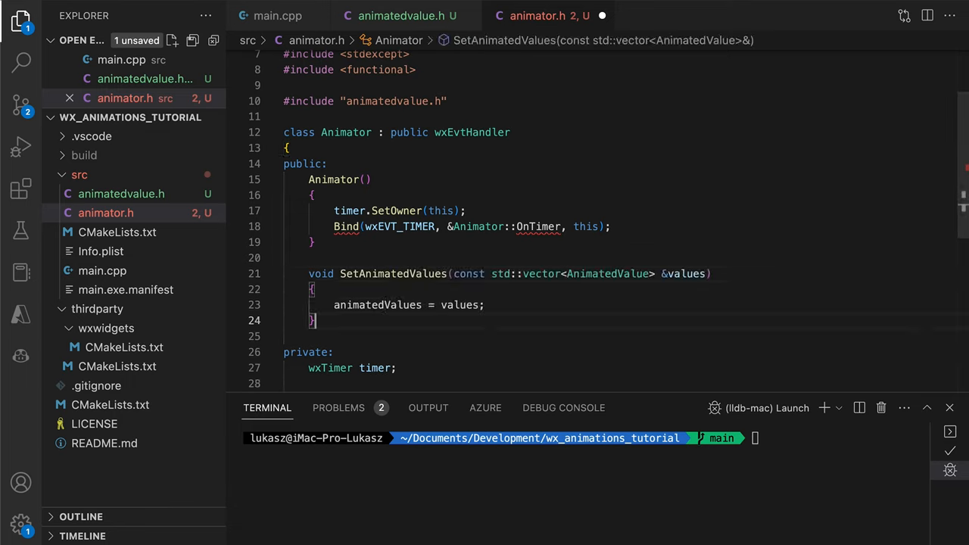
pyautogui.write('const std::vector<AnimatedValue> &GetAnimatedValues() con')
pyautogui.write('return animatedValues;')
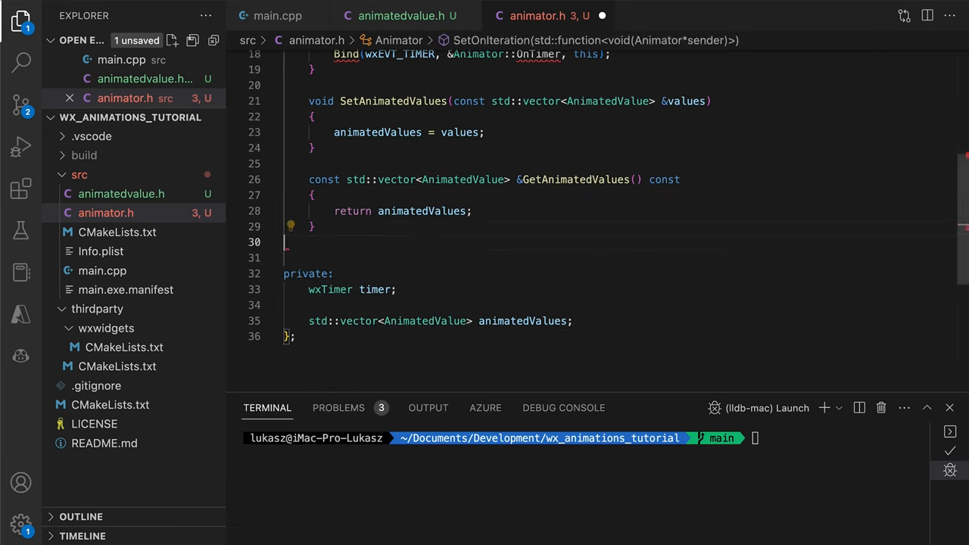
pyautogui.write('std::function<void()> onTimer;o')
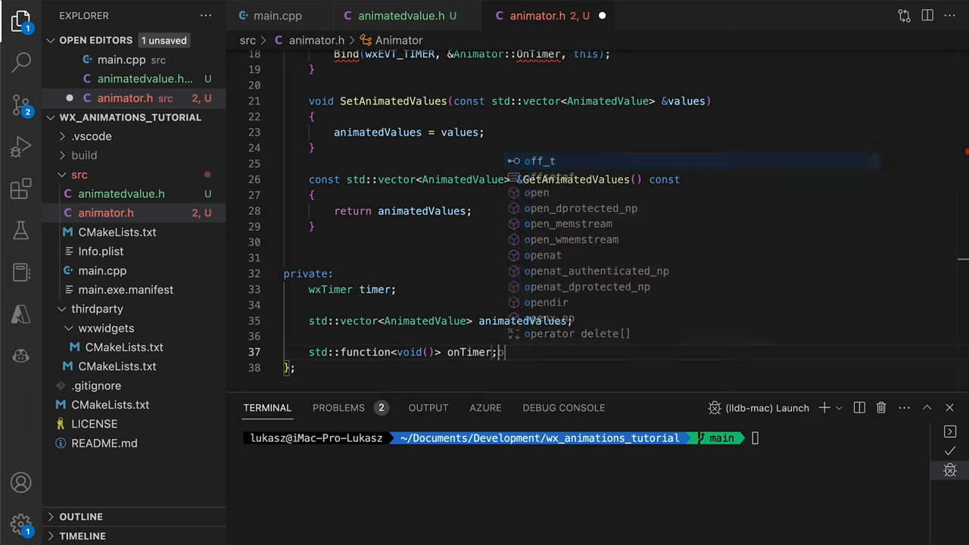
pyautogui.write('std::function<void()> onStop;')
pyautogui.write('double')
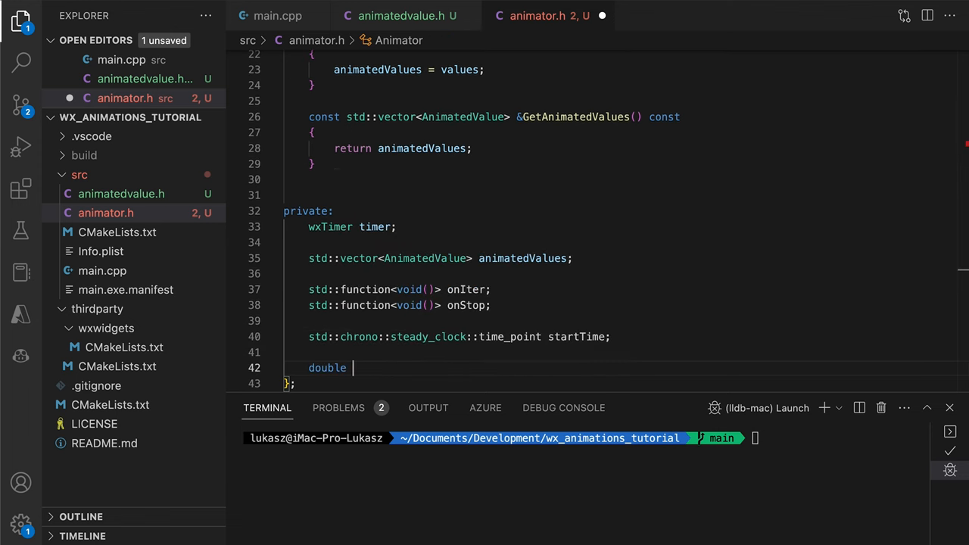
pyautogui.write('animationDurationMs;')
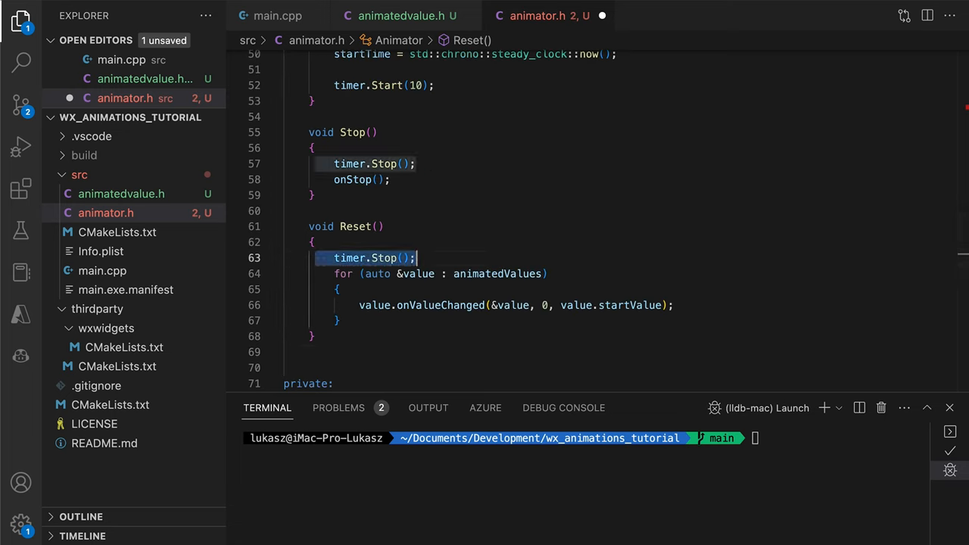
# - Remove the timer stop from Reset, use a .0 literal, and begin the bool IsRunning method
pyautogui.press('Backspace')
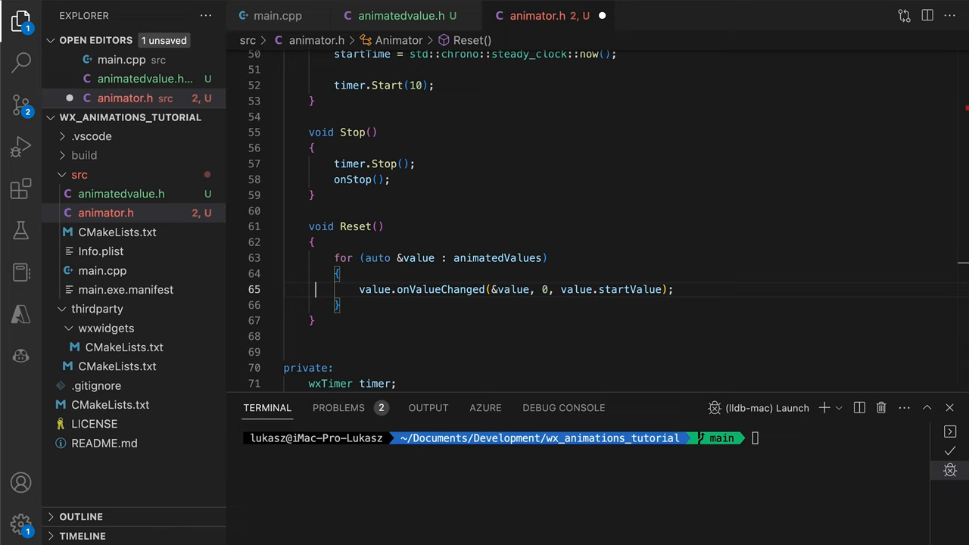
pyautogui.write('.0')
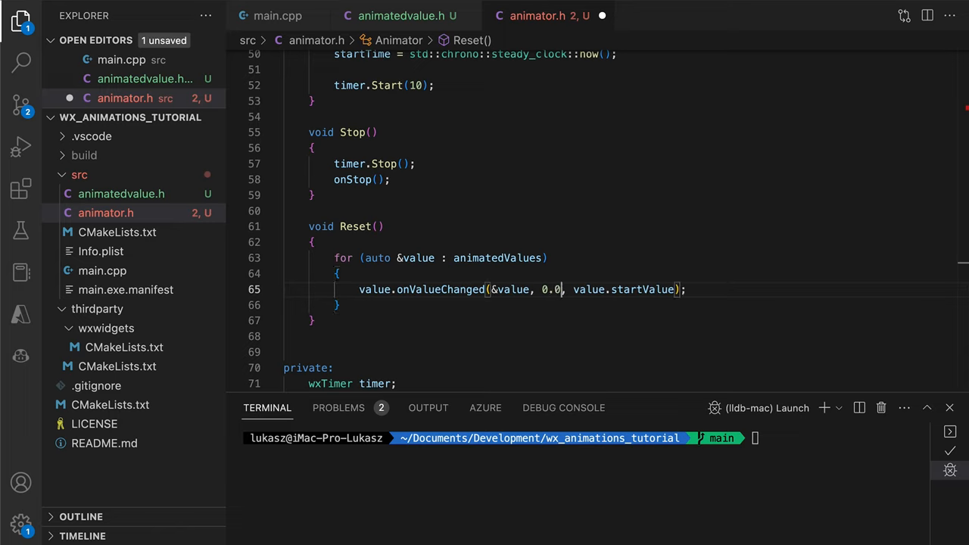
pyautogui.write('bool IsRunning() const')
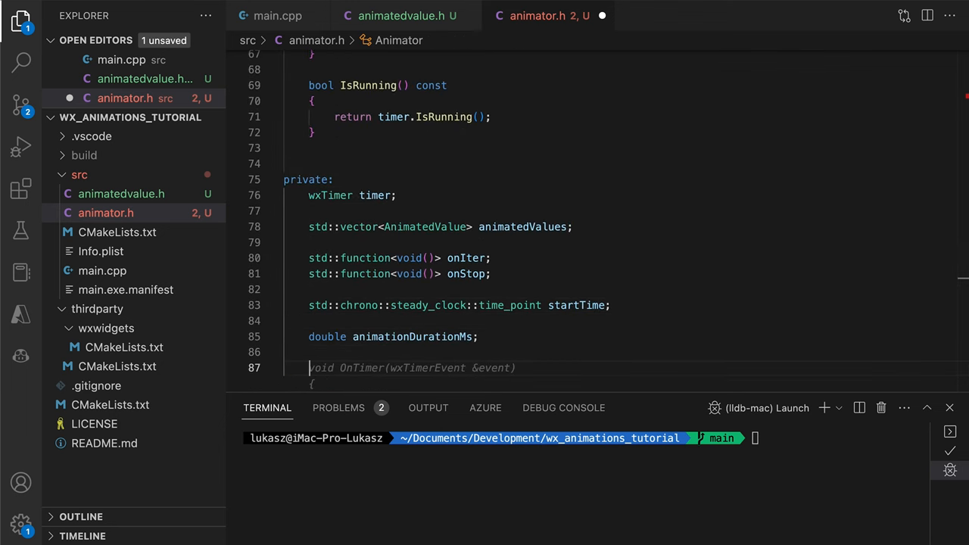
# - Write the OnTimer handler interpolating each value by normalized elapsed time and save animator.h
pyautogui.scroll(-3)
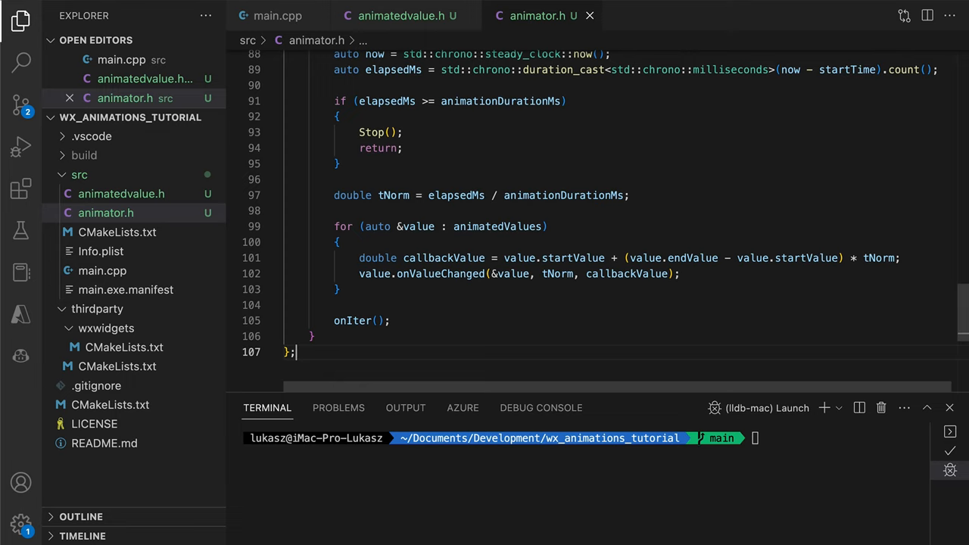
pyautogui.doubleClick(510, 274)
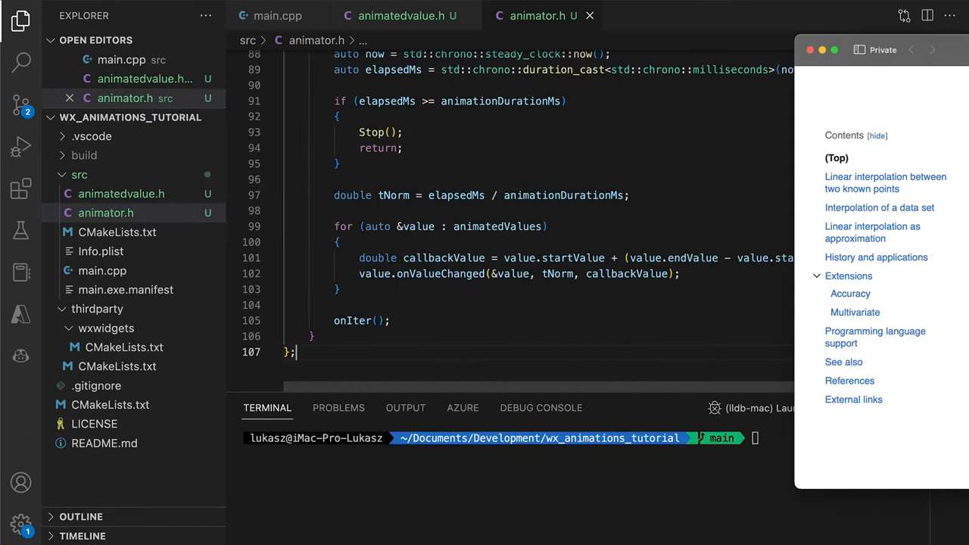
# - Include animator.h in main.cpp and give MyFrame an Animator, an AnimatedValue vector and SetupAnimations
pyautogui.click(278, 15)
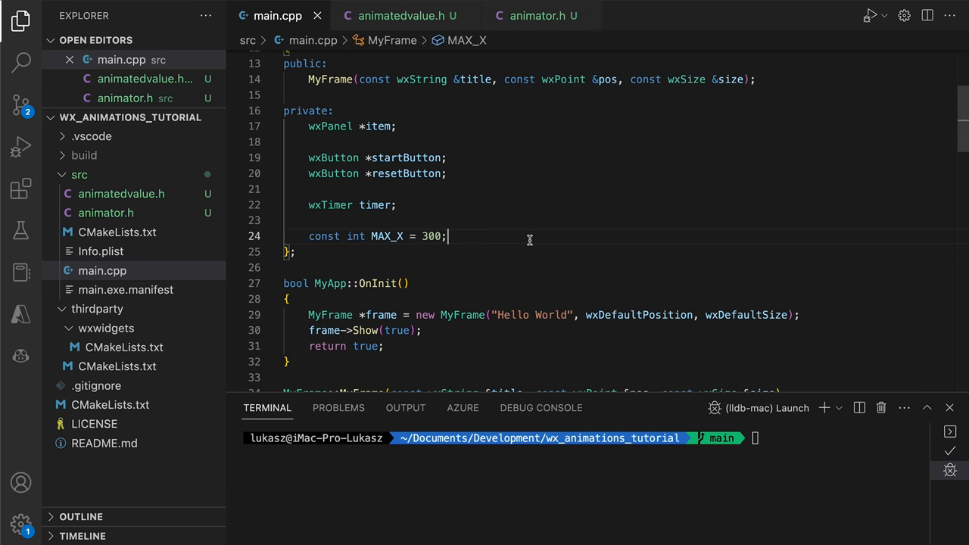
pyautogui.write('#in')
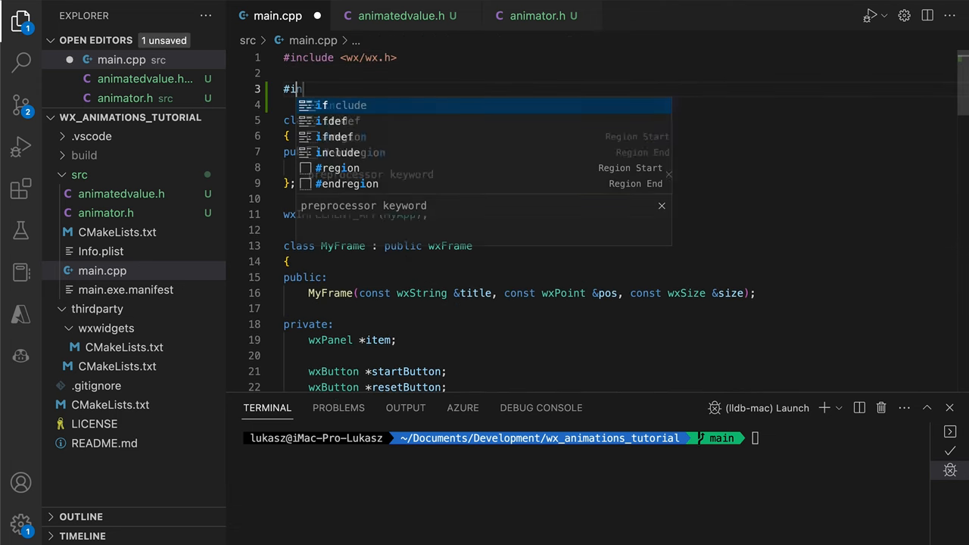
pyautogui.write('include "animator.h"')
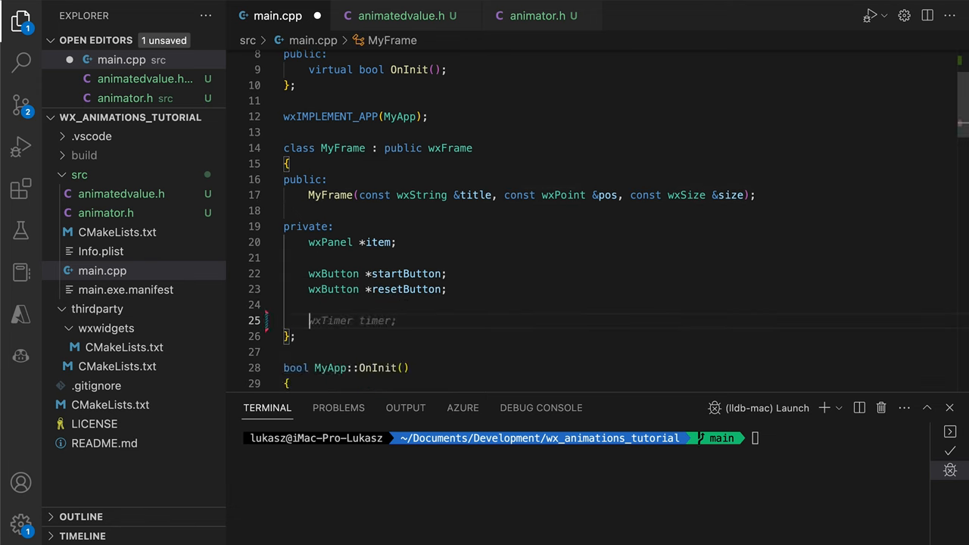
pyautogui.write('Animator animator;')
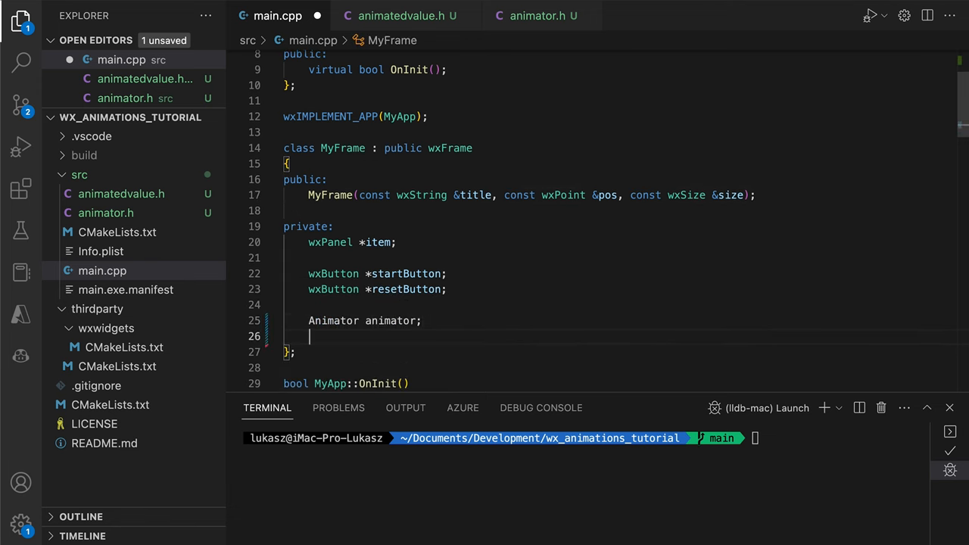
pyautogui.write('std::vector<AnimatedValue> animatedValues;')
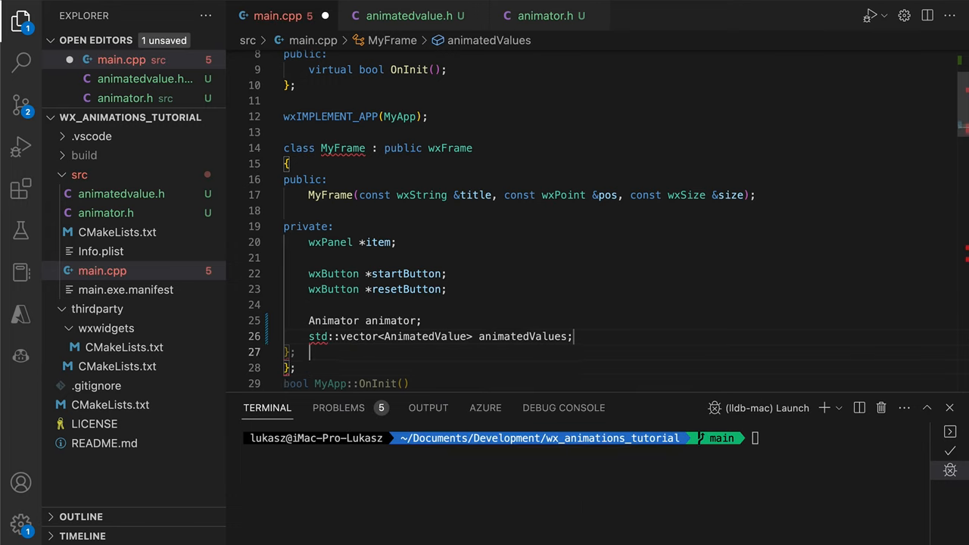
pyautogui.write('void SetupAnimations();')
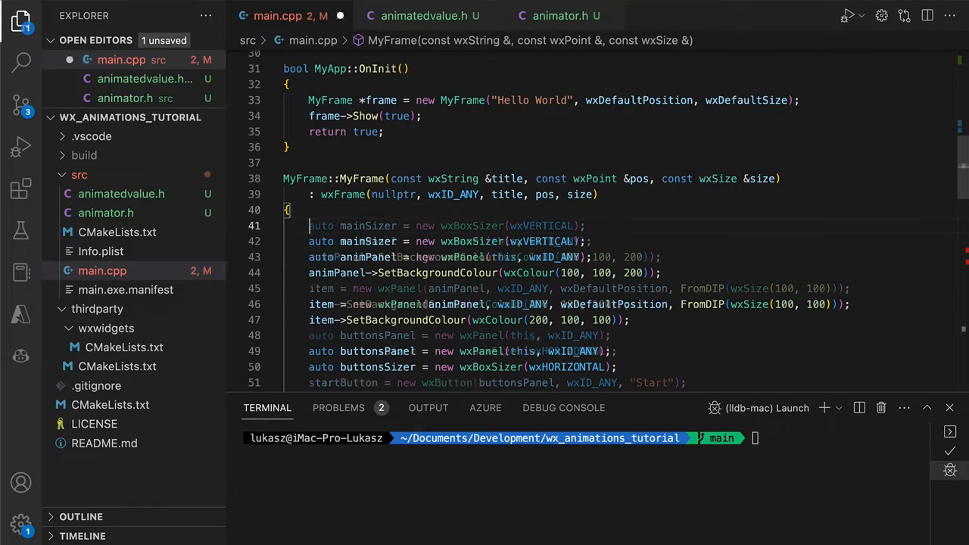
# - Save, call animator.Reset() in the Reset handler, and start the SetupAnimations definition
pyautogui.scroll(-3)
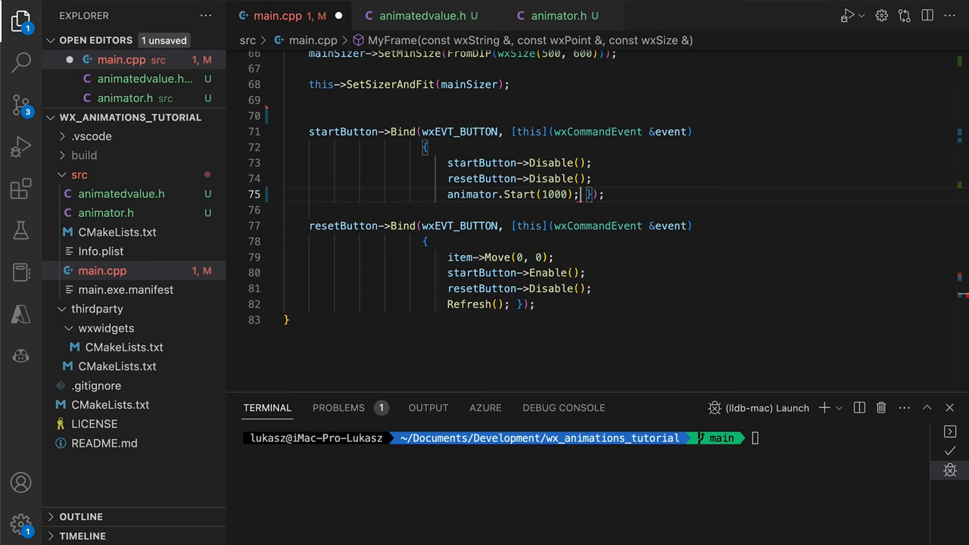
pyautogui.press('cmd+s')
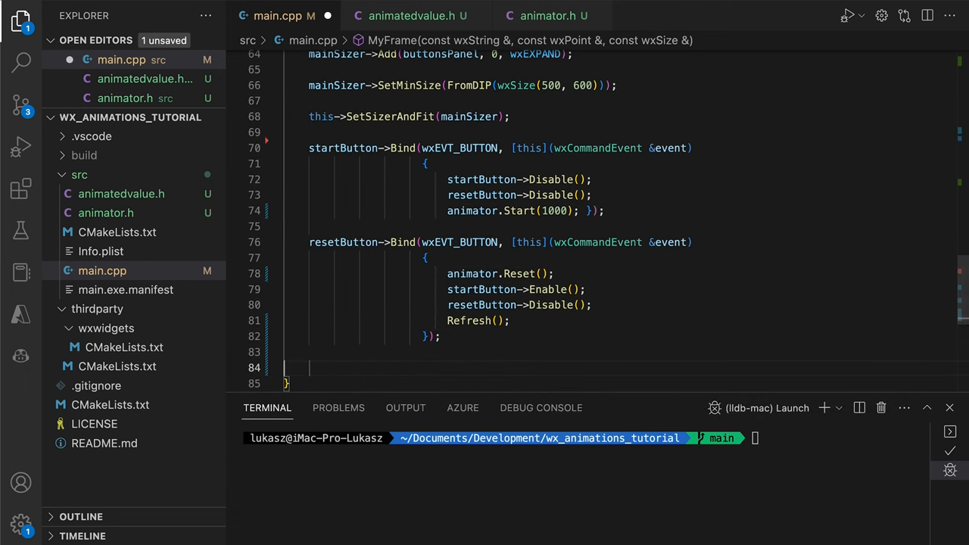
pyautogui.write('animator.Reset();')
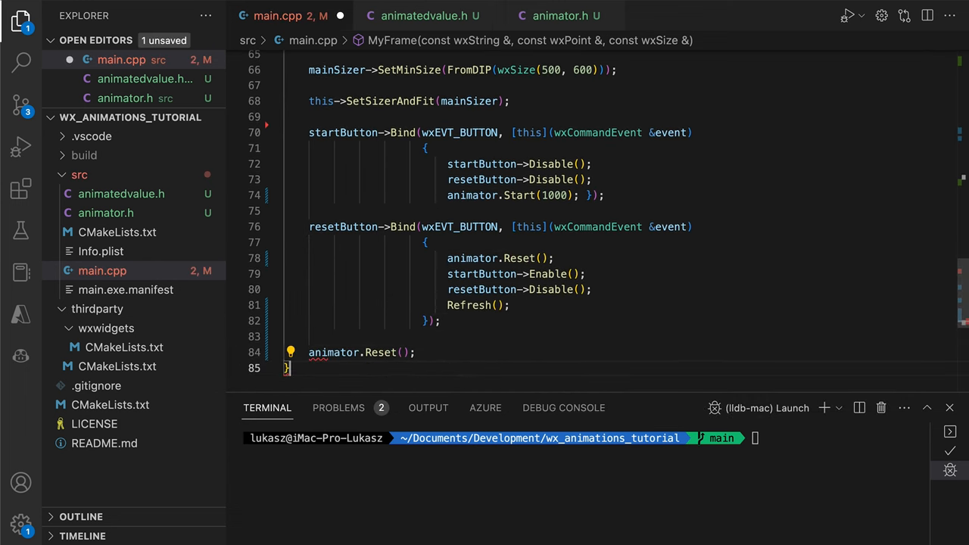
pyautogui.write('void SetupAnimations() {')
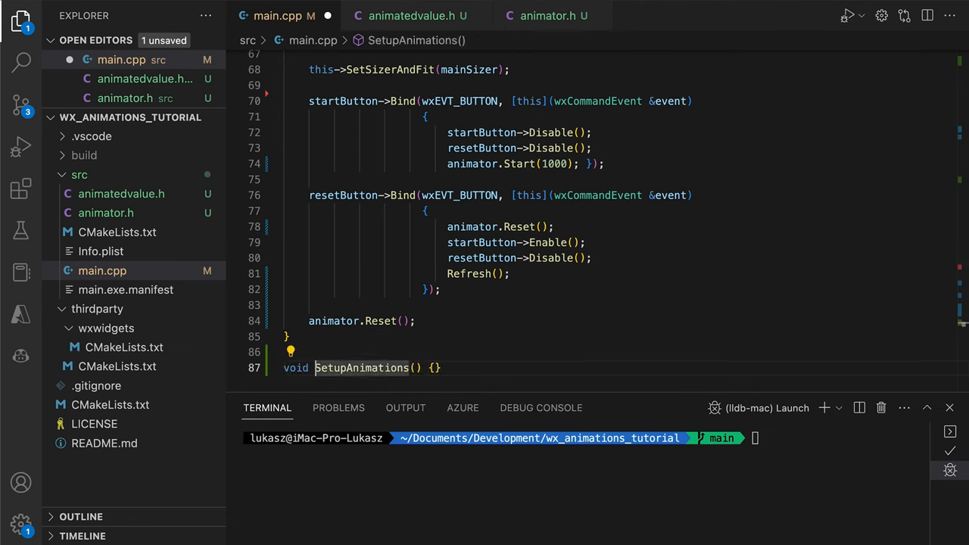
# - Fill animatedValues with the 0-to-300 x slide and hand them to animator.SetAnimatedValues
pyautogui.write('animatedValues = {')
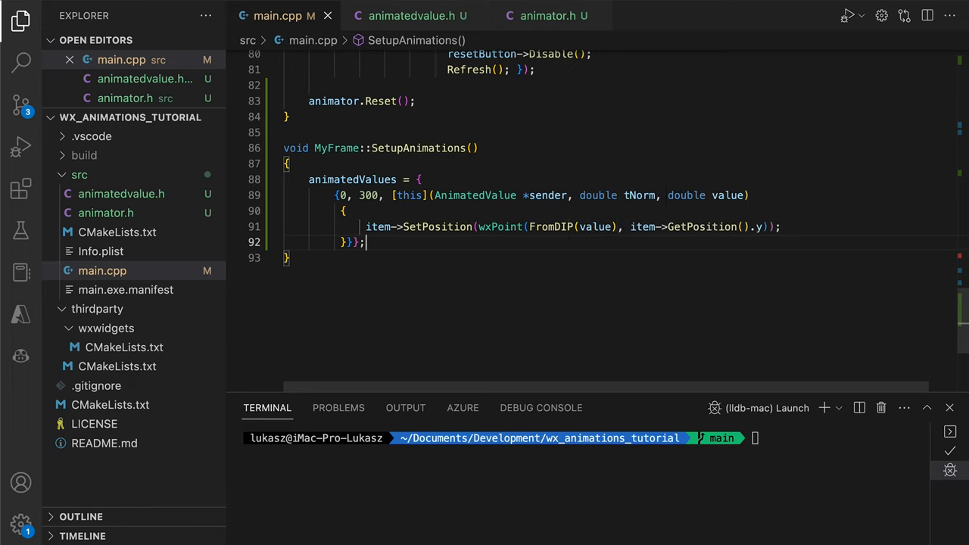
pyautogui.write('animator.SetAnimatedValues(animatedValues);')
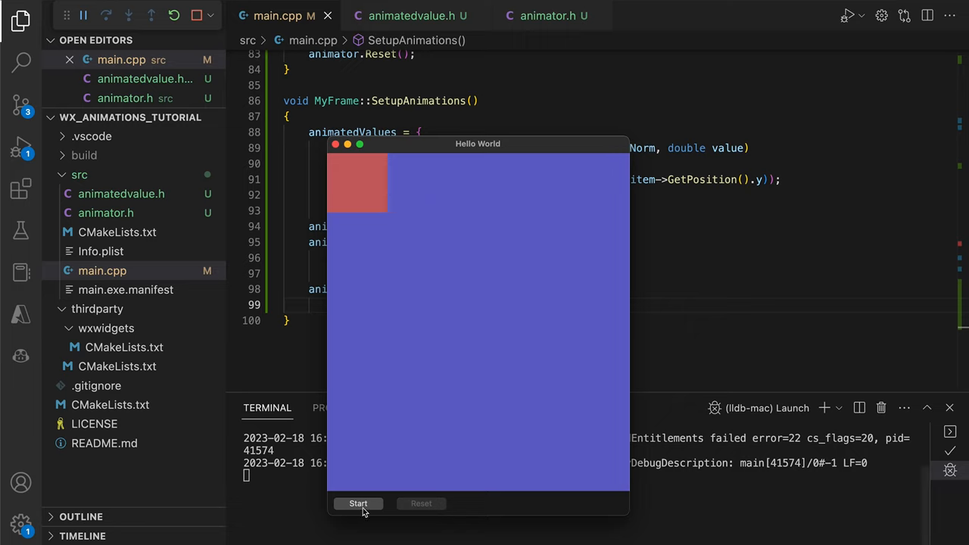
# - Start the red square's animated slide, then reset it to its start position
pyautogui.click(358, 503)
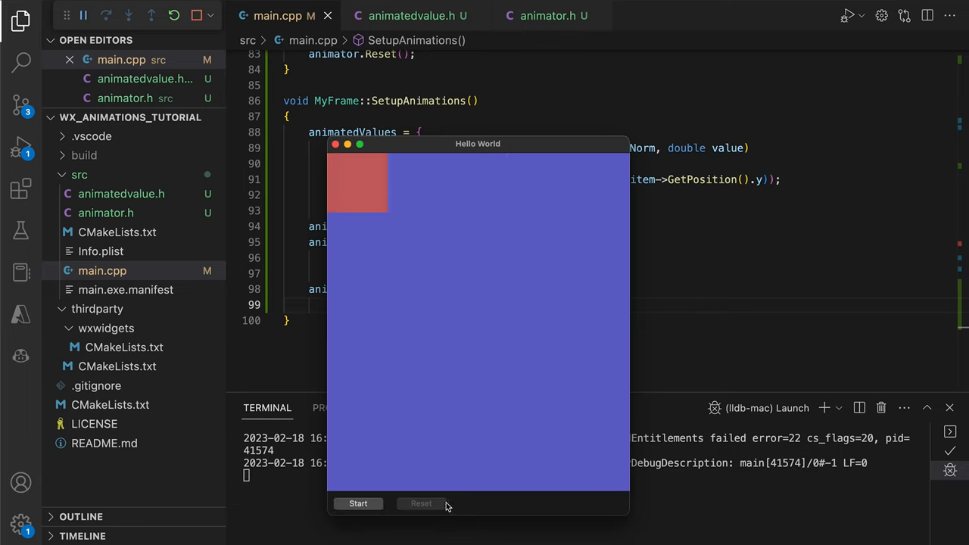
pyautogui.click(358, 503)
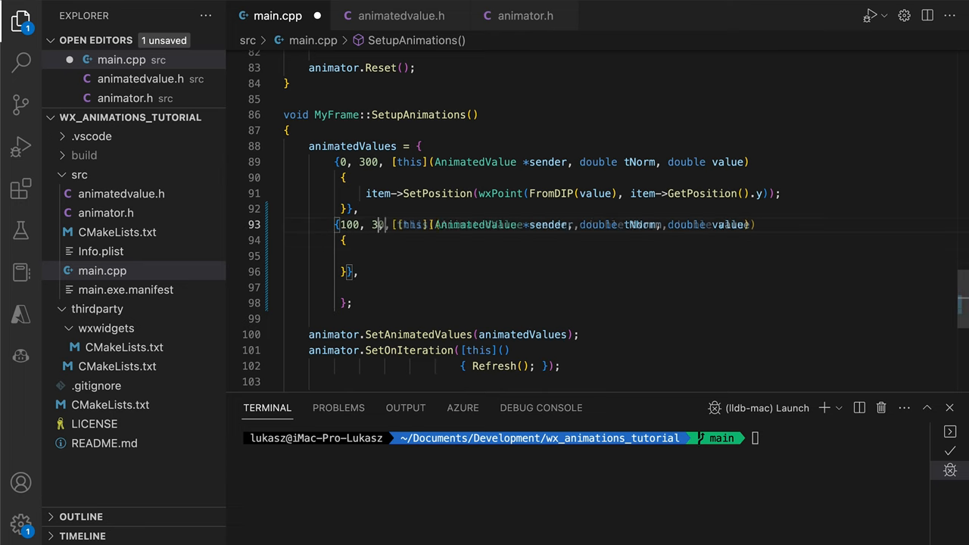
# - Add a second animated value calling item->SetBackgroundColour, then run and start the sliding recolour animation
pyautogui.write('item->Set')
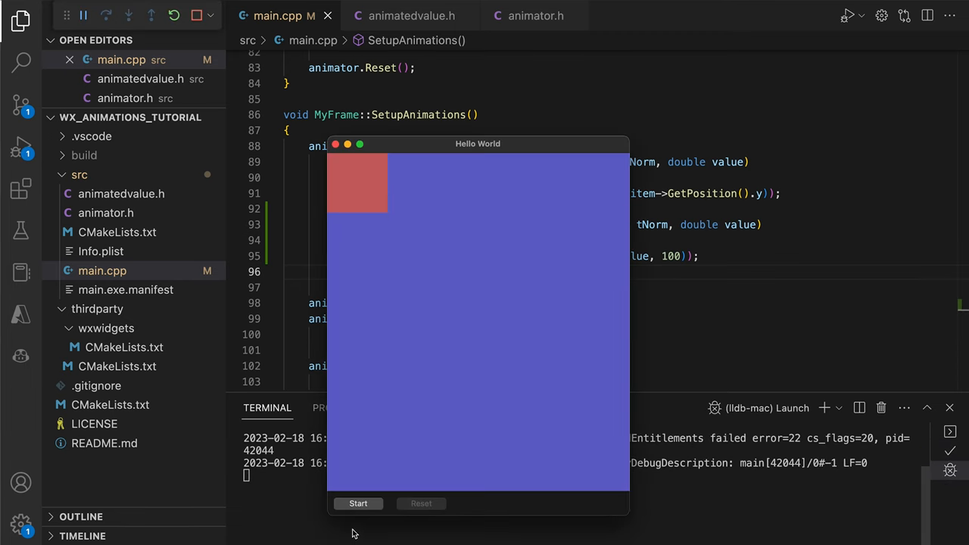
pyautogui.click(358, 503)
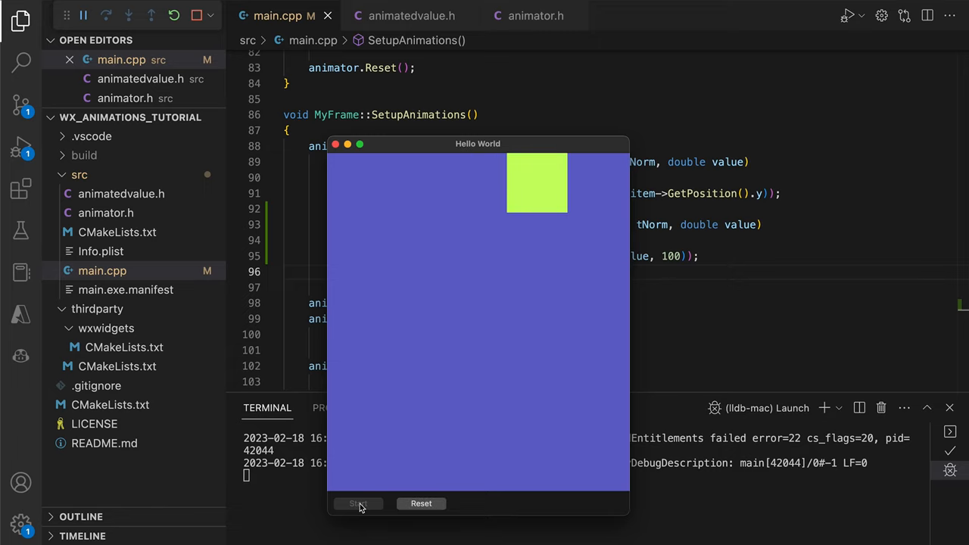
pyautogui.click(358, 503)
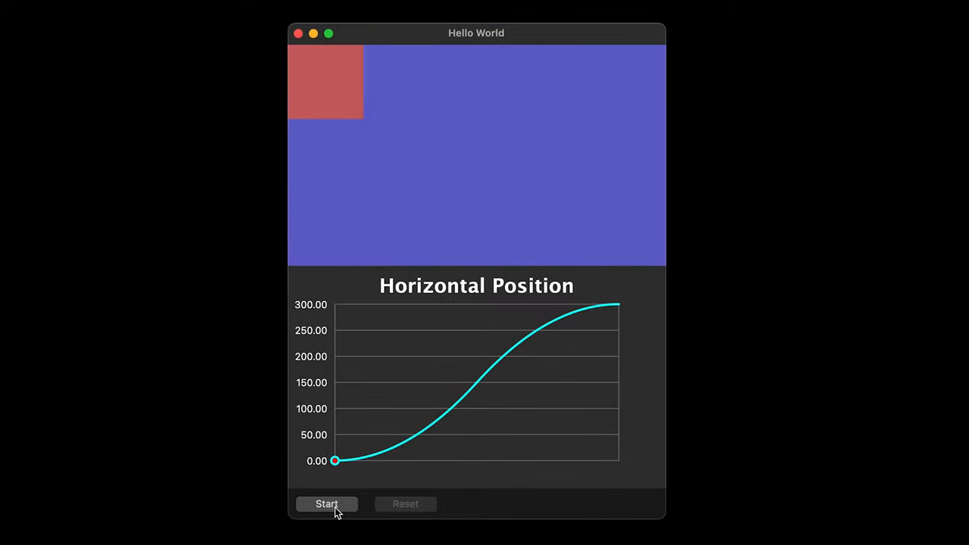
# - Run the animation once more, then bring up chartcontrol.cpp after viewing the ChartControl header
pyautogui.click(326, 504)
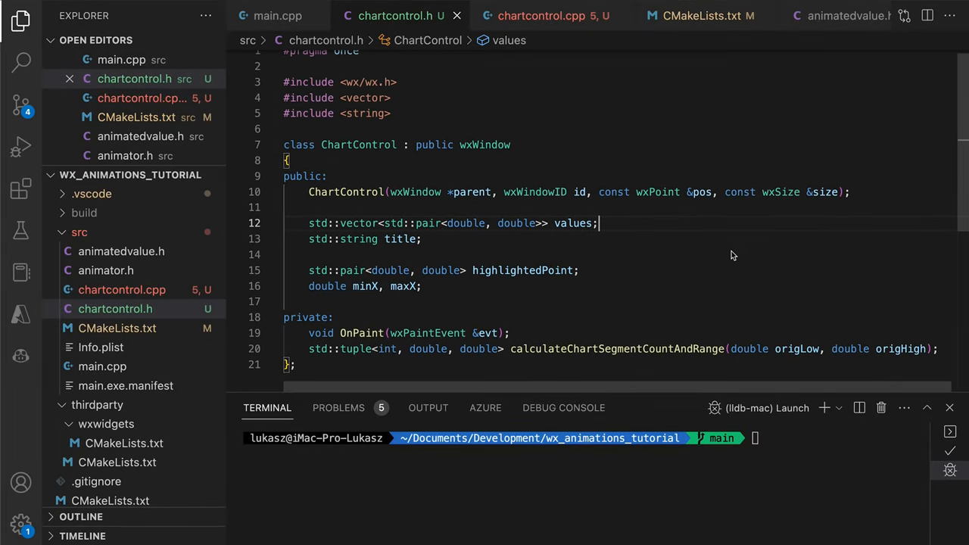
pyautogui.click(541, 15)
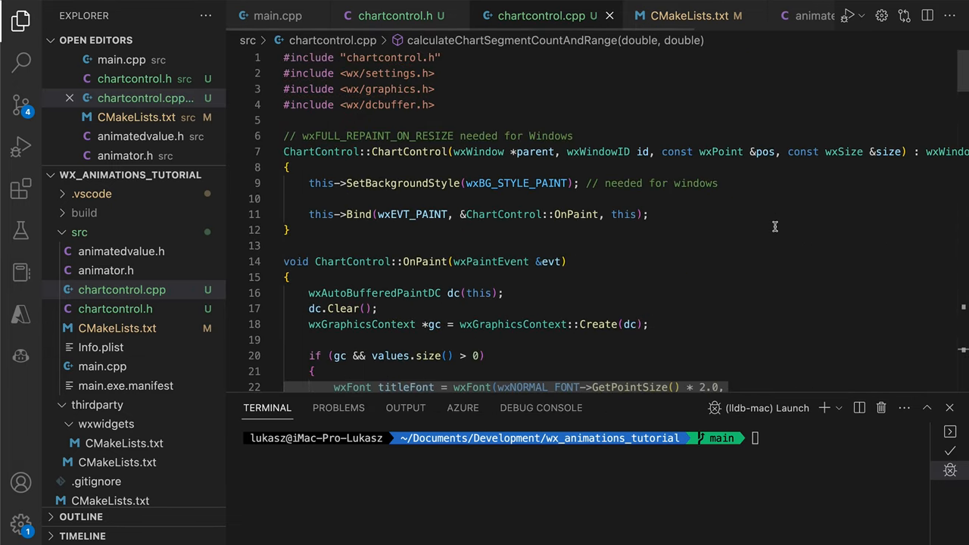
# - Scroll through chartcontrol.cpp's paint and segment-range calculation code to the end
pyautogui.scroll(-3)
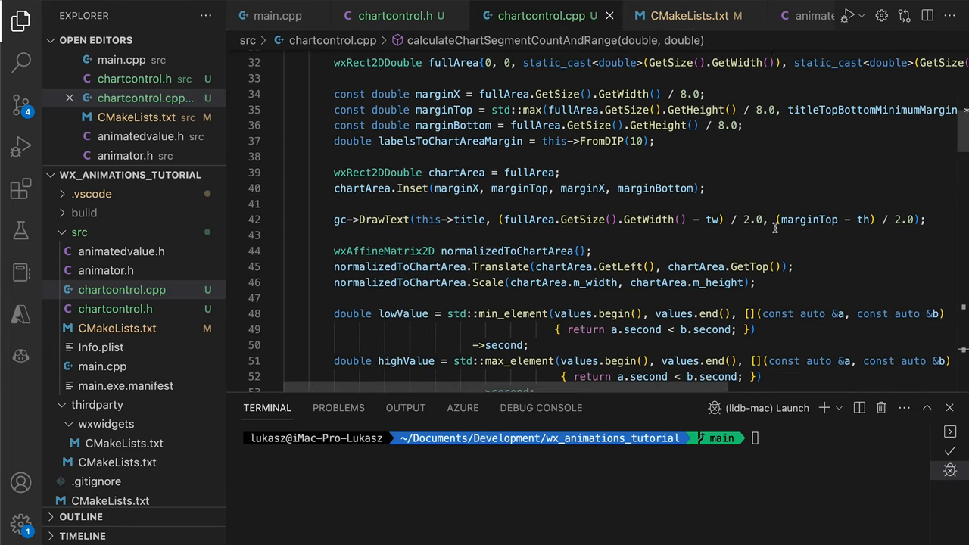
pyautogui.scroll(-3)
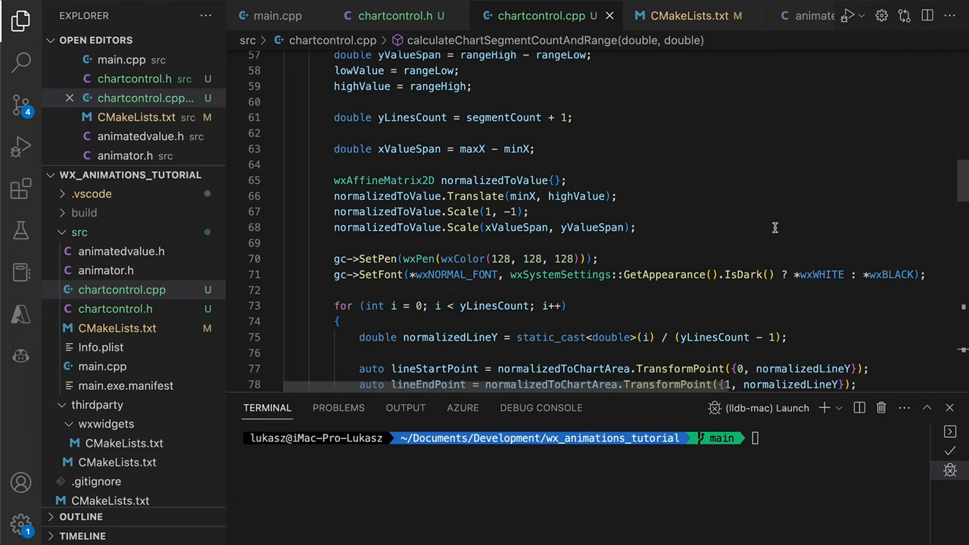
pyautogui.scroll(-3)
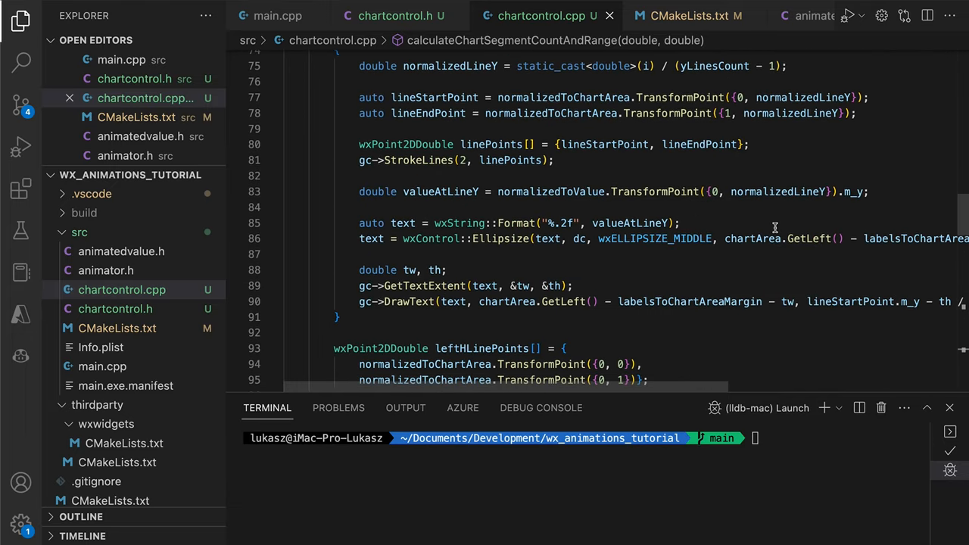
pyautogui.scroll(-3)
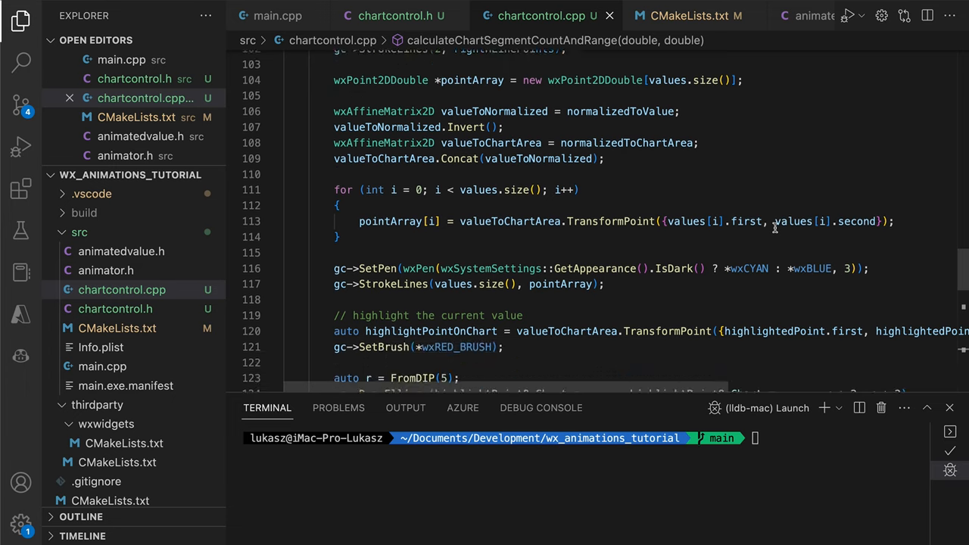
pyautogui.scroll(-3)
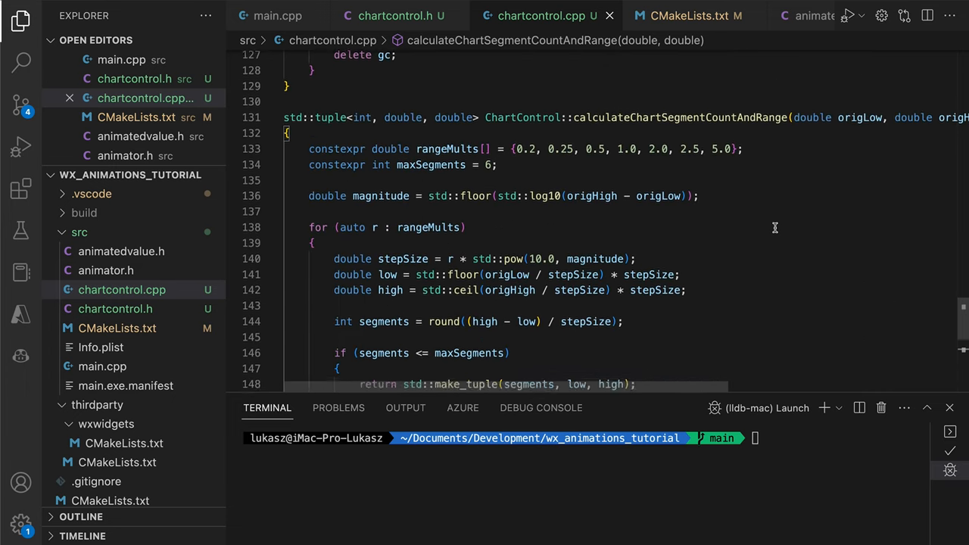
pyautogui.scroll(-3)
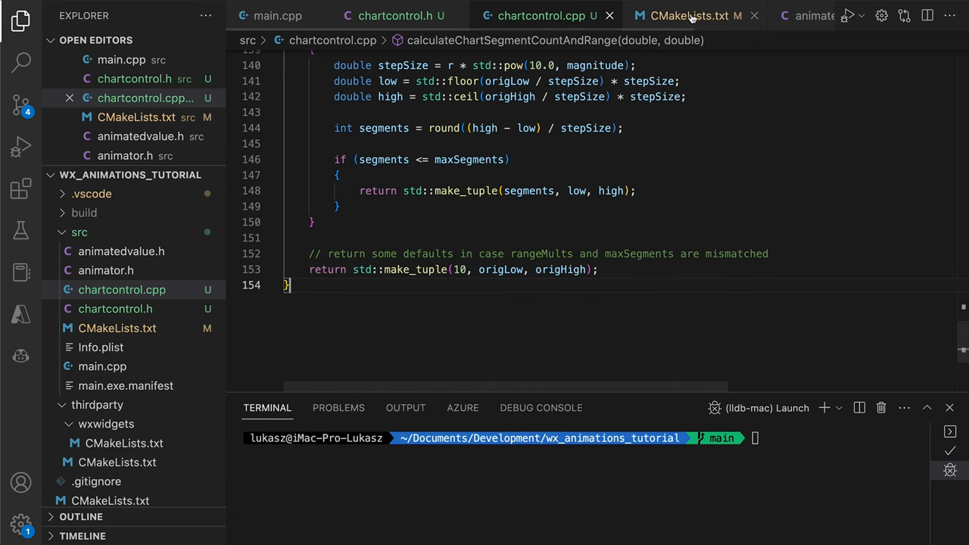
# - In animatedvalue.h include <string>, add a description member and the onValueChanged callback signature
pyautogui.click(688, 15)
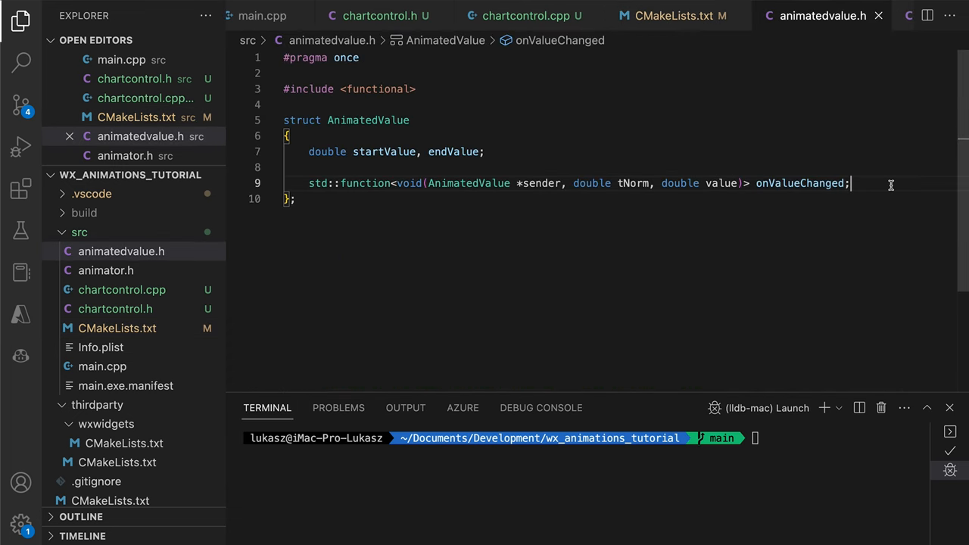
pyautogui.write('#include <string>')
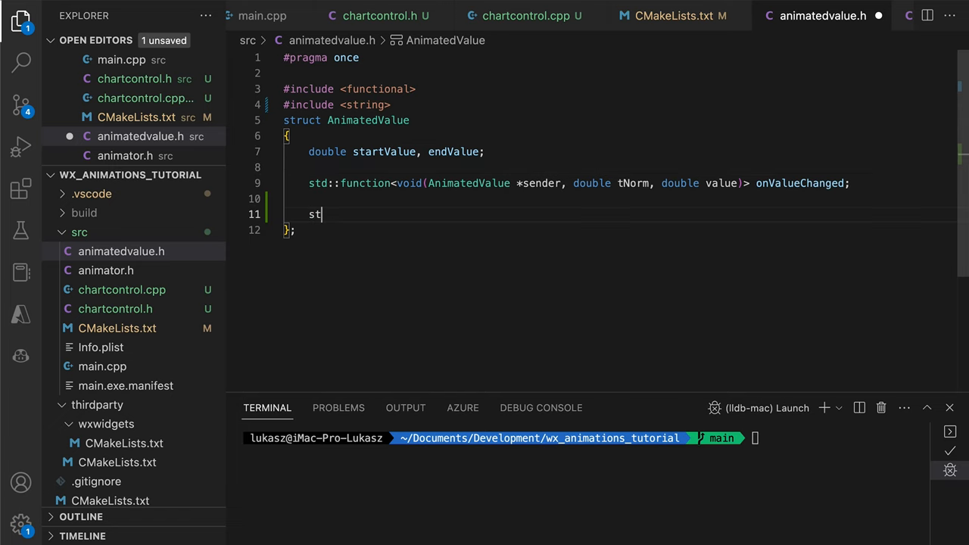
pyautogui.write('d::string description = "";')
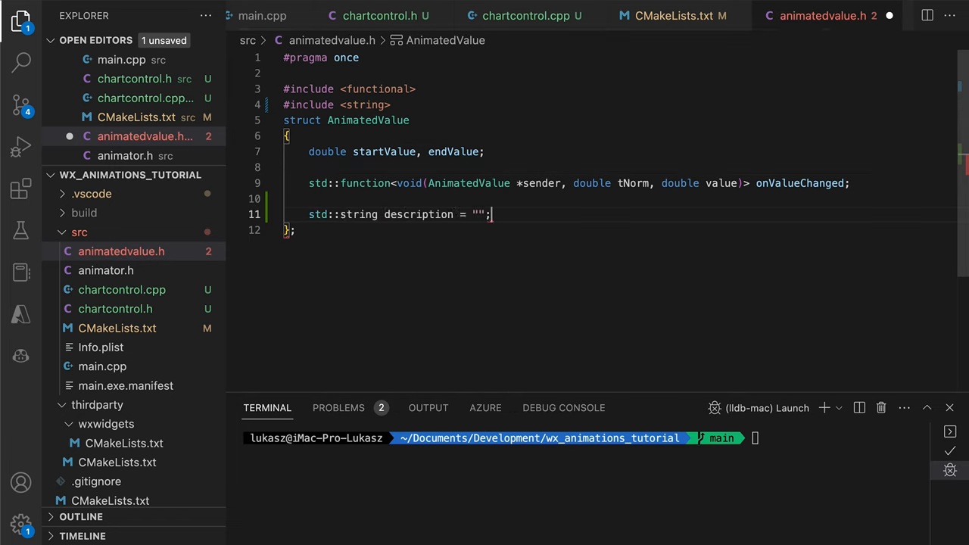
pyautogui.write('std::function<void(AnimatedValue *sender, double tNorm, double value)> onValueChanged2;')
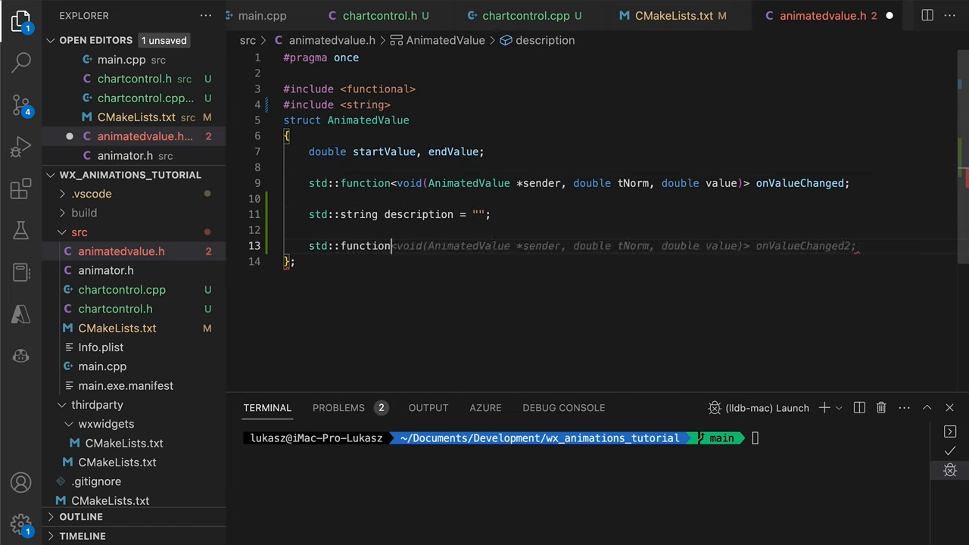
# - Add an easingFunction defaulting to a static Linear method, then move on to animator.h
pyautogui.write('double(double start, double end, double tNorm)> easingFunction')
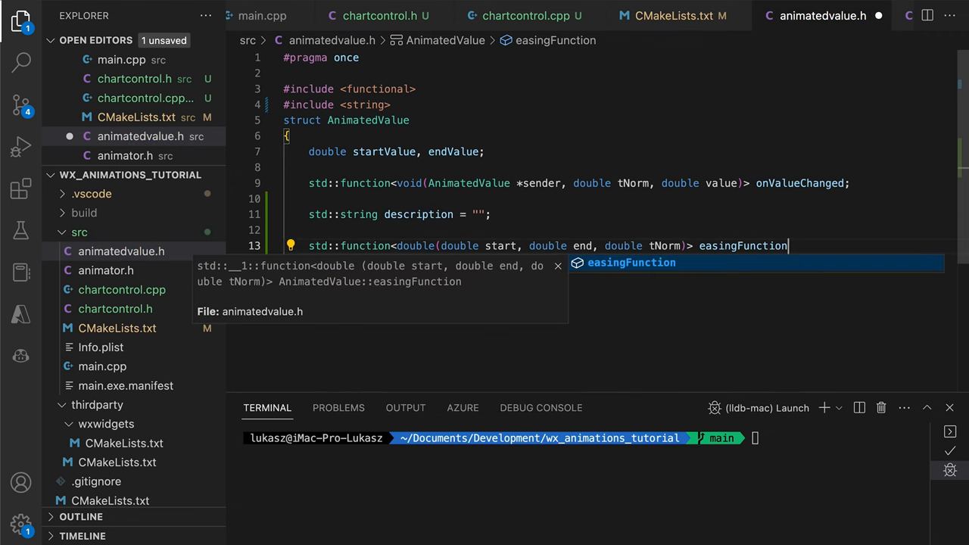
pyautogui.write(';')
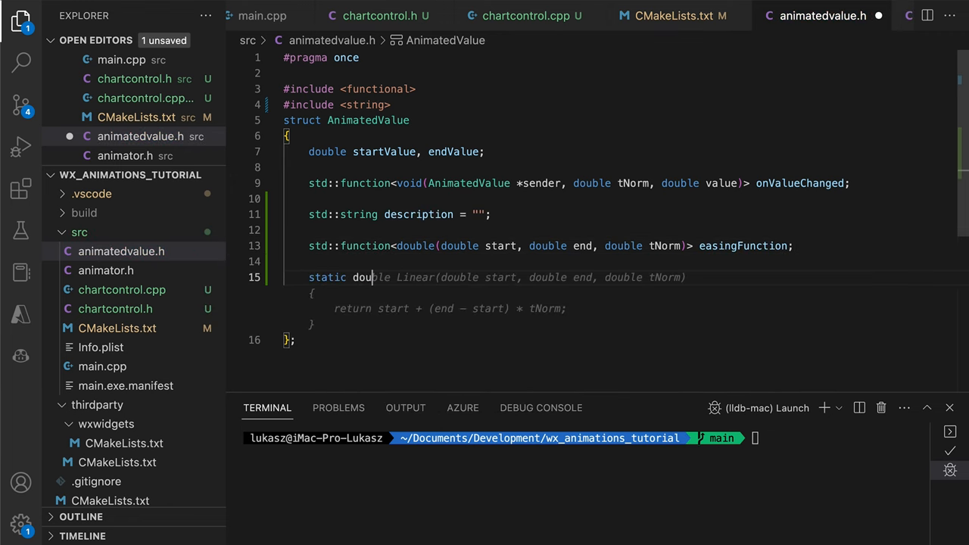
pyautogui.write('= Linear;')
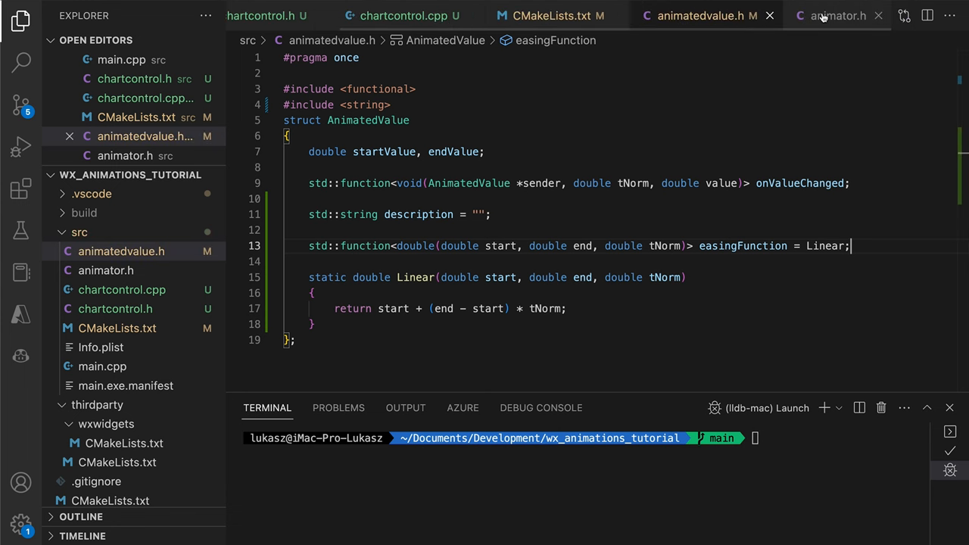
pyautogui.click(836, 15)
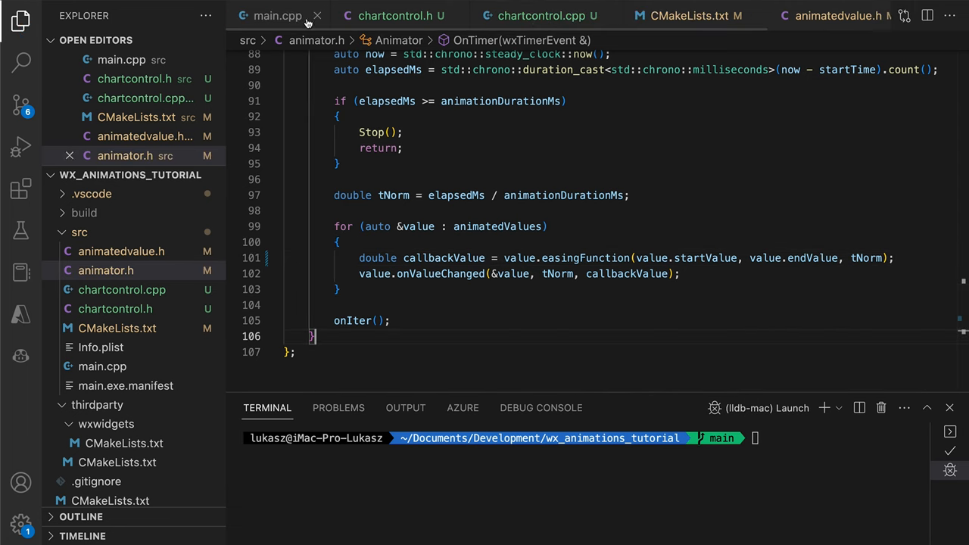
# - In main.cpp declare std::vector<ChartControl*> charts and SetupCharts(), calling it from the constructor
pyautogui.click(278, 15)
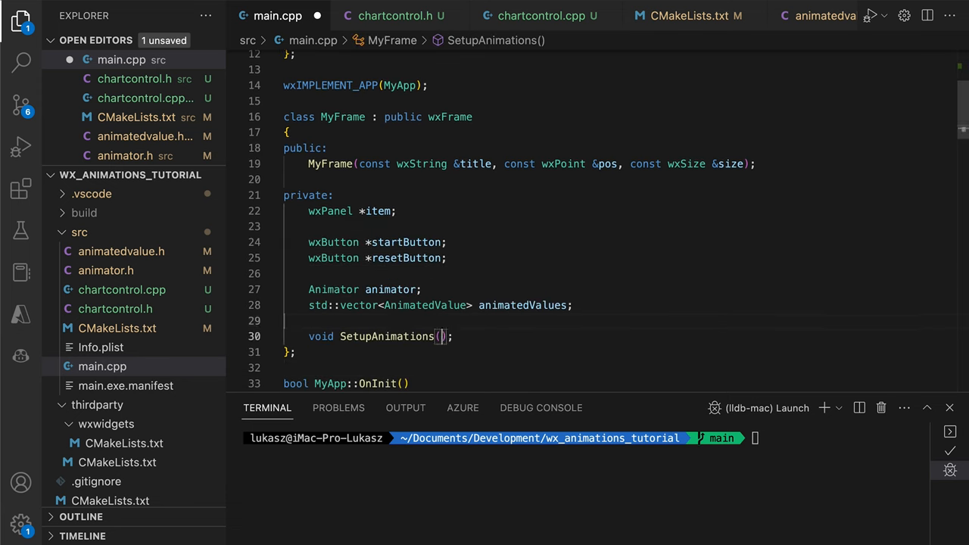
pyautogui.write('std::vector<ChartControl *> charts;')
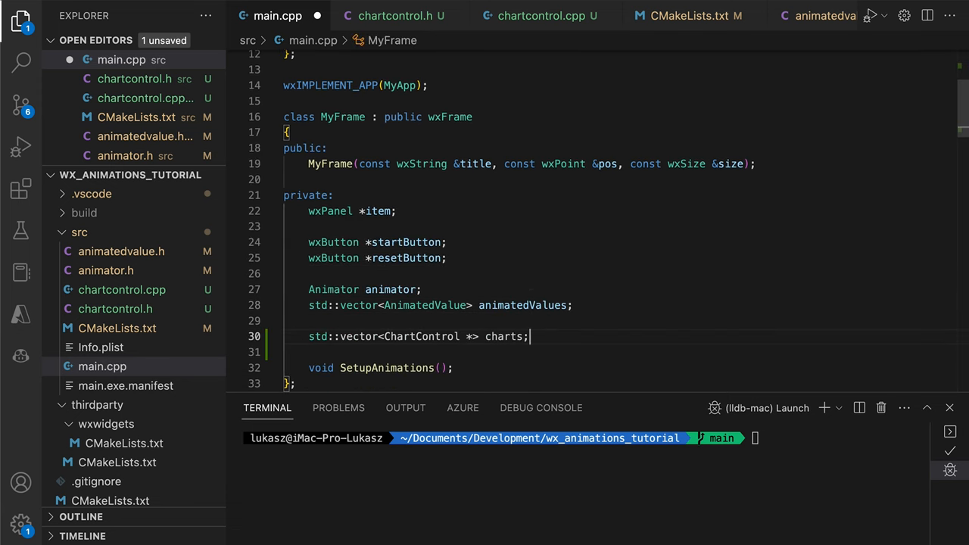
pyautogui.write('void SetupCharts();')
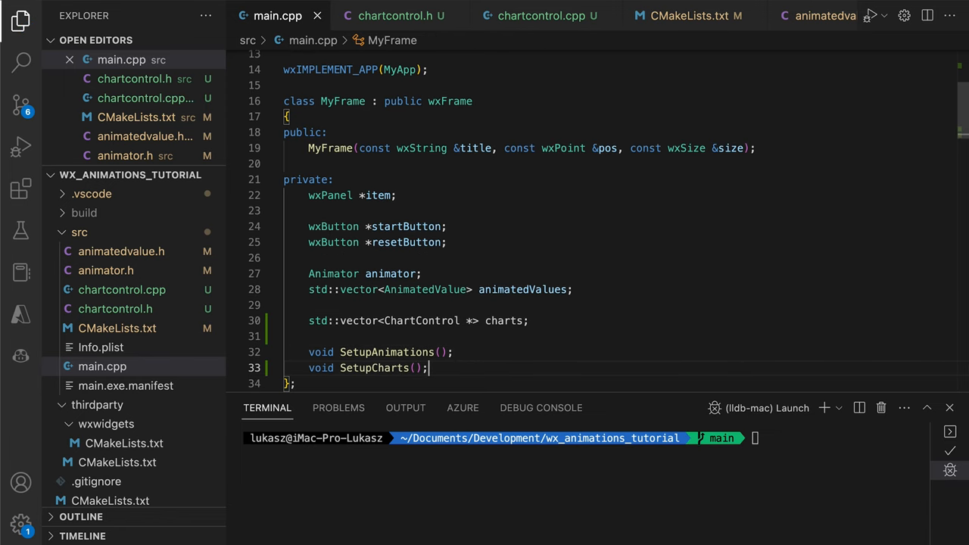
pyautogui.scroll(-3)
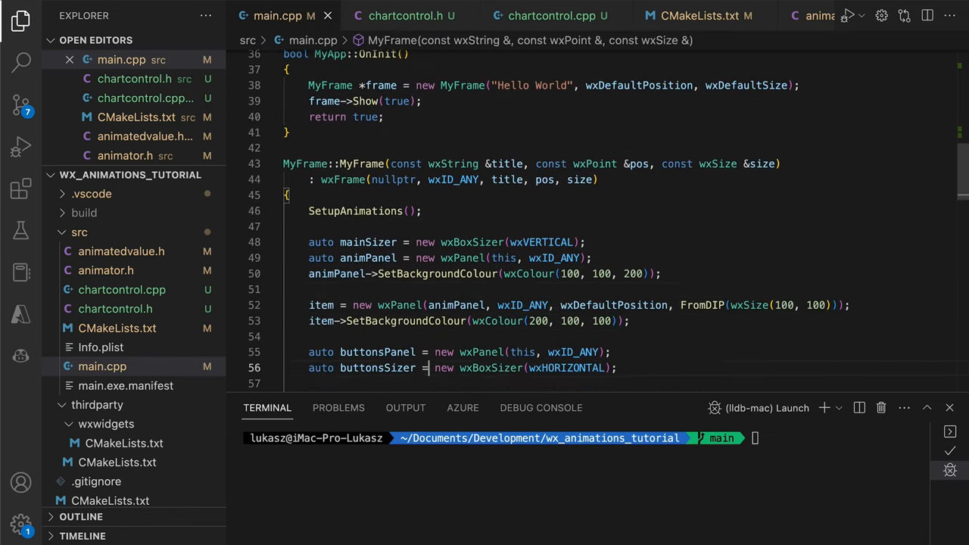
pyautogui.write('SetupCharts')
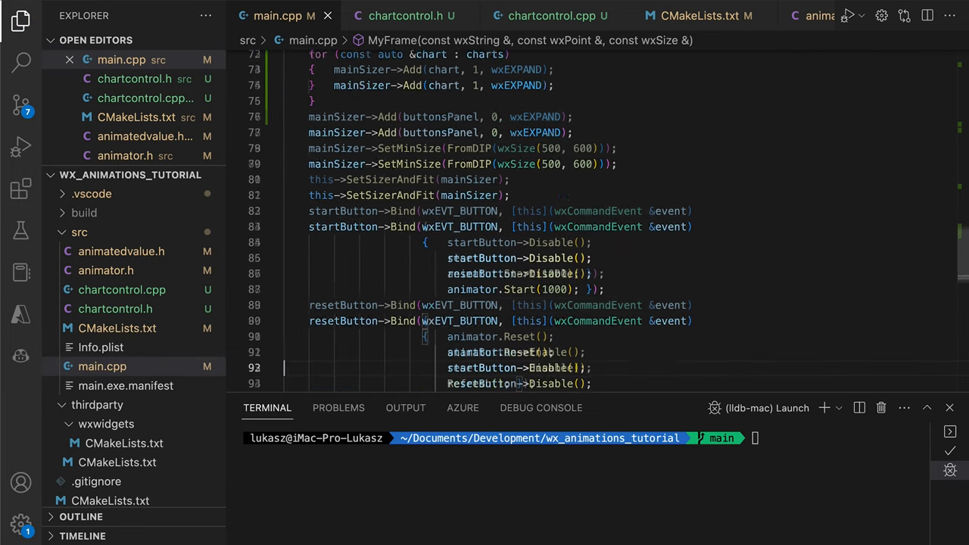
# - Set charts[0]->highlightedPoint from the eased value and name the first value 'Horizontal Position' with its description
pyautogui.write('auto y = sender->easingFunction')
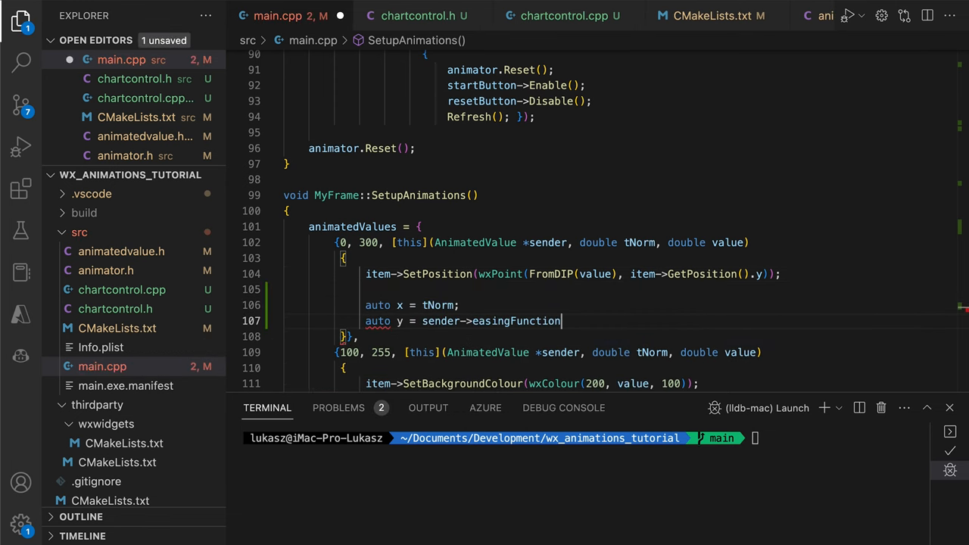
pyautogui.write('(sender->startValue, sender->endValue, tNorm);')
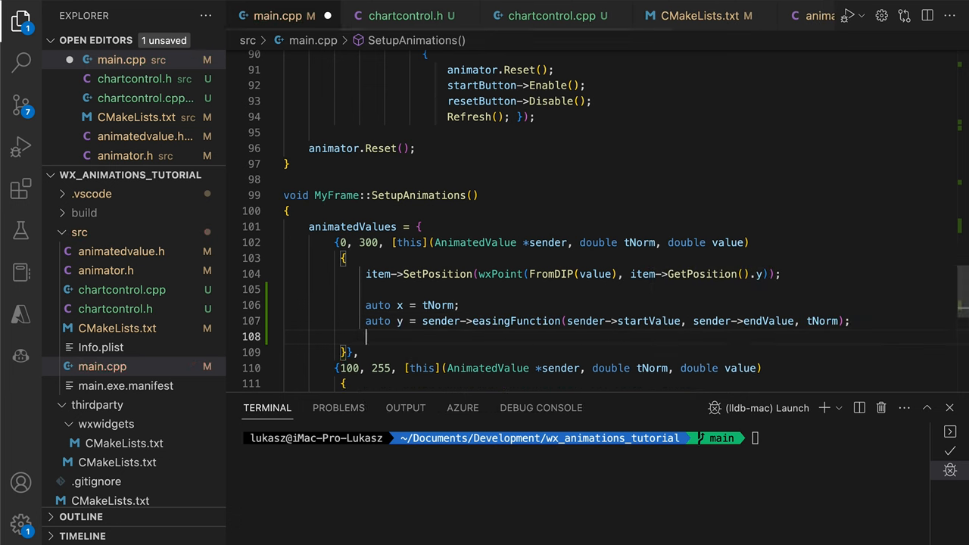
pyautogui.write('charts[0]->highlightedPoint = {x,y};')
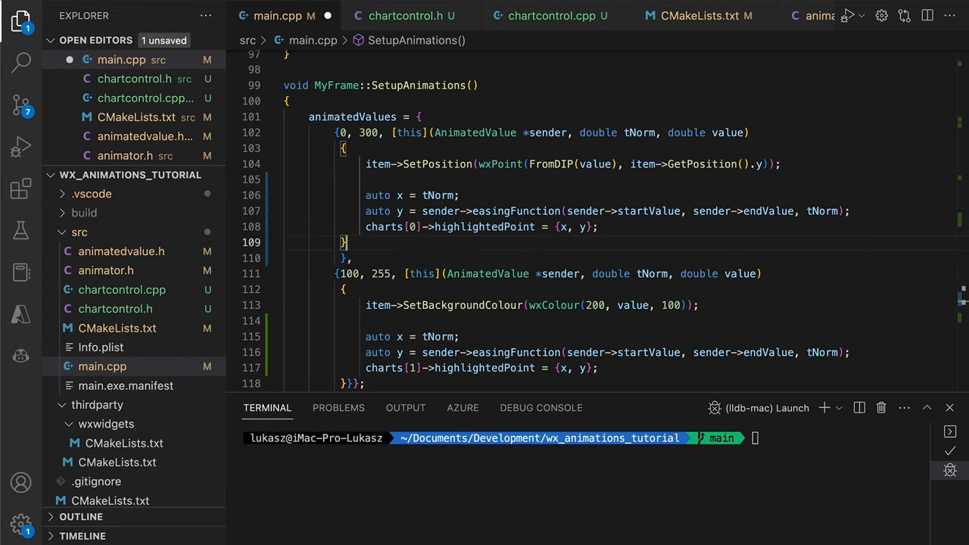
pyautogui.write('"Horizontal "')
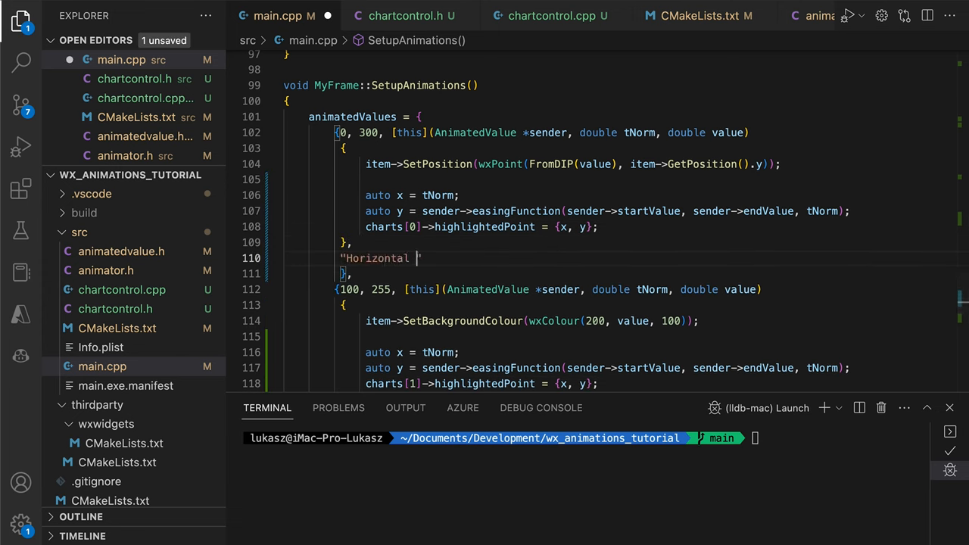
pyautogui.write('Position", "Position of the item along the horizontal axis"')
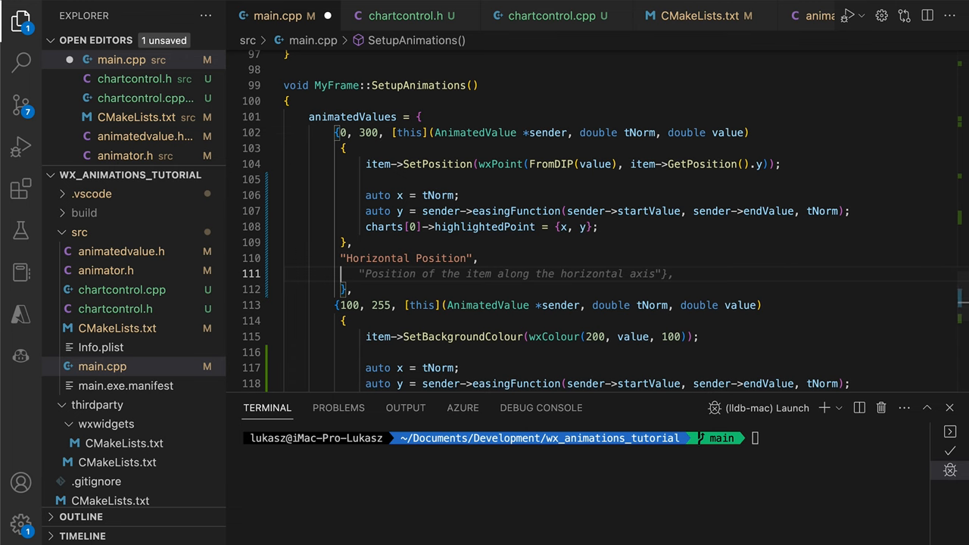
# - Give the values Linear easing and name the second one 'Green Color Value'
pyautogui.write('AnimatedValue::Linear},')
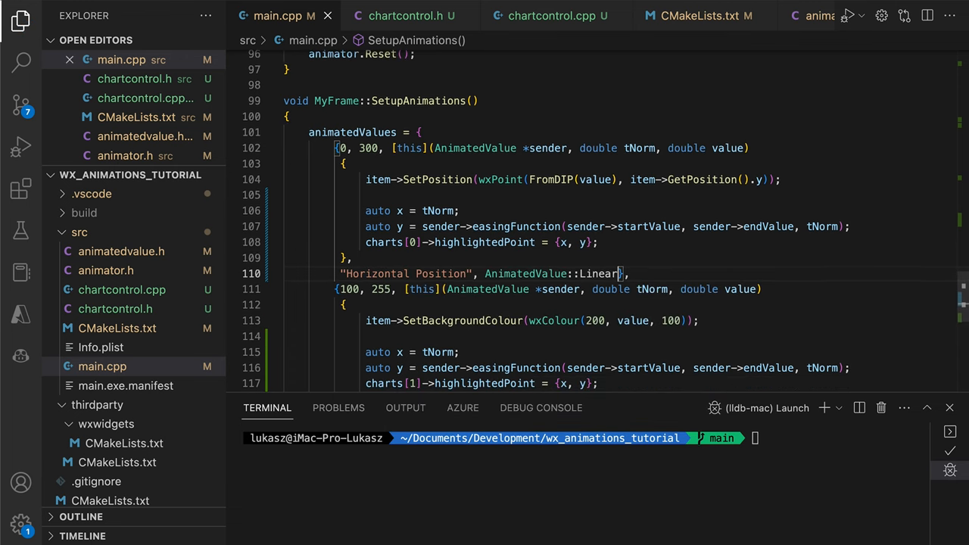
pyautogui.scroll(-3)
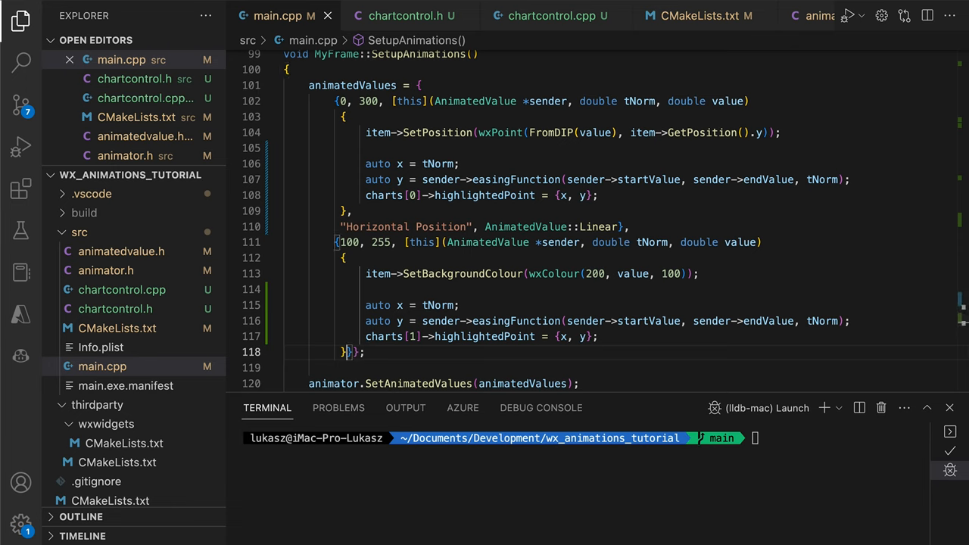
pyautogui.write('"Red Channel", AnimatedValue::Linear},')
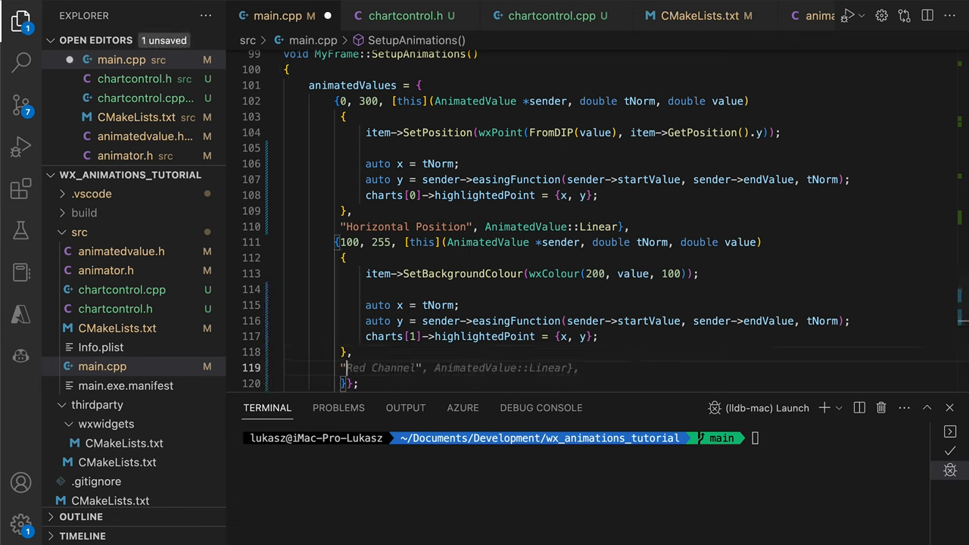
pyautogui.write('Green Color Value", AnimatedValue::Linear}};')
pyautogui.write('auto chart = new ChartControl(this, wxID_ANY')
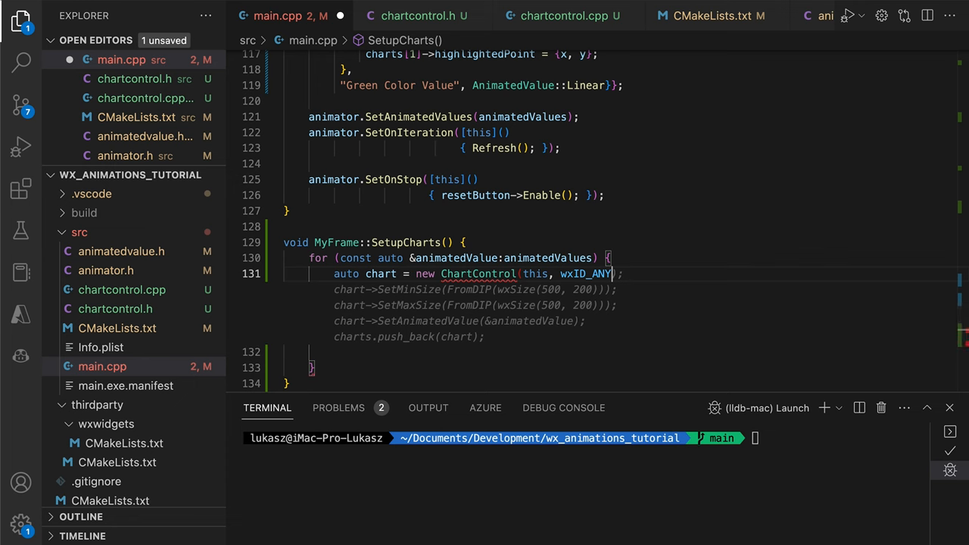
# - In SetupCharts create each ChartControl titled from the value's name, push points into values, and add charts.push_back(chart)
pyautogui.write(', wxDefaultPosition, wxDefaultSize')
pyautogui.write('char')
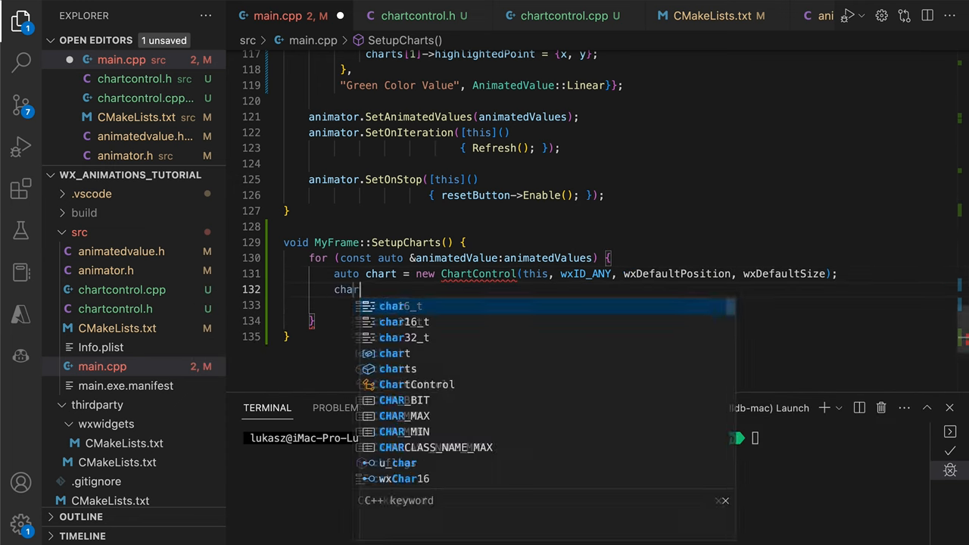
pyautogui.write('->title = animatedValue.name;')
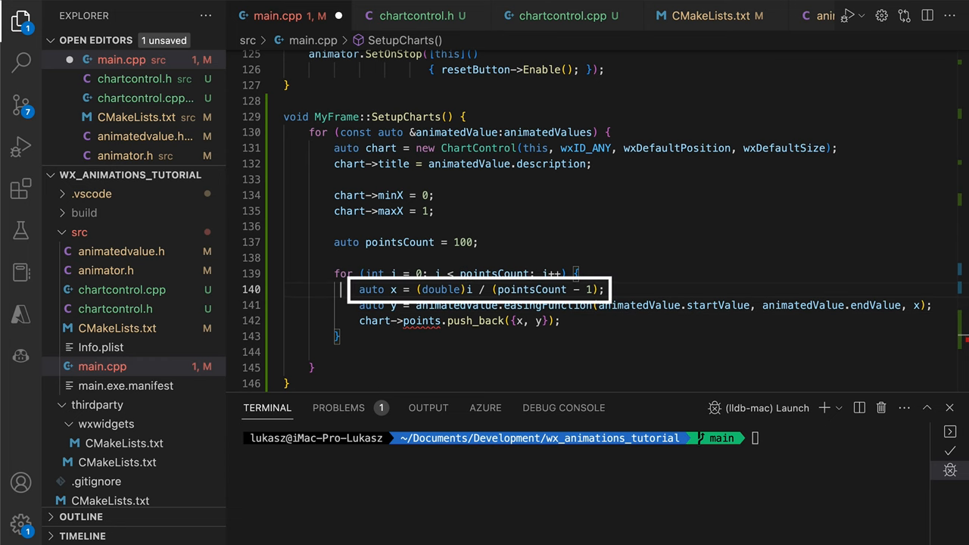
pyautogui.write('value')
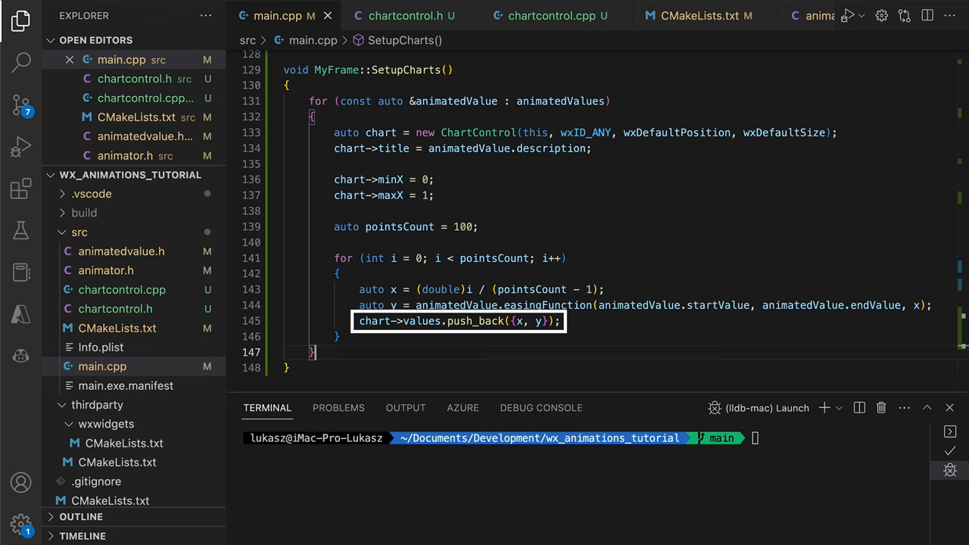
pyautogui.write('ch')
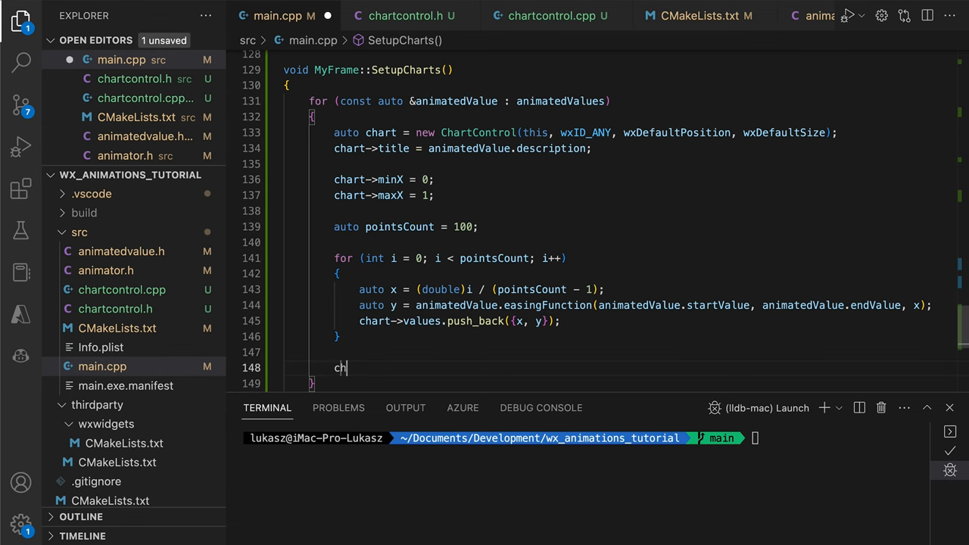
pyautogui.write('arts.push_back(chart);')
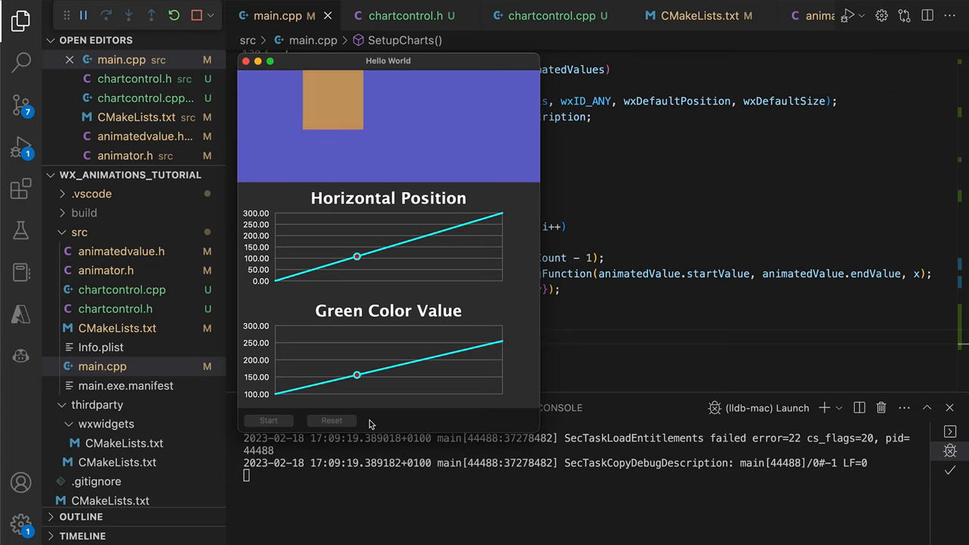
# - Run the demo showing Horizontal Position and Green Color Value as straight-line charts
pyautogui.click(332, 420)
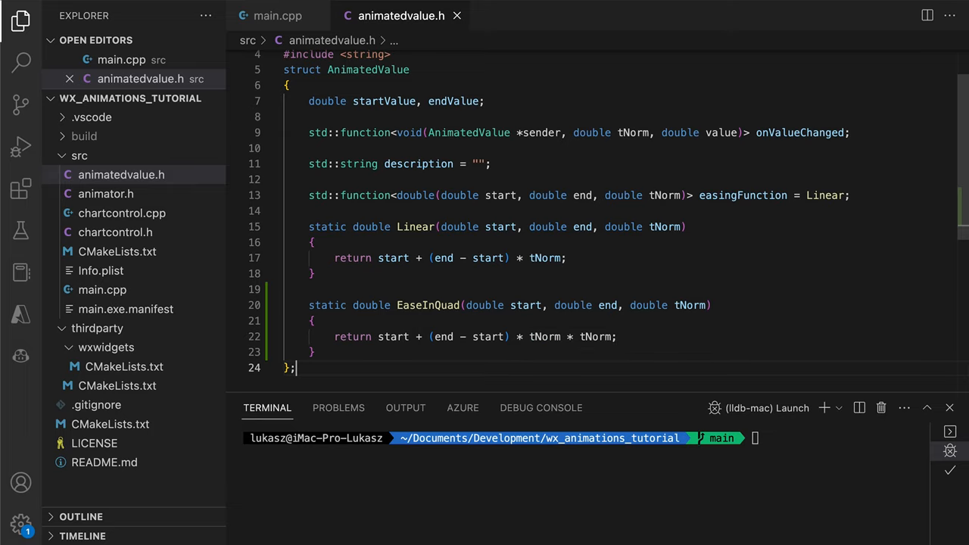
# - Set Horizontal Position's easing to AnimatedValue::EaseInQuad in main.cpp, run and start the animation
pyautogui.click(278, 15)
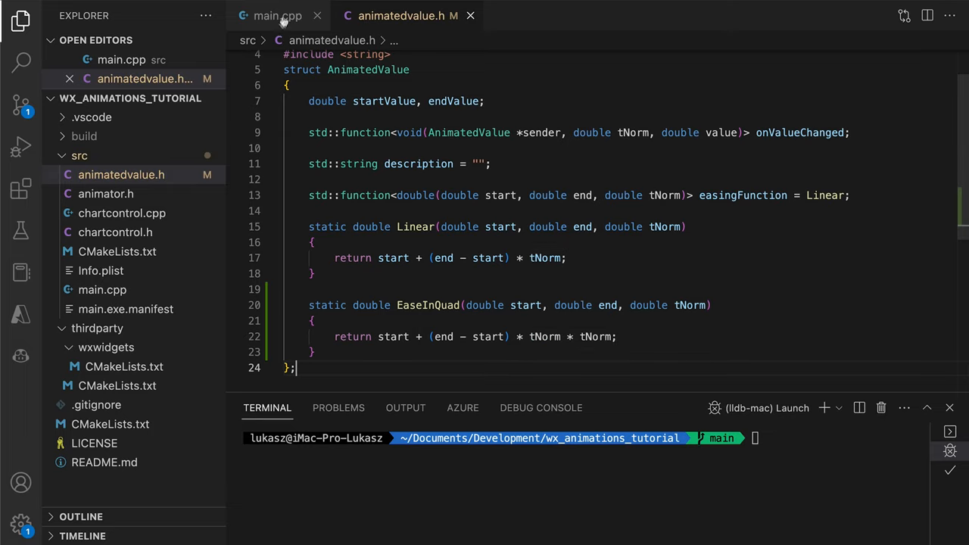
pyautogui.click(278, 16)
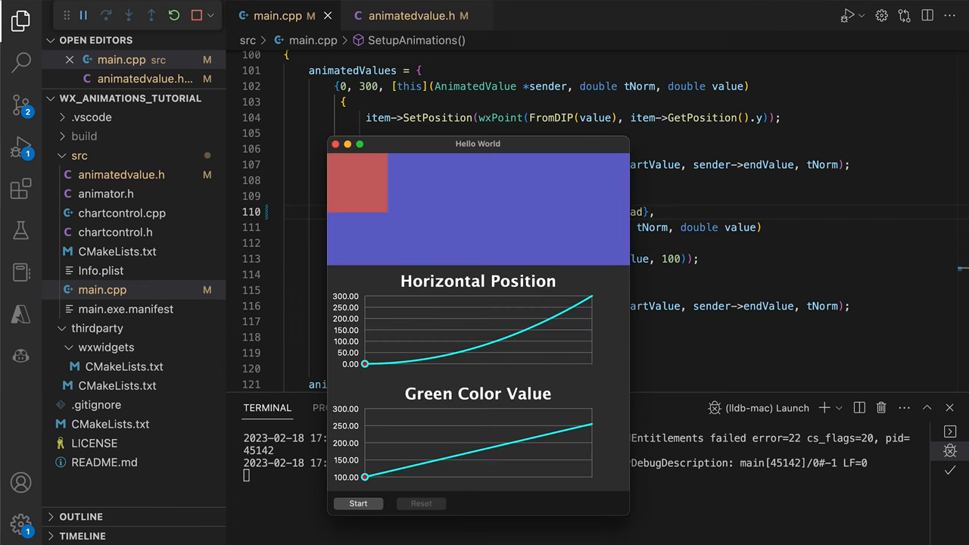
pyautogui.click(358, 504)
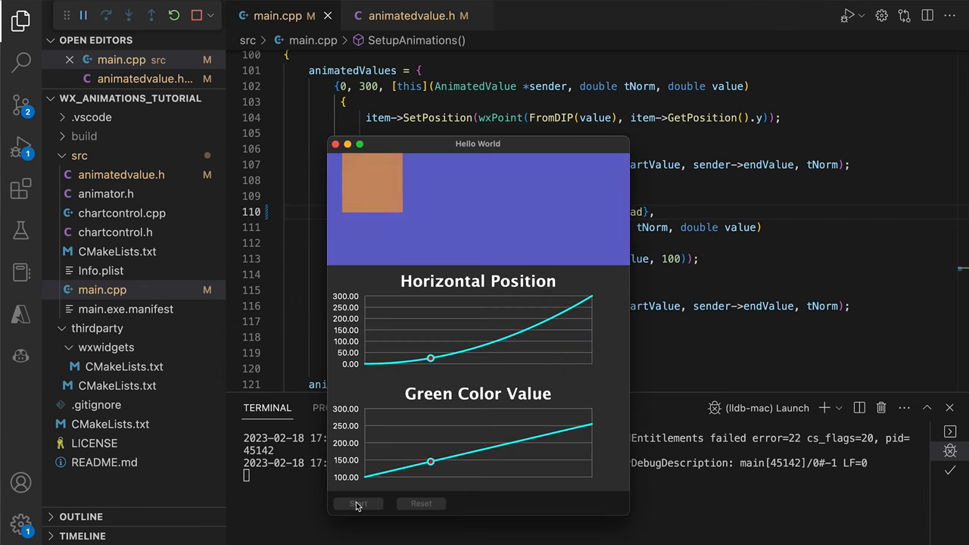
pyautogui.click(357, 504)
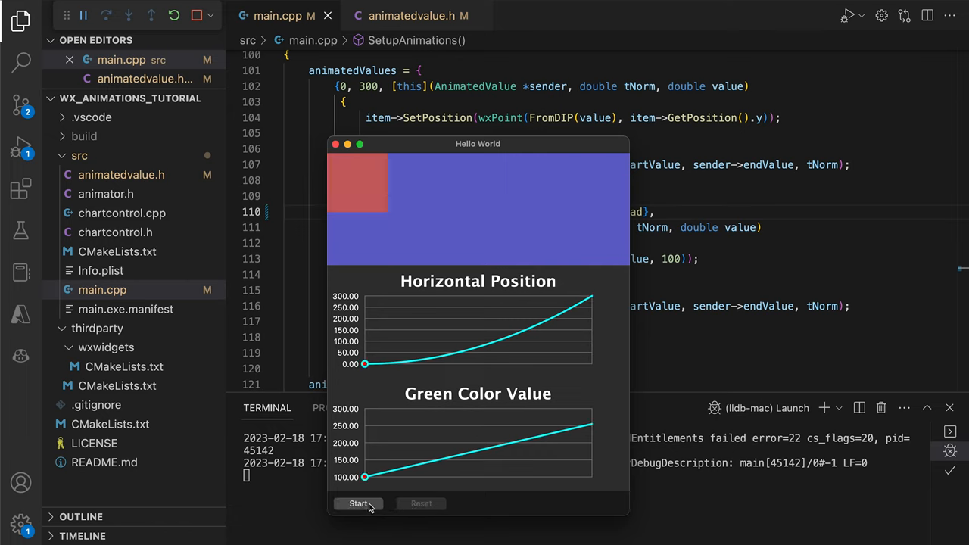
# - Replay the animation with Start and Reset to watch the curved Horizontal Position chart
pyautogui.click(358, 503)
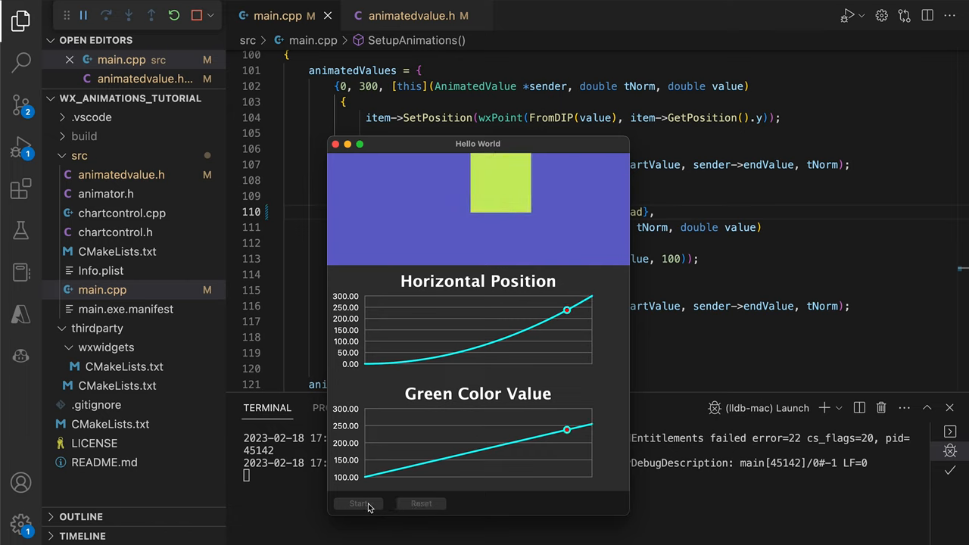
pyautogui.click(358, 504)
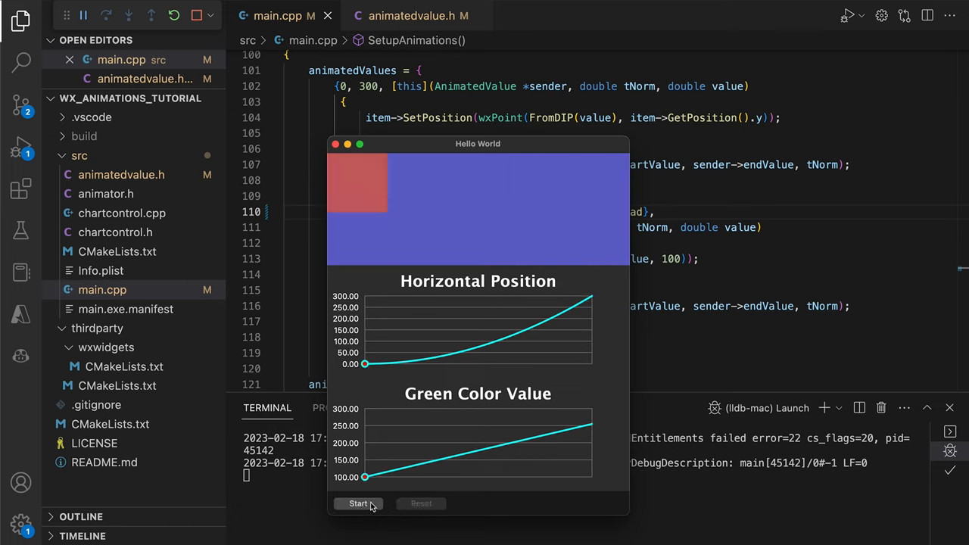
pyautogui.click(358, 504)
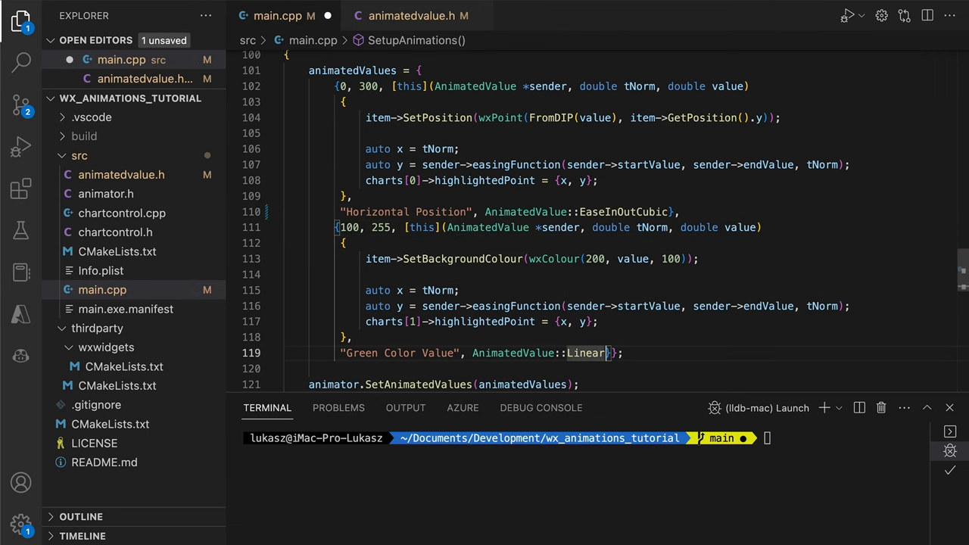
# - Switch Green Color Value to EaseInOutQuad easing, run the demo and start the animation
pyautogui.write('EaseInOutQuad')
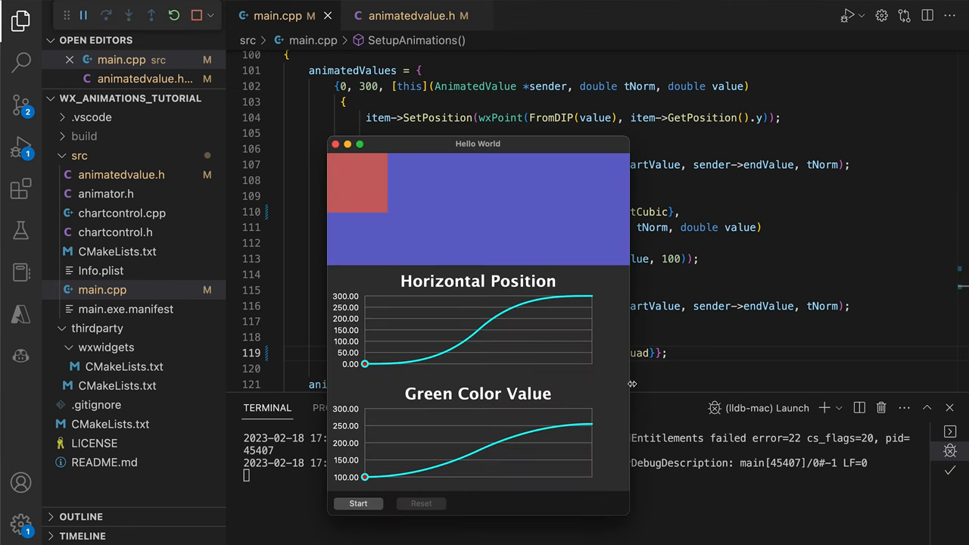
pyautogui.click(358, 504)
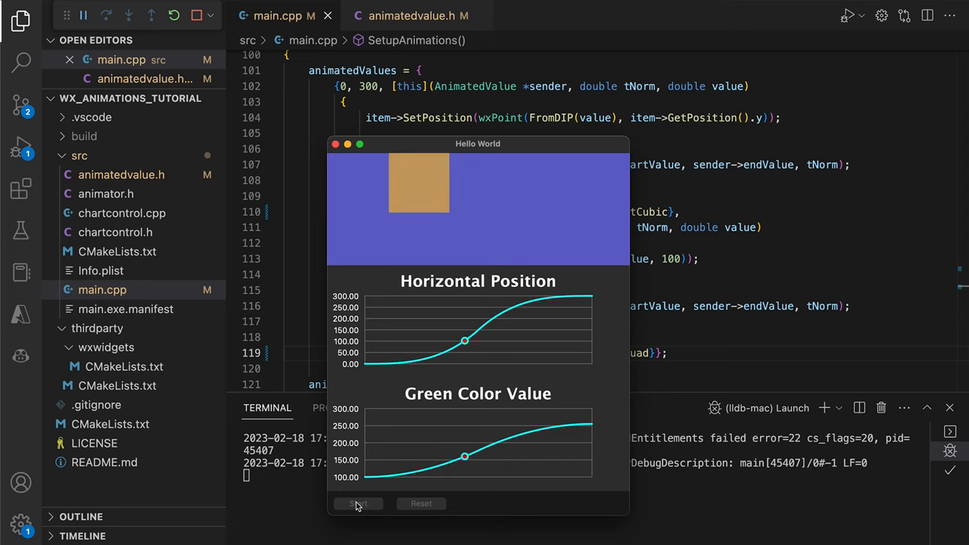
pyautogui.click(421, 503)
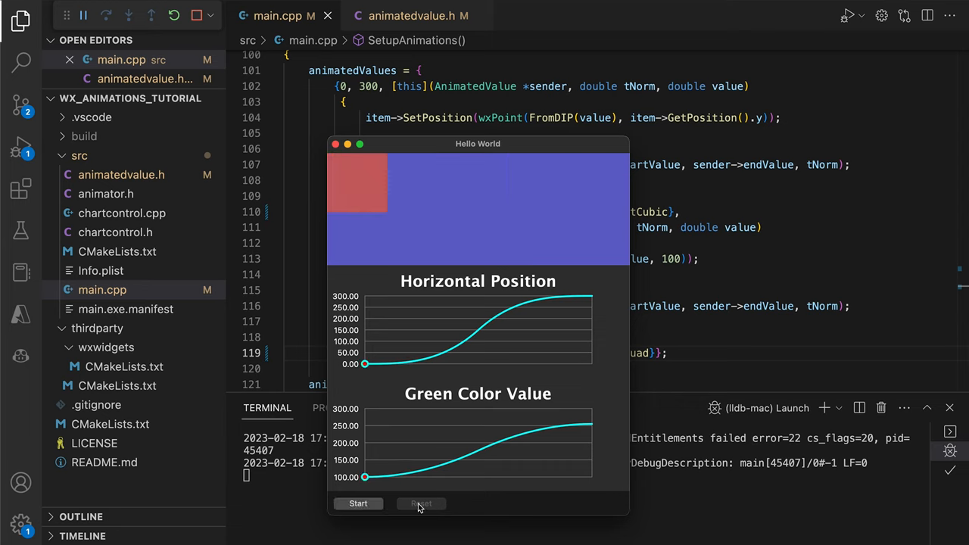
pyautogui.click(358, 503)
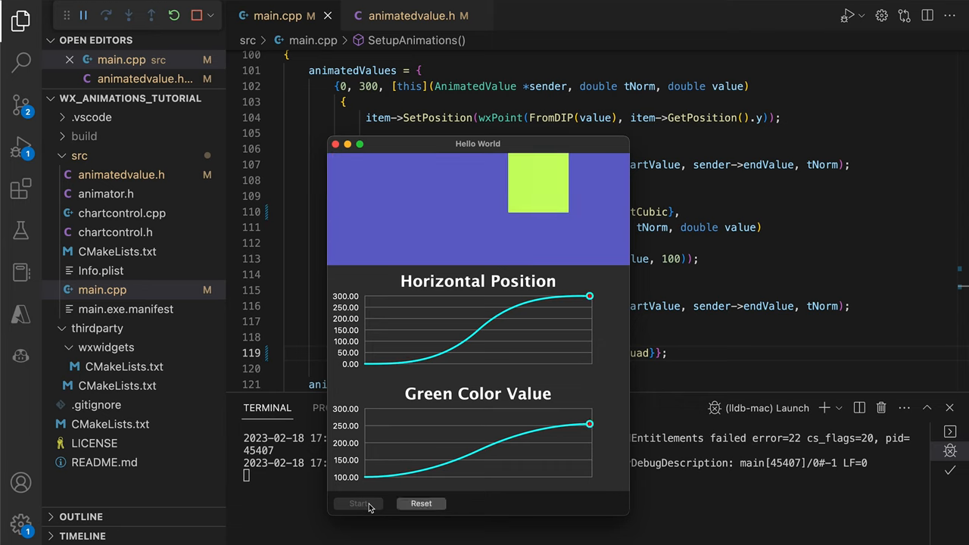
# - Replay the animation several times to view both charts as smooth S-curves
pyautogui.click(358, 504)
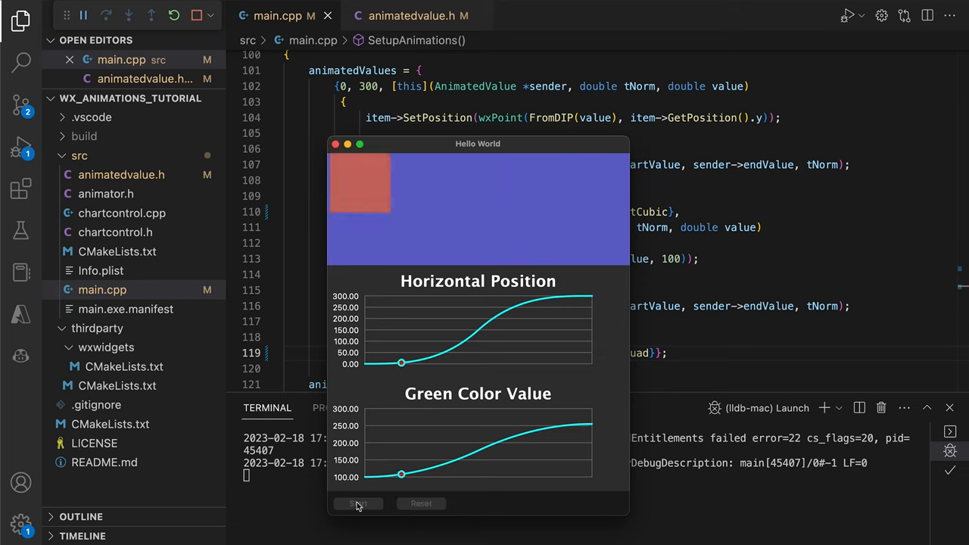
pyautogui.click(358, 504)
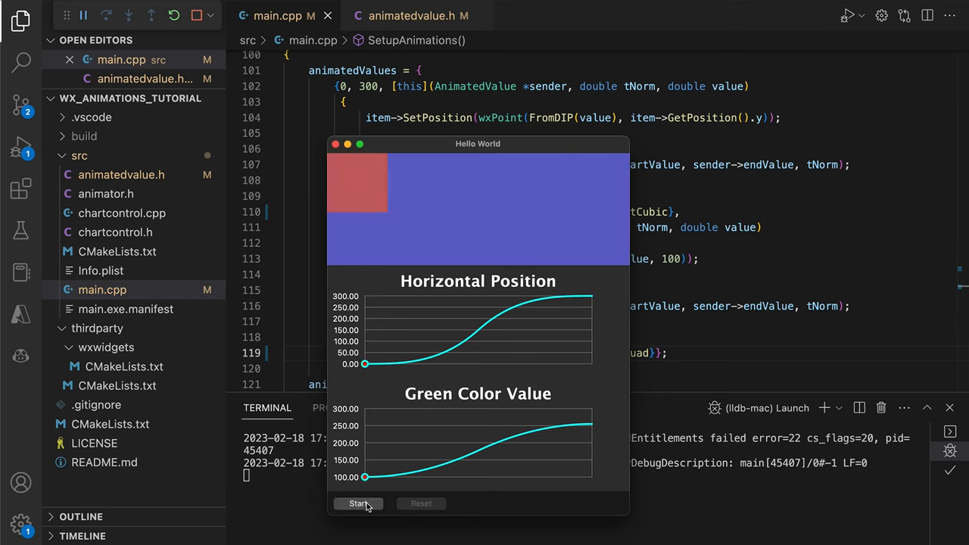
pyautogui.click(358, 504)
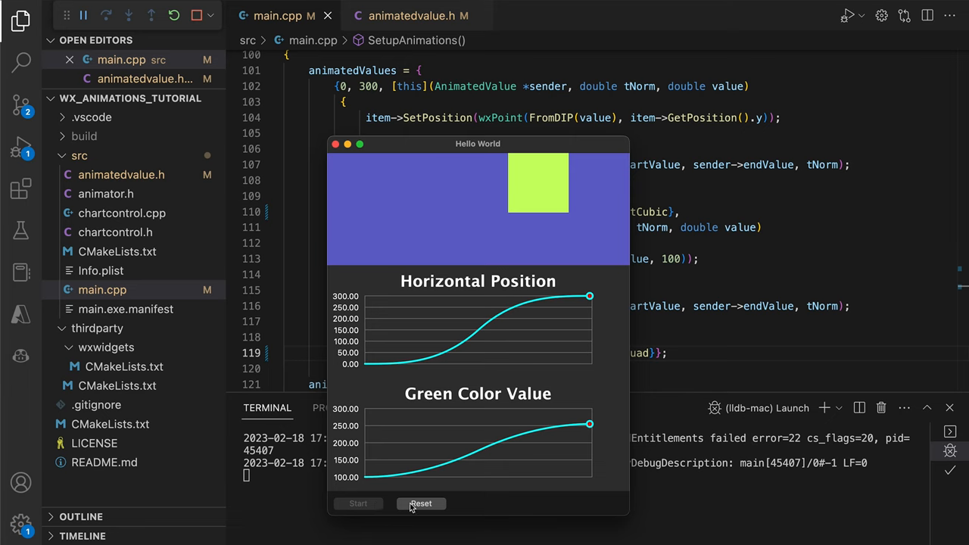
pyautogui.click(420, 503)
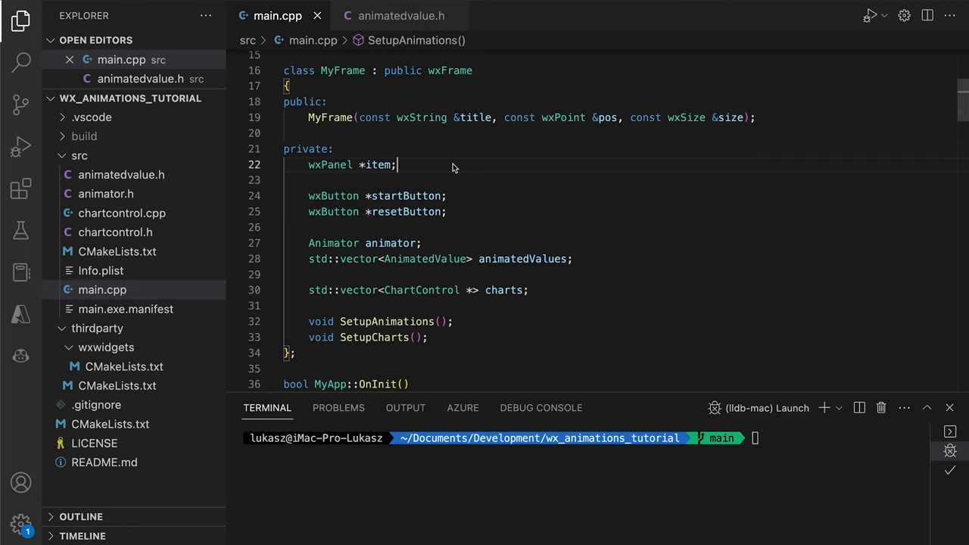
# - Replace wxPanel *item with a wxButton created as new wxButton(animPanel, wxID_ANY, "Hello World") and rename its uses
pyautogui.write('Button')
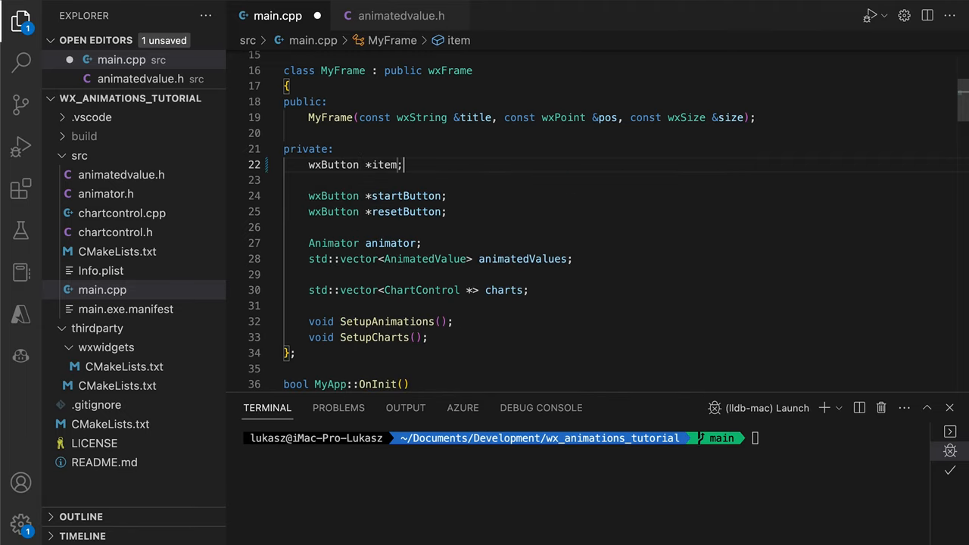
pyautogui.scroll(-3)
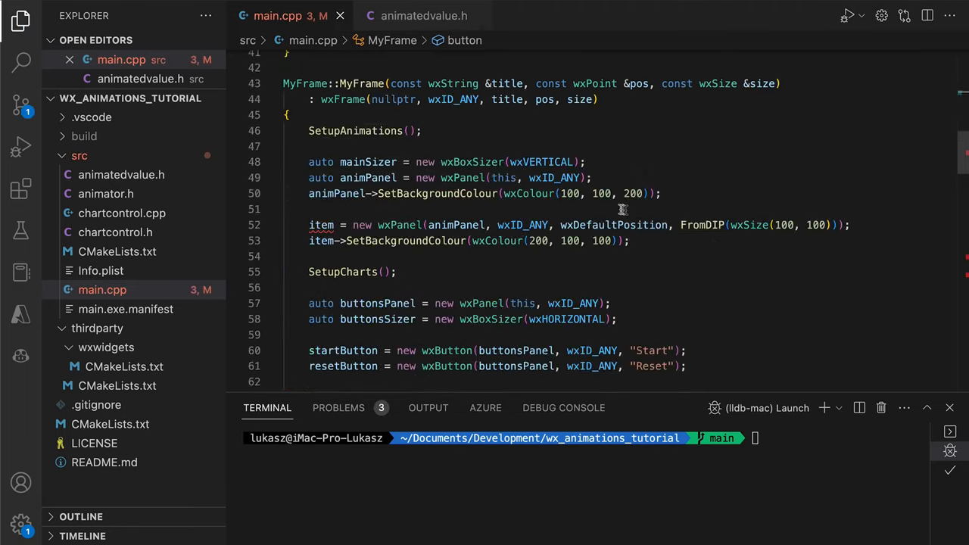
pyautogui.write('button')
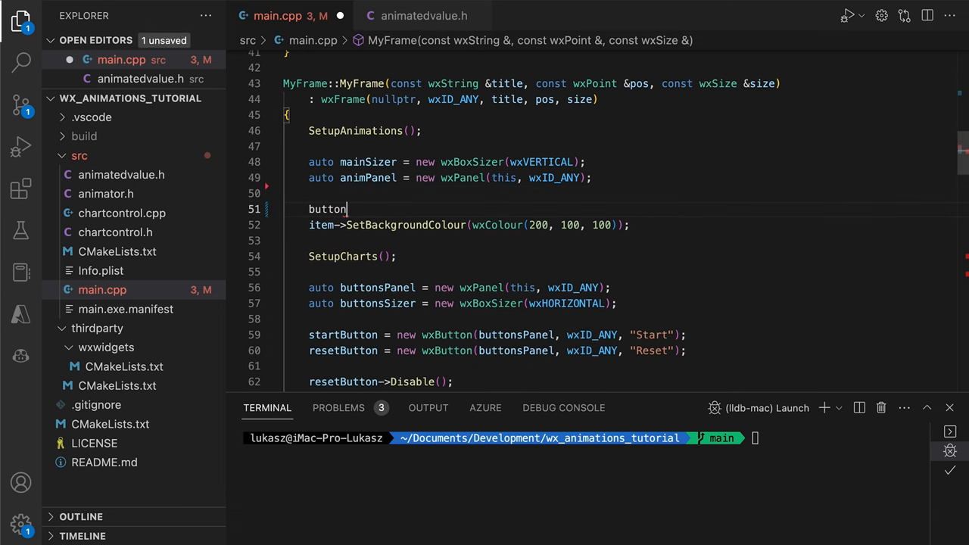
pyautogui.write('= new wxButton(animPanel, wxID_ANY, "Hello World");')
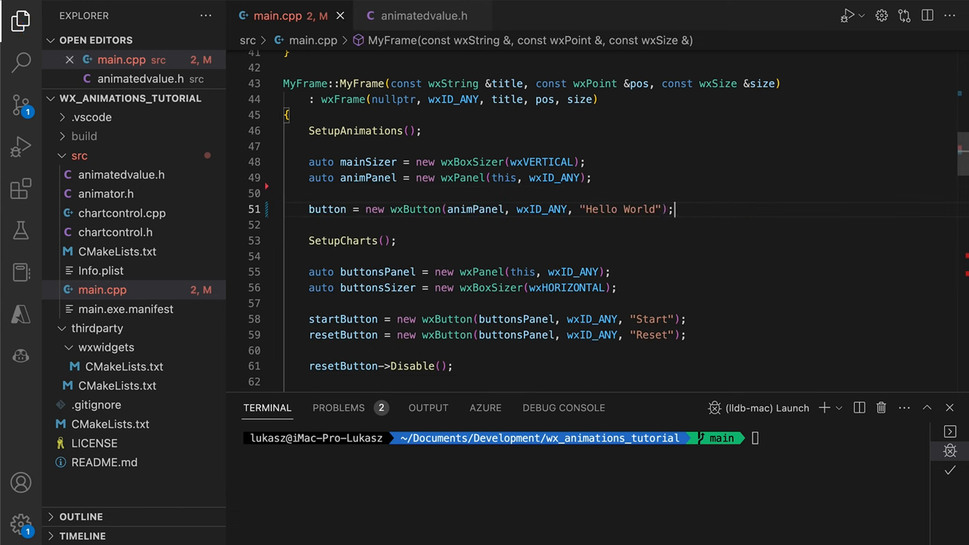
pyautogui.write('button-')
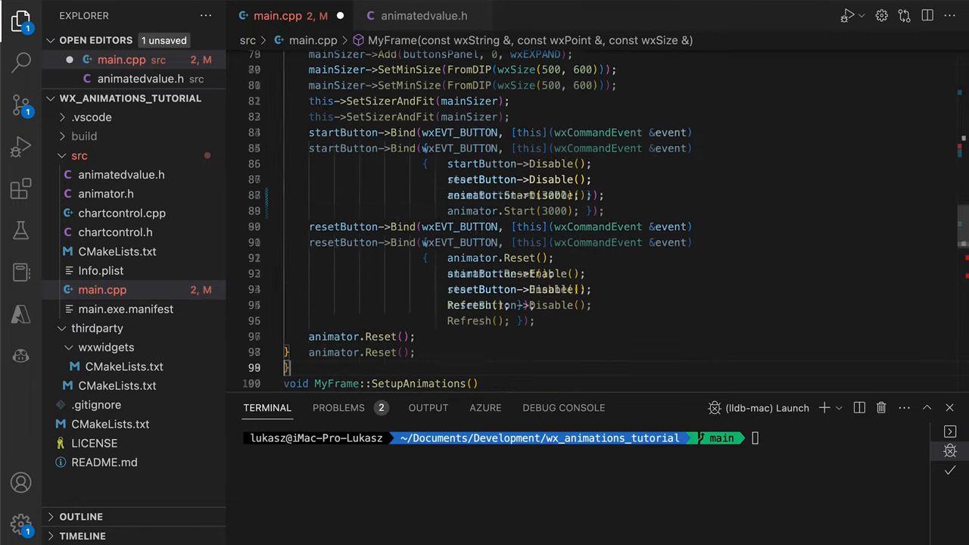
pyautogui.write('button->SetPosition(wxPoint(FromDIP(value), button->GetPosition().y));')
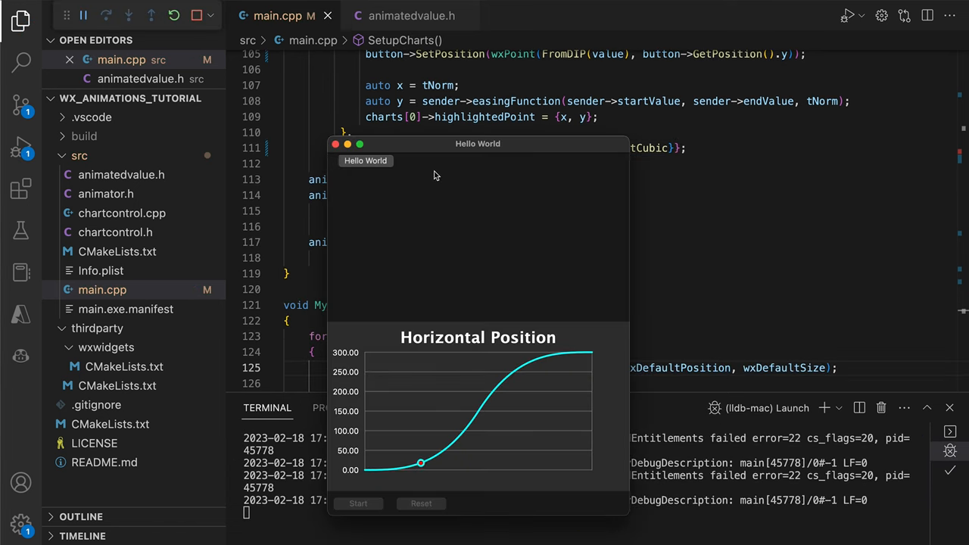
# - Run the demo, press the sliding Hello World button and dismiss its message, then replay
pyautogui.click(366, 160)
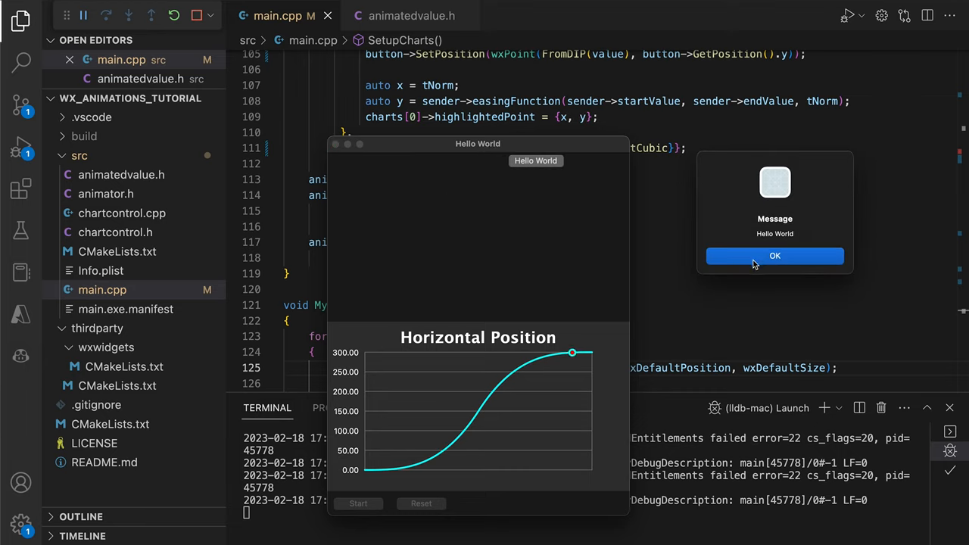
pyautogui.click(774, 256)
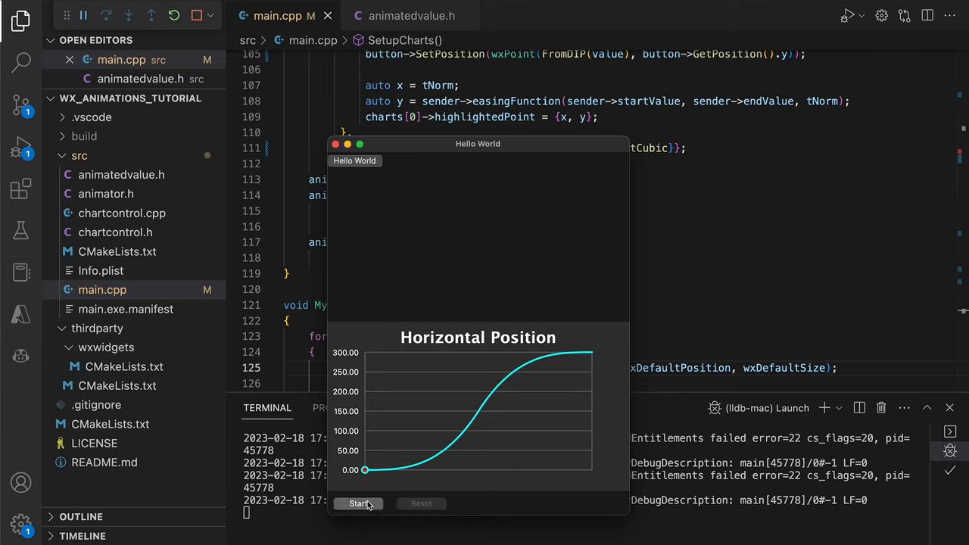
pyautogui.click(358, 503)
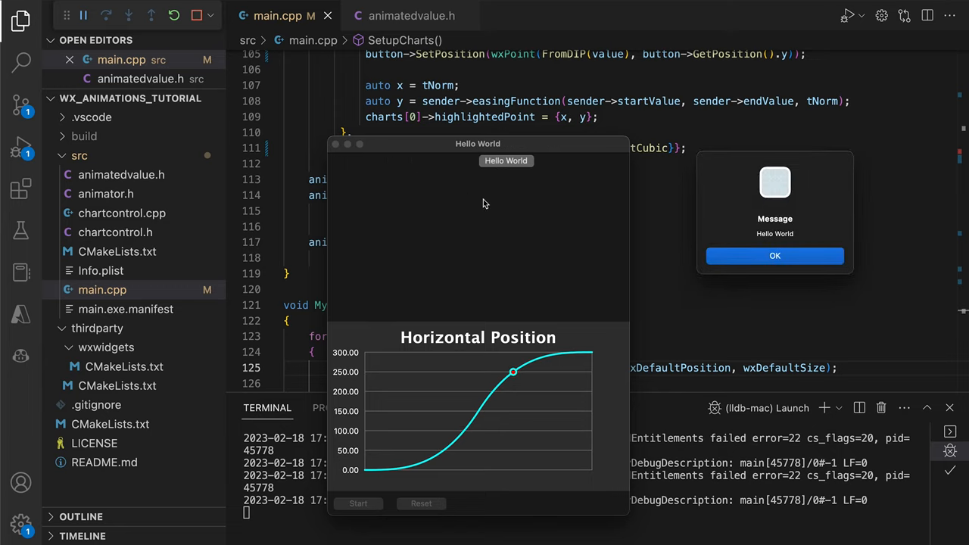
pyautogui.click(774, 255)
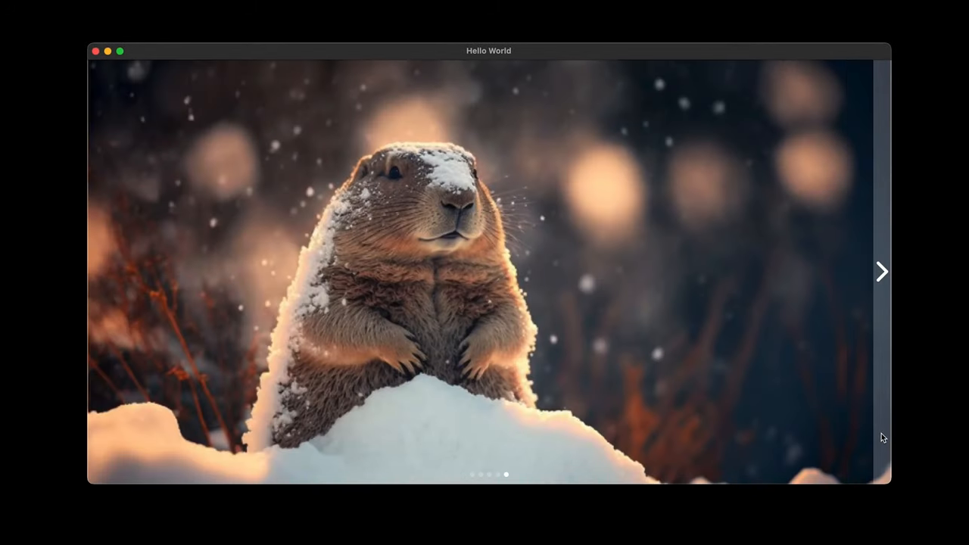
# - Hover the BitmapGallery marmot photo to reveal the next arrow and page indicator dots
pyautogui.click(880, 271)
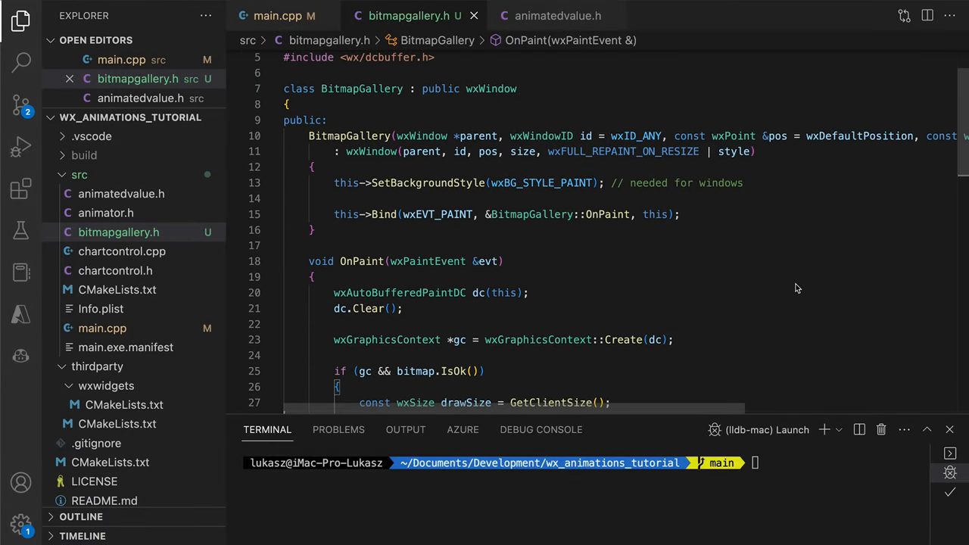
# - Review bitmapgallery.h's DrawBitmap code, then read main.cpp's app and frame setup
pyautogui.scroll(-3)
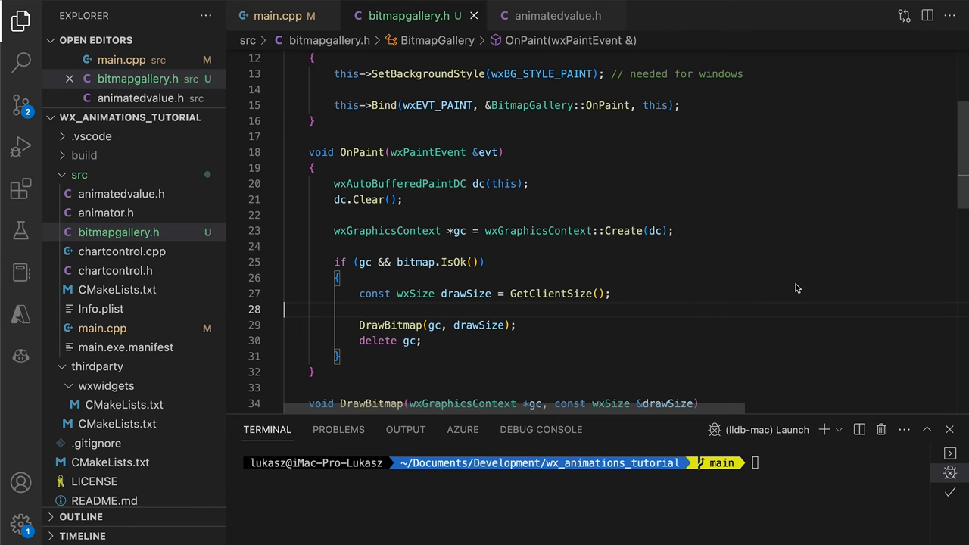
pyautogui.scroll(-3)
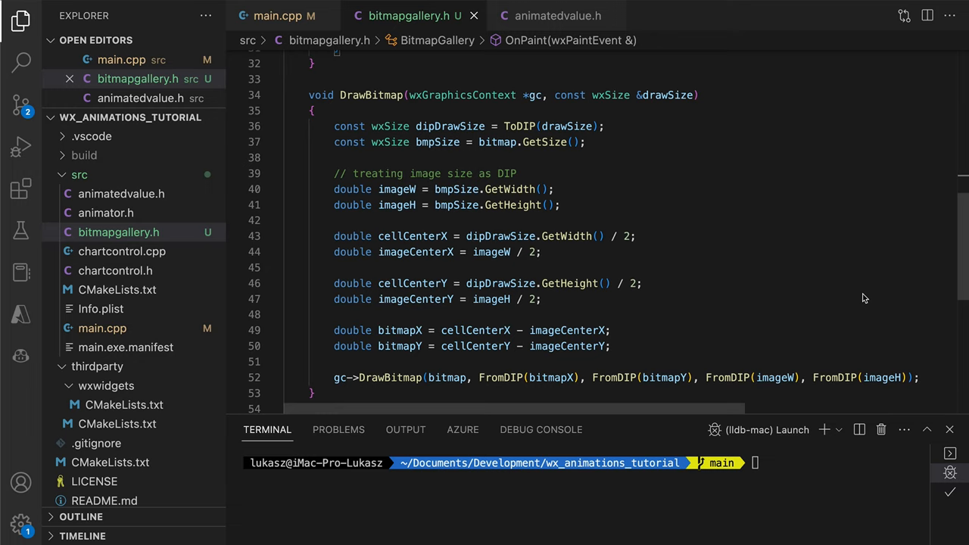
pyautogui.moveTo(560, 170)
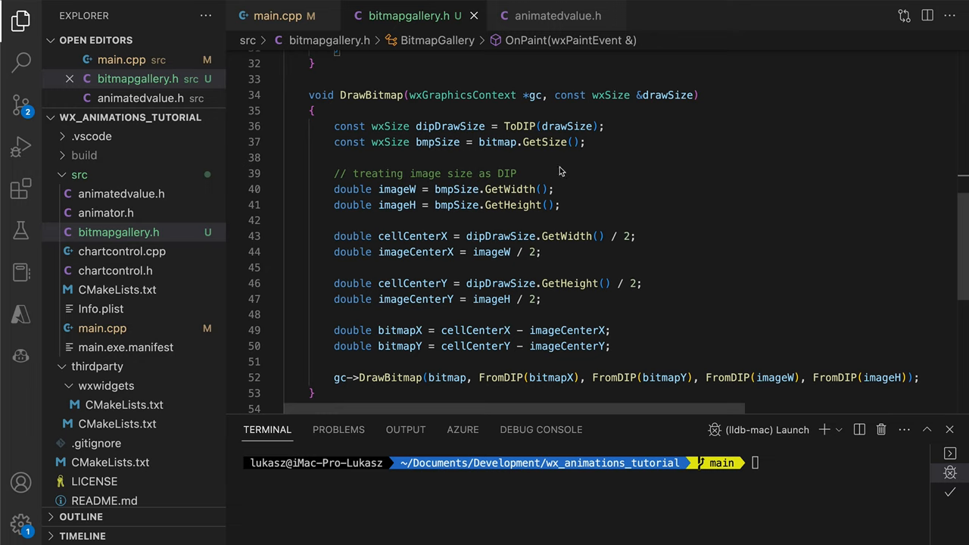
pyautogui.click(275, 15)
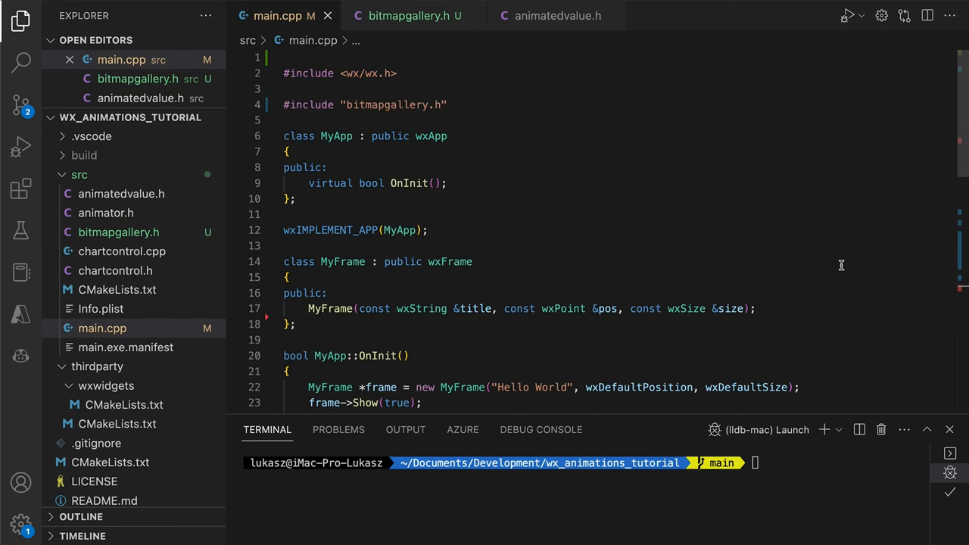
pyautogui.scroll(-3)
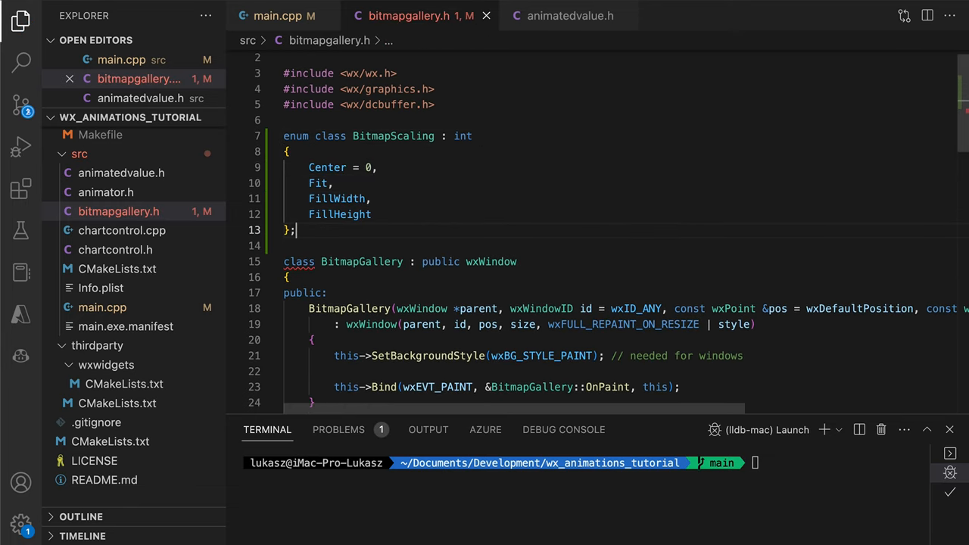
# - Add a BitmapScaling scaling member defaulting to Center and branch DrawBitmap on Fit scaling
pyautogui.scroll(-3)
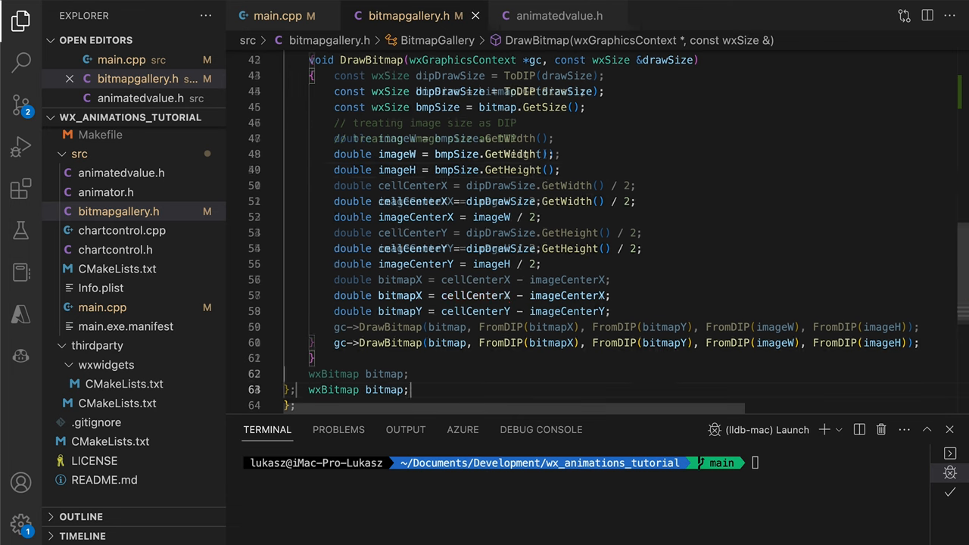
pyautogui.write('BitmapScaling scaling = bitmapScaling::Center;')
pyautogui.write('if (scaling ')
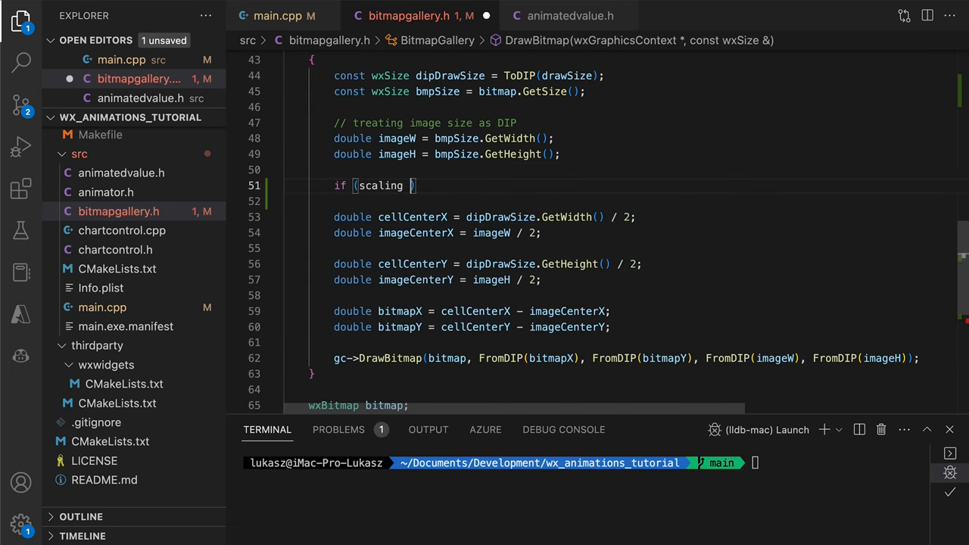
pyautogui.write('== BitmapScaling::Fit')
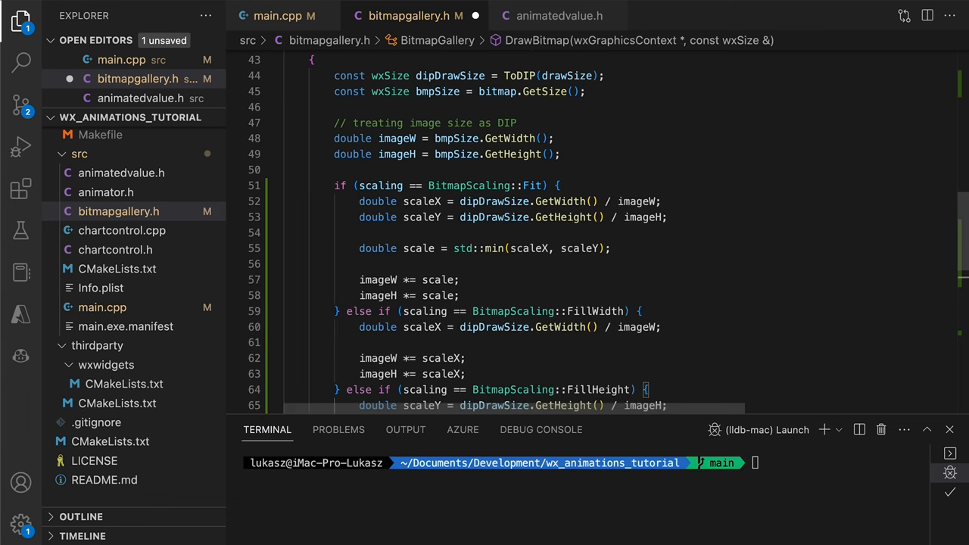
# - Set gallery->scaling in main.cpp, run the demo and resize the window to test image scaling
pyautogui.scroll(-3)
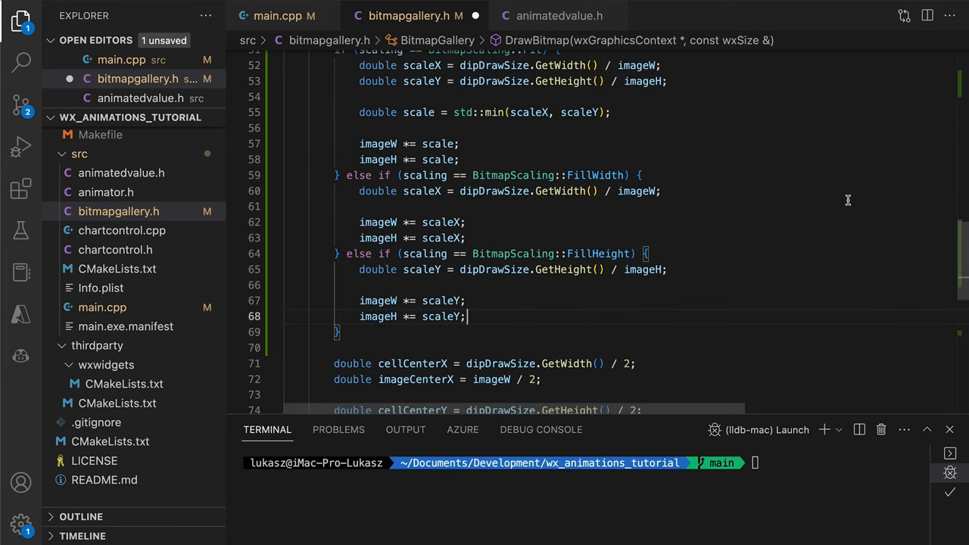
pyautogui.click(280, 15)
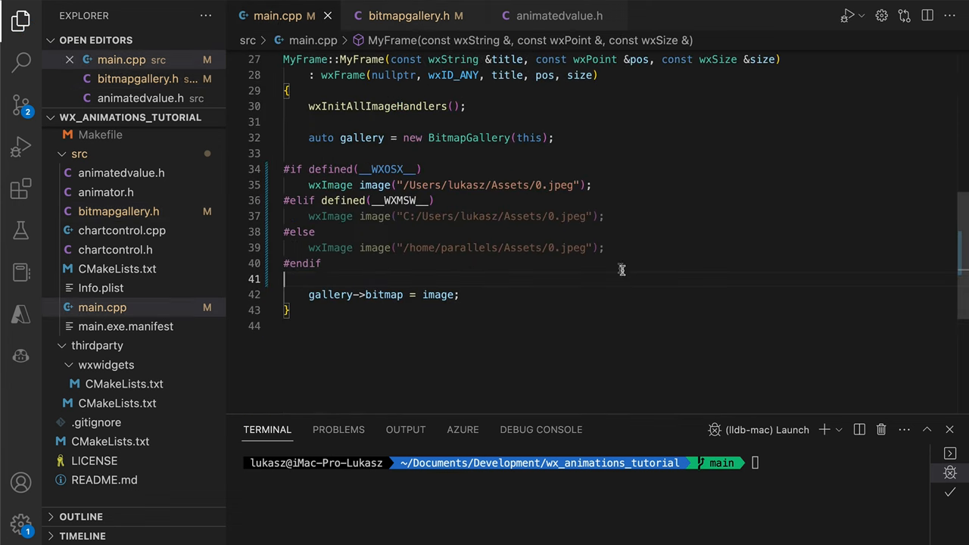
pyautogui.write('gallery->scaling = BitmapScaling::Fit;')
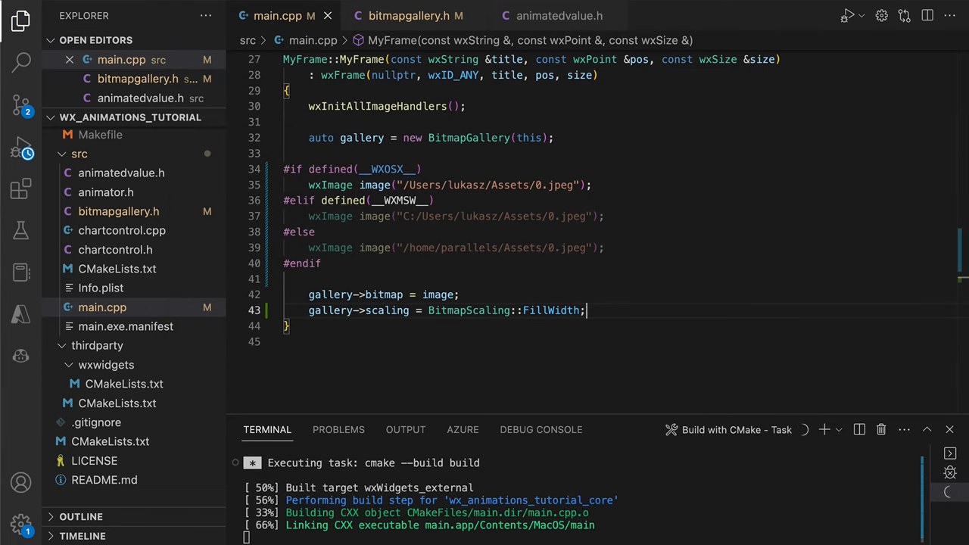
pyautogui.click(847, 15)
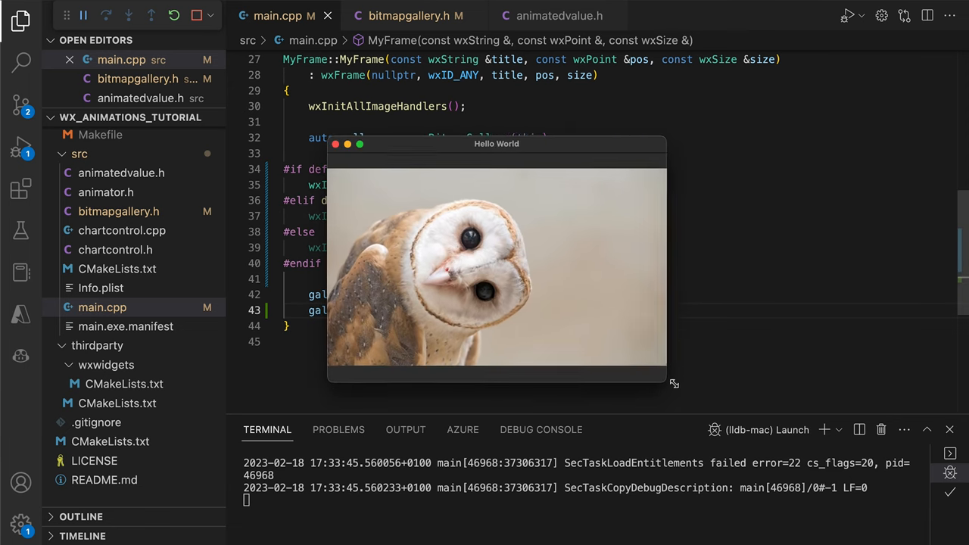
pyautogui.moveTo(672, 382); pyautogui.dragTo(756, 386)
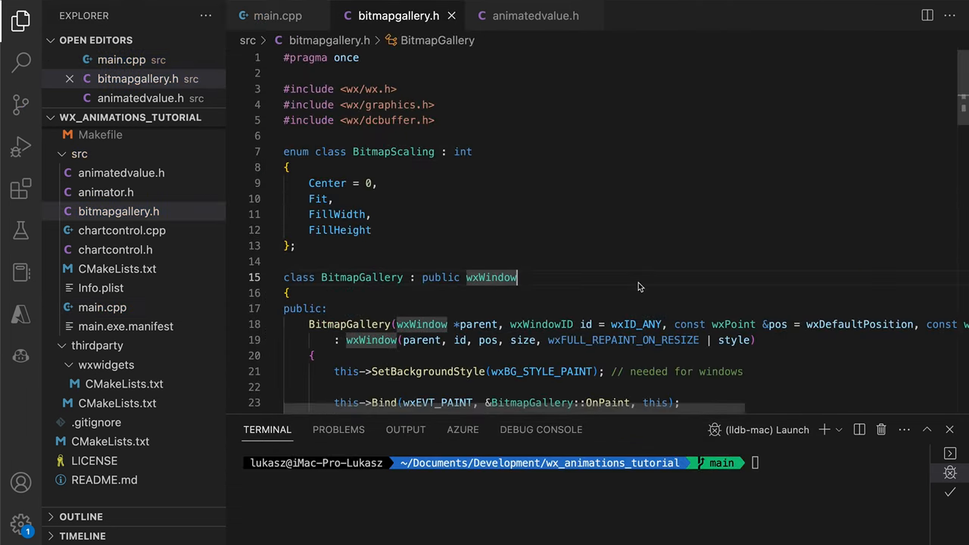
# - Include <vector>, save the current transform and loop over bitmaps with for (const auto& bitmap : bitmaps)
pyautogui.write('#include <ve')
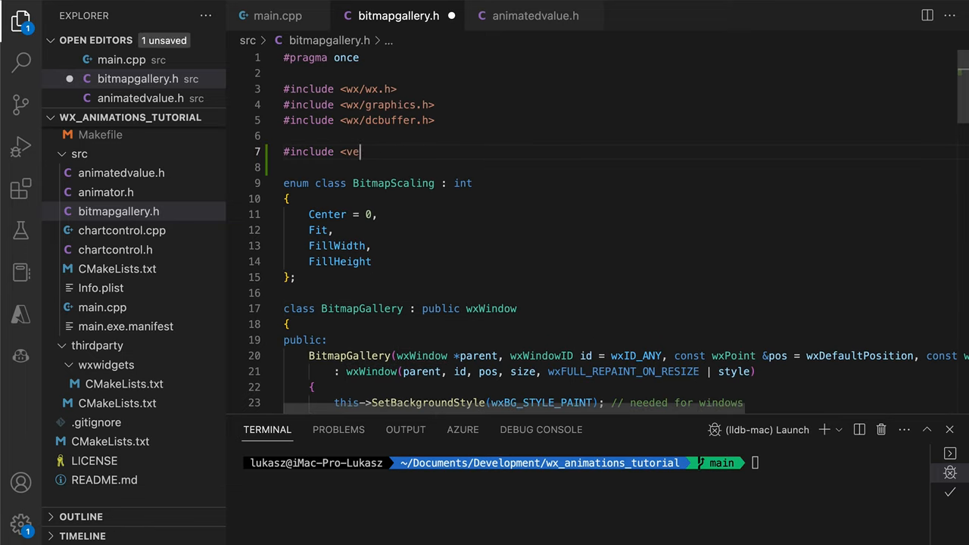
pyautogui.scroll(-3)
pyautogui.write('const auto')
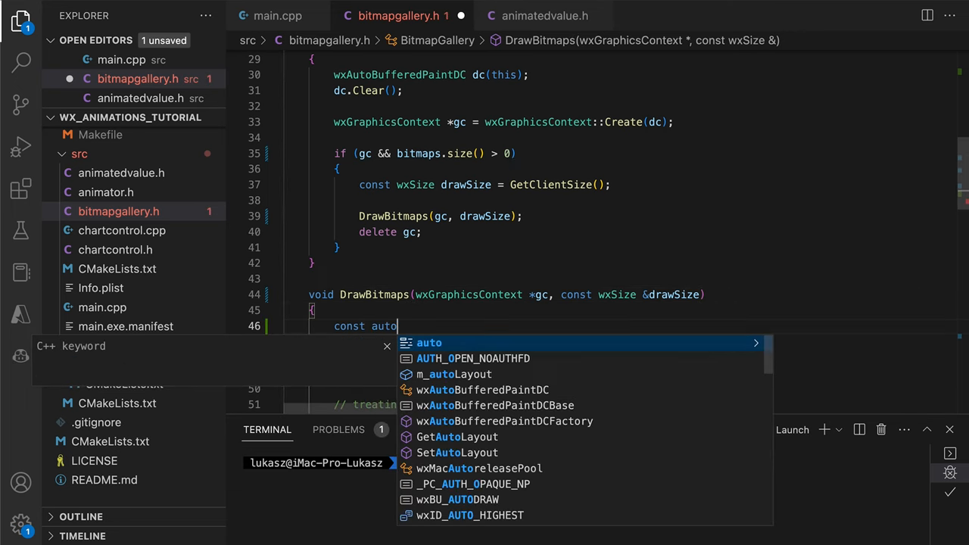
pyautogui.write('currentTransform = gc->GetTransform();')
pyautogui.write('const wxSize dipDrawSize = ToDIP(drawSize);')
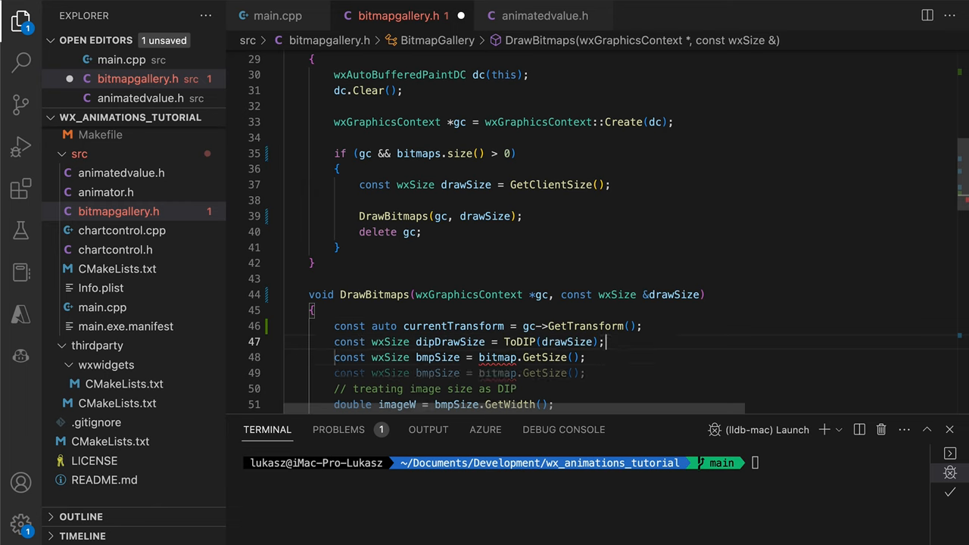
pyautogui.write('for (const auto&')
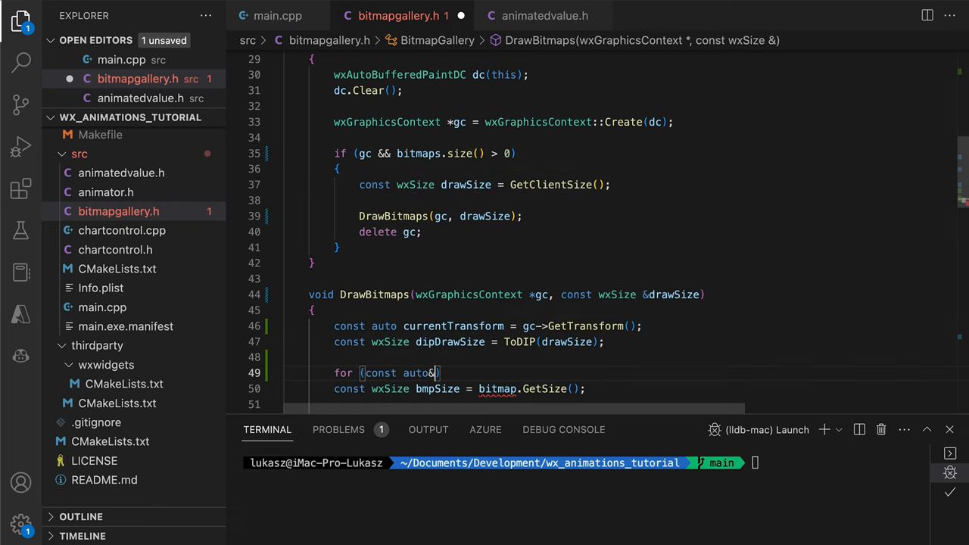
pyautogui.write('bitmap:bitmaps) {')
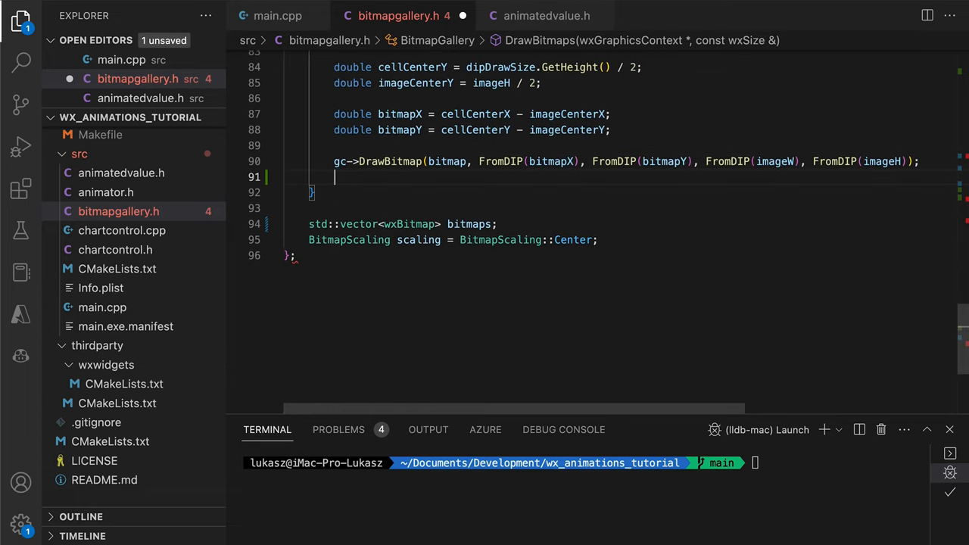
# - Inside the loop restore the saved transform, clip using FromDIP sizes and reset the clip after drawing
pyautogui.write('gc->SetTransform(currentTransform);')
pyautogui.write('gc->Clip(0, 0, dipDrawSize.GetWidth(), dipDrawSize.GetHeight());')
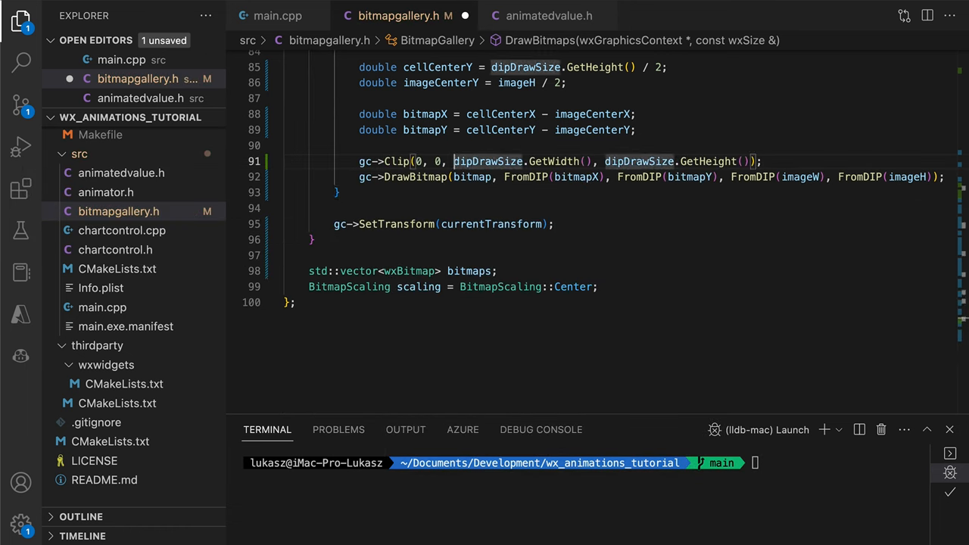
pyautogui.write('FromDIP(')
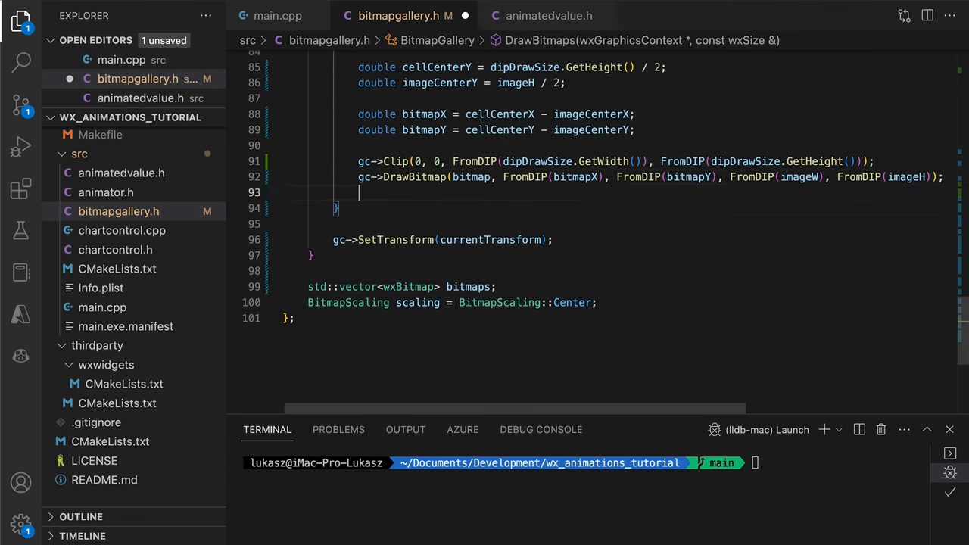
pyautogui.write('gc->ResetClip();')
pyautogui.write('gc->SetBrush(wxColor(255, 0, 0, 64));')
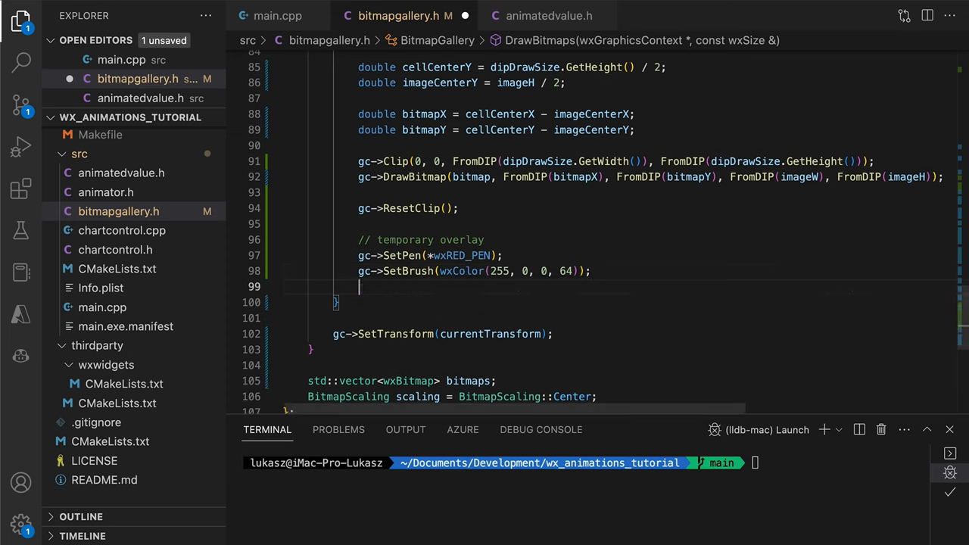
# - Draw the overlay rectangle from FromDIP(dipDrawSize) and begin a static_cast division for the draw size
pyautogui.write('gc->DrawRectangle(0,0, FromDIP(dipDrawSize.GetWidth()), FromDIP(dipDrawSize.GetHeight()));')
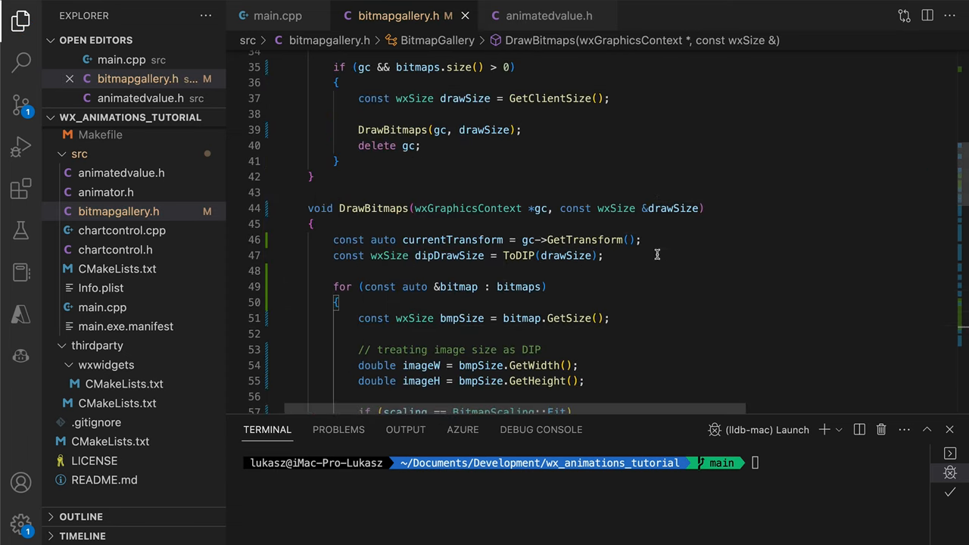
pyautogui.write('/ static_cast')
pyautogui.write('int s')
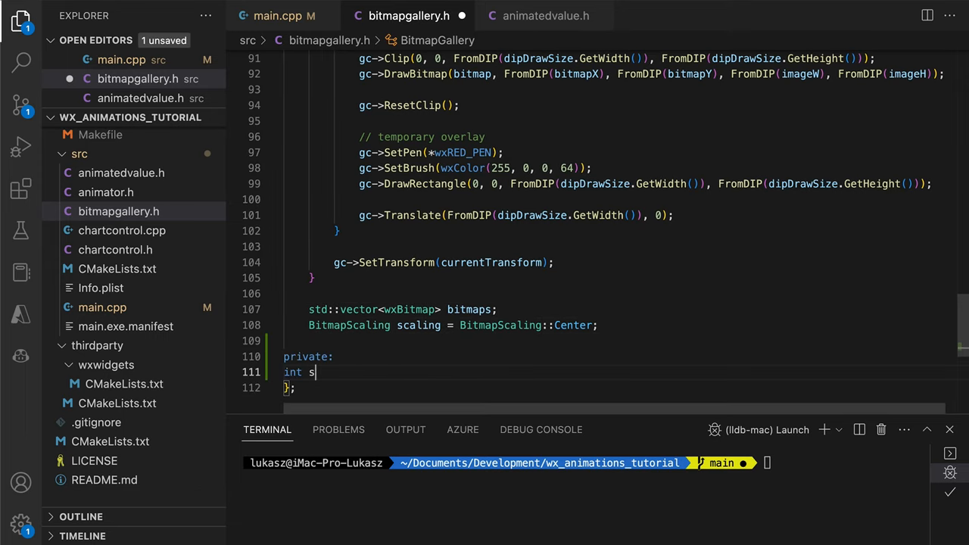
# - Add int selectedIndex and translate by -FromDIP(dipDrawSize.GetWidth()) * selectedIndex before the loop
pyautogui.write('electedIndex;')
pyautogui.write('gc->Translate')
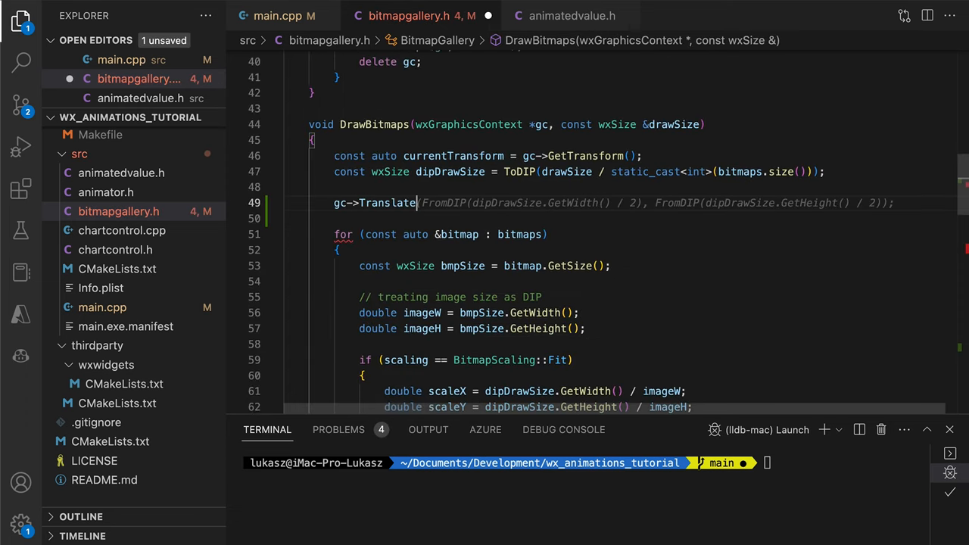
pyautogui.write('(-Fro')
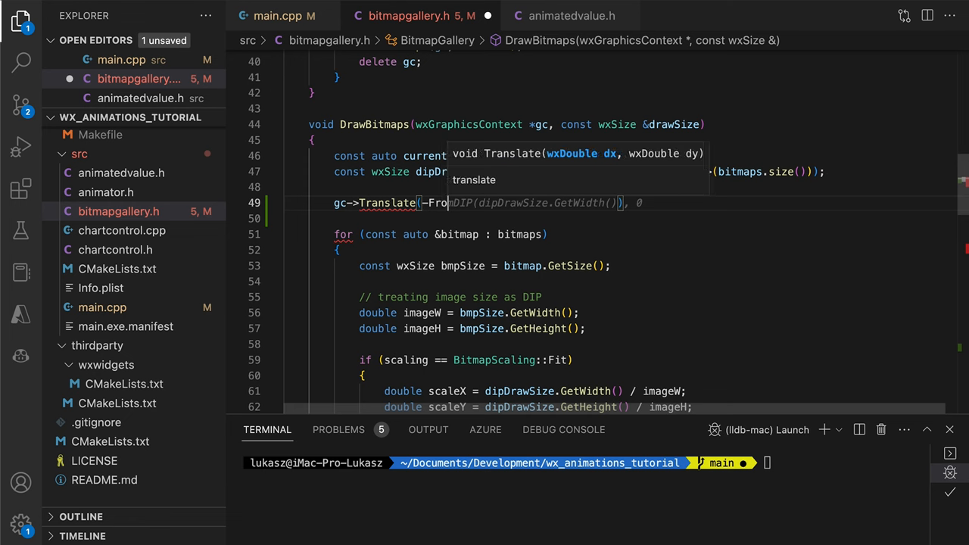
pyautogui.write('*select')
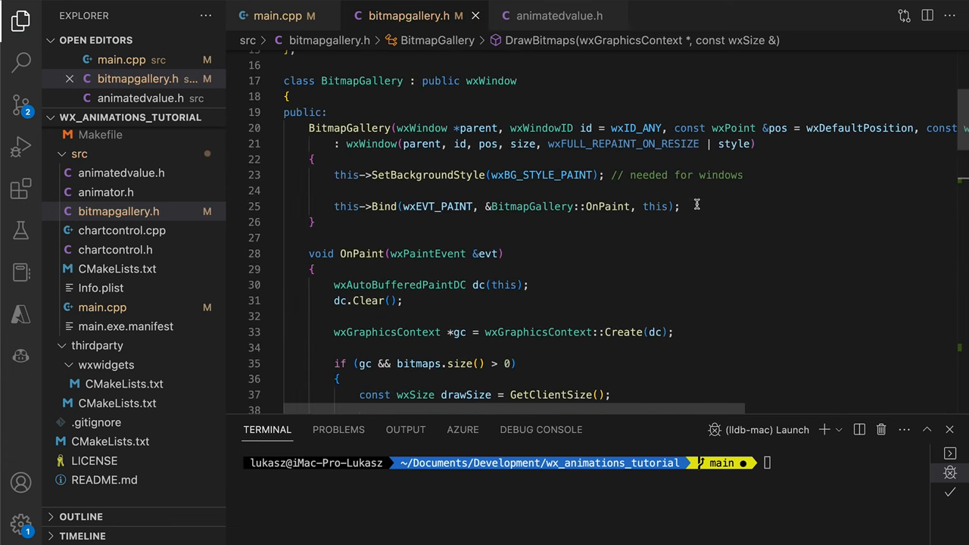
# - Bind an event in the constructor with this->Bind(..., &BitmapGallery::On..., this) for changing the selection
pyautogui.write('this->Bind(wxEVT_LEFT_DOWN, &BitmapGallery::OnLeftDown, this);')
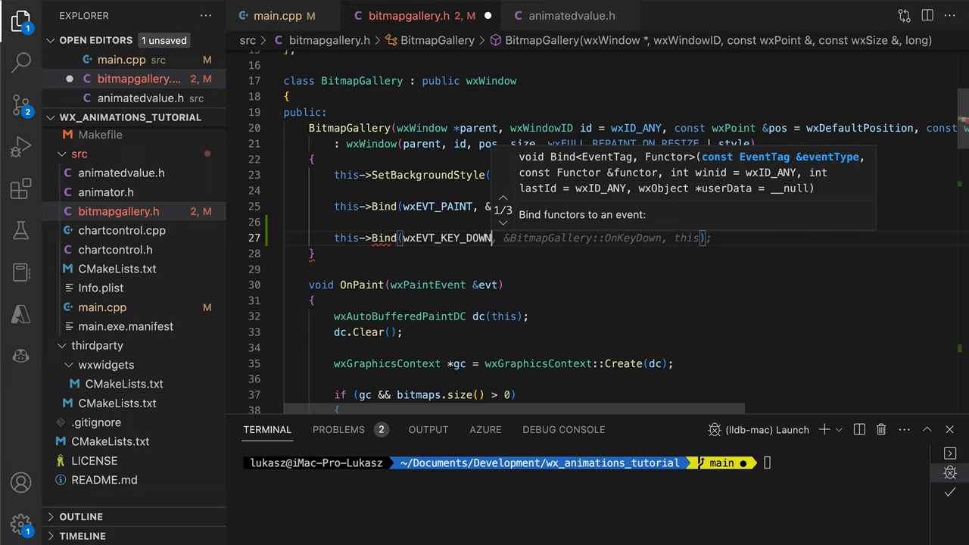
pyautogui.scroll(-3)
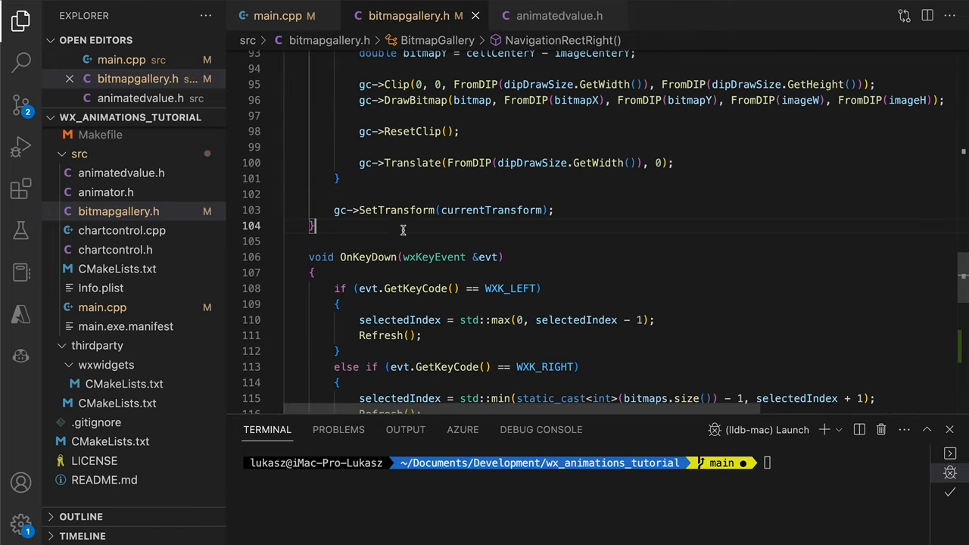
# - Write void DrawNavigationRect filling the rect with translucent white wxColor(255,255,255, 64)
pyautogui.write('void DrawNavigationRect(wxGraphicsContext *gc, const wxRect &rect')
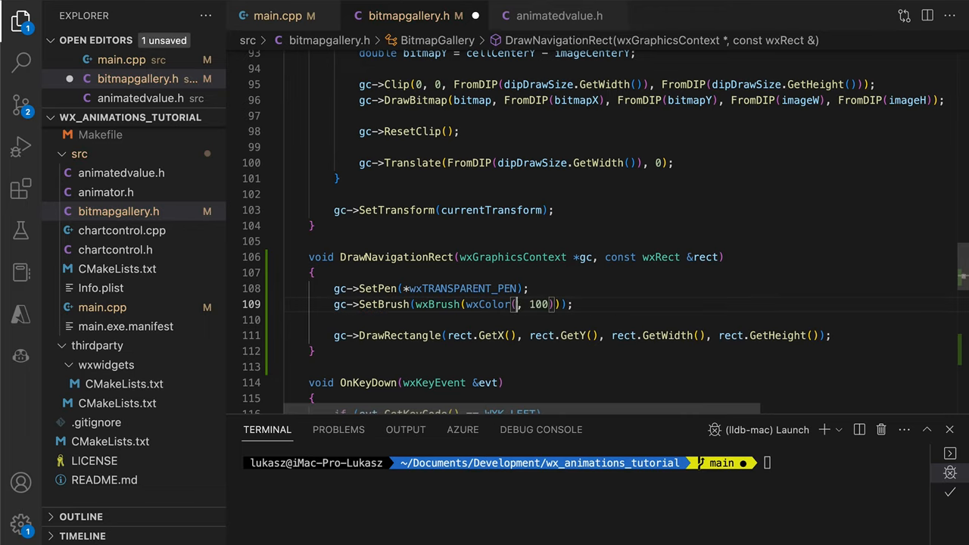
pyautogui.write('255,255,255, 64')
pyautogui.write('void DrawArrow(wxGraphicsContext* gc, const wxRect& rectTo')
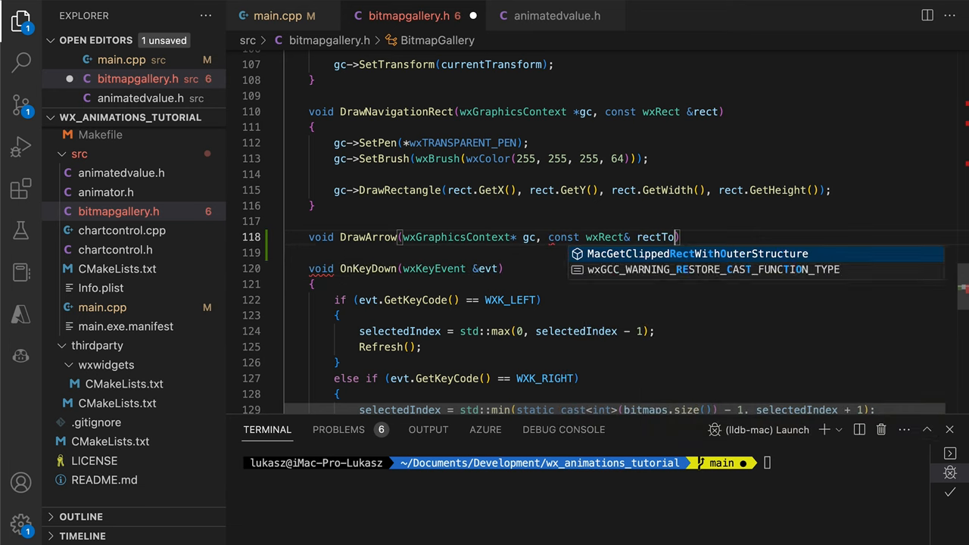
# - Give DrawArrow rectToCenterIn, lineLength and width parameters, save the transform and compute the rect centre
pyautogui.write('CenterIn, double lineLength, double lineWidth,')
pyautogui.write('const auto curr')
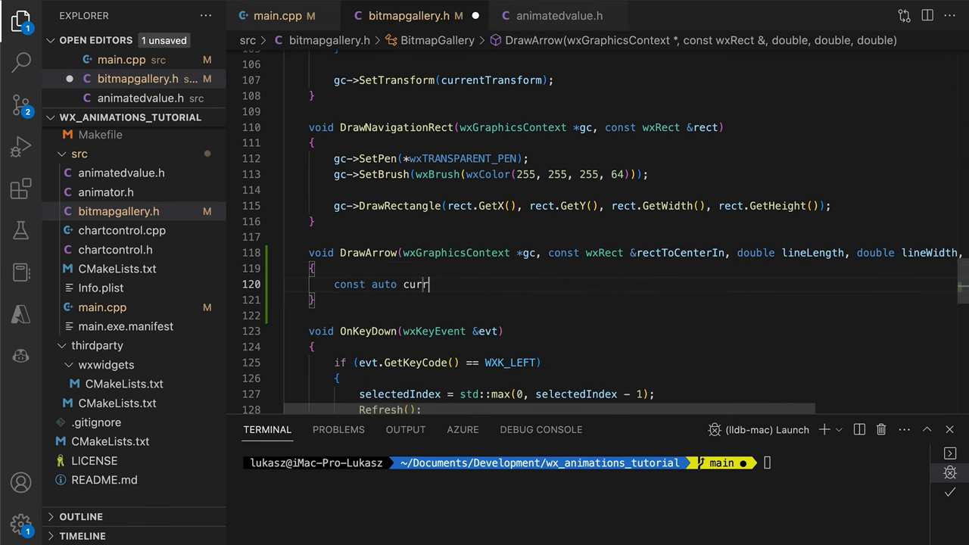
pyautogui.write('entTransform = gc->GetTransform();')
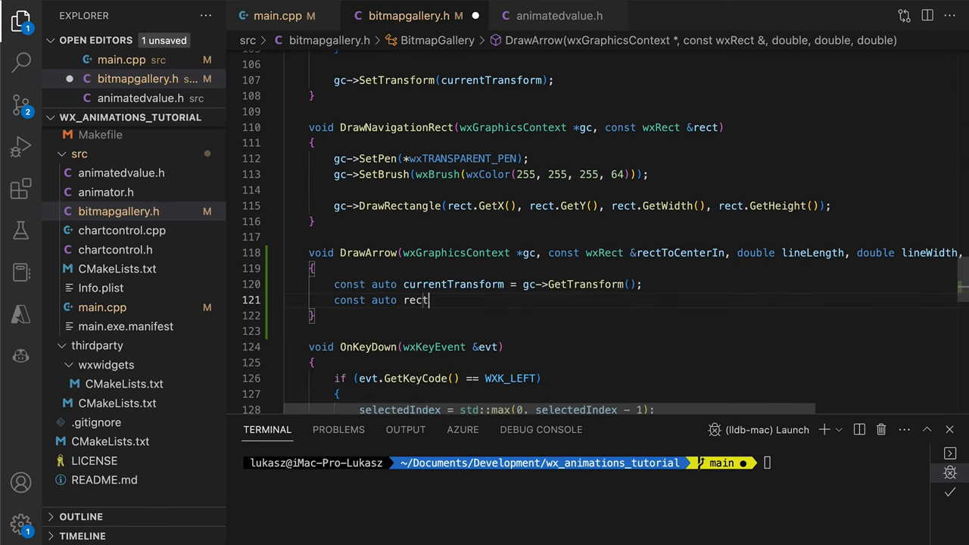
pyautogui.write('Center = rectToCenterIn.GetPosition() + rectToCenterIn.GetSize() / 2;')
pyautogui.write('gc->SetPen(wxPen(wxColor(255, 255, 255, 255), lineWidth));')
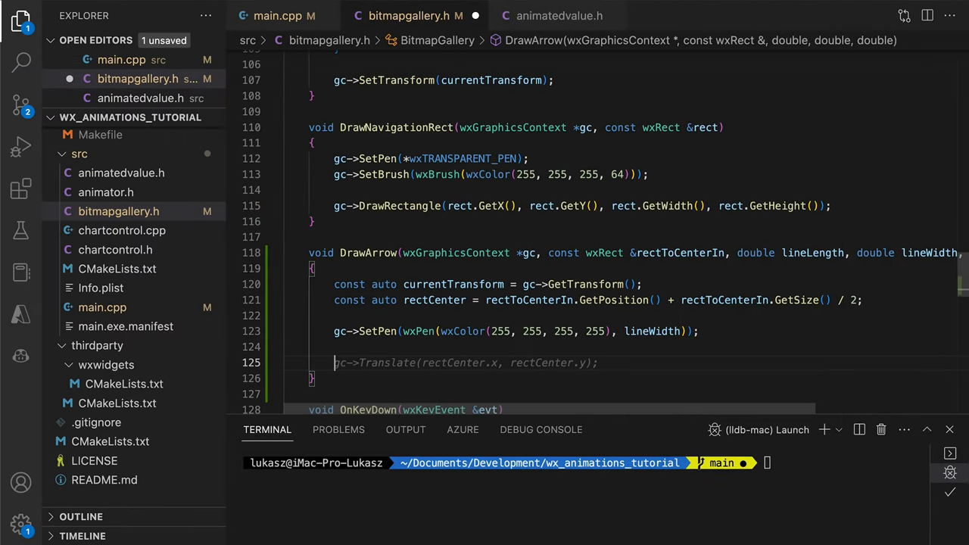
# - Rotate by rotationAngle and stroke two lines from (0,0) of length lineLength to form the arrow
pyautogui.write('gc->Rotate(rotationAngle);')
pyautogui.write('gc->Translate(-lineLength/4, -lineLength/4);')
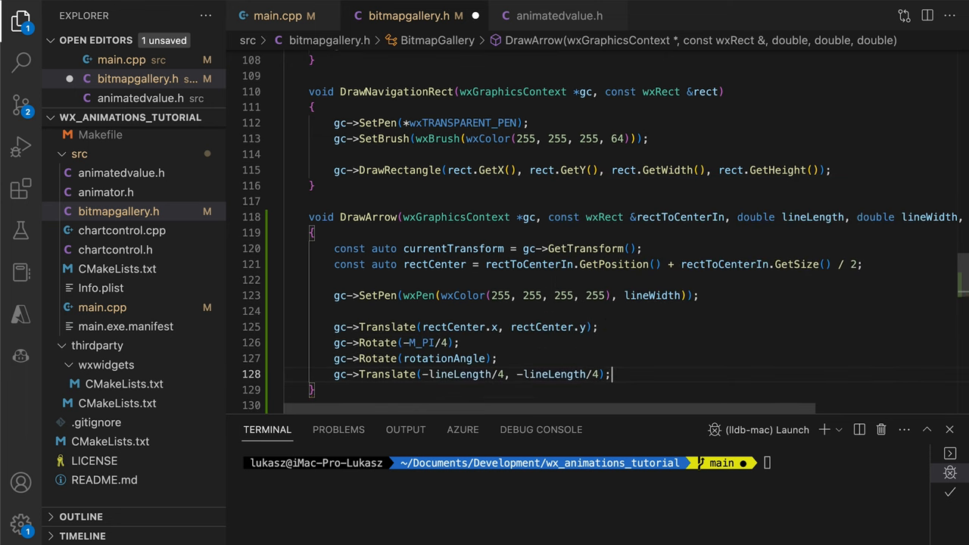
pyautogui.write('gc->StrokeLine(0, 0, lineLength, 0);')
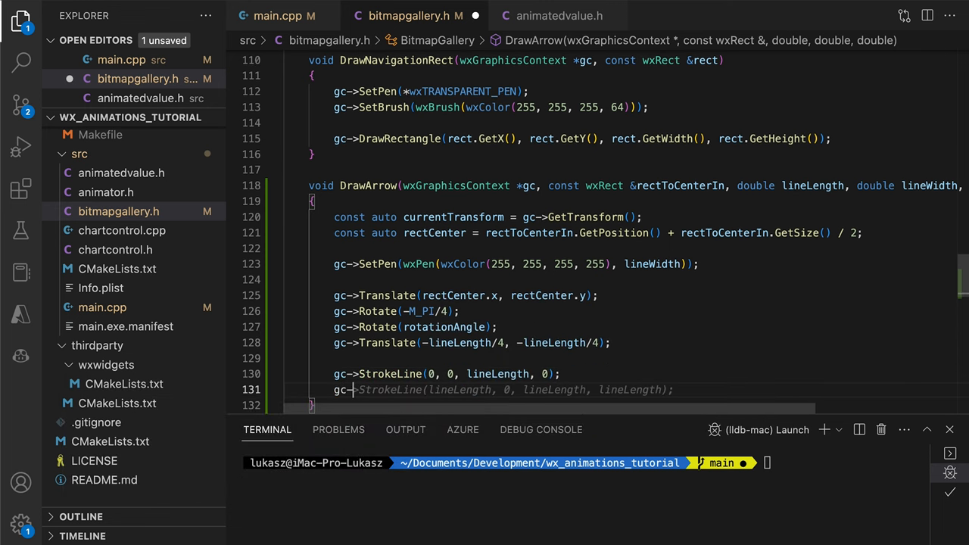
pyautogui.write('(0,0,0,line')
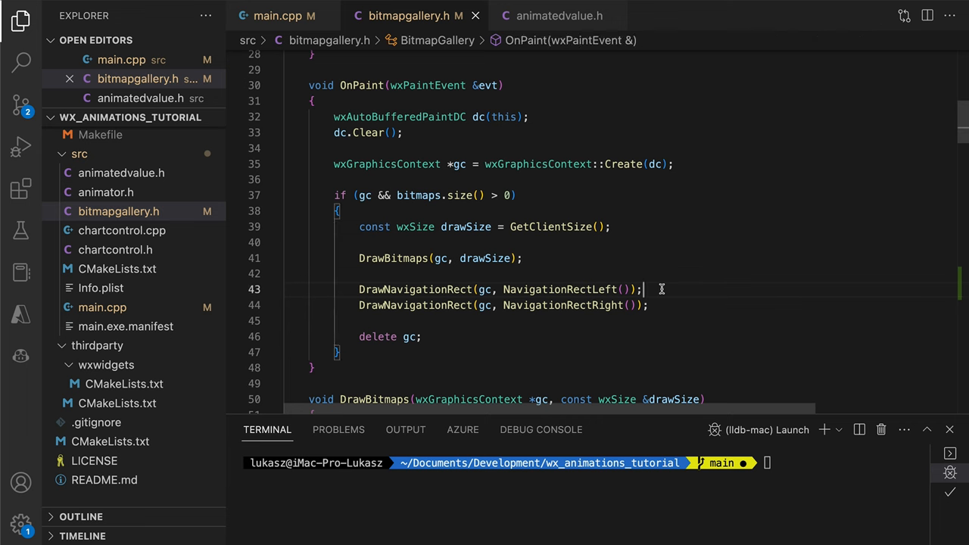
# - Call DrawArrow on NavigationRectLeft with arrowLineLength 20 derived from the navigation rect height and width
pyautogui.write('DrawArrow(gc, NavigationRectLeft(), true);')
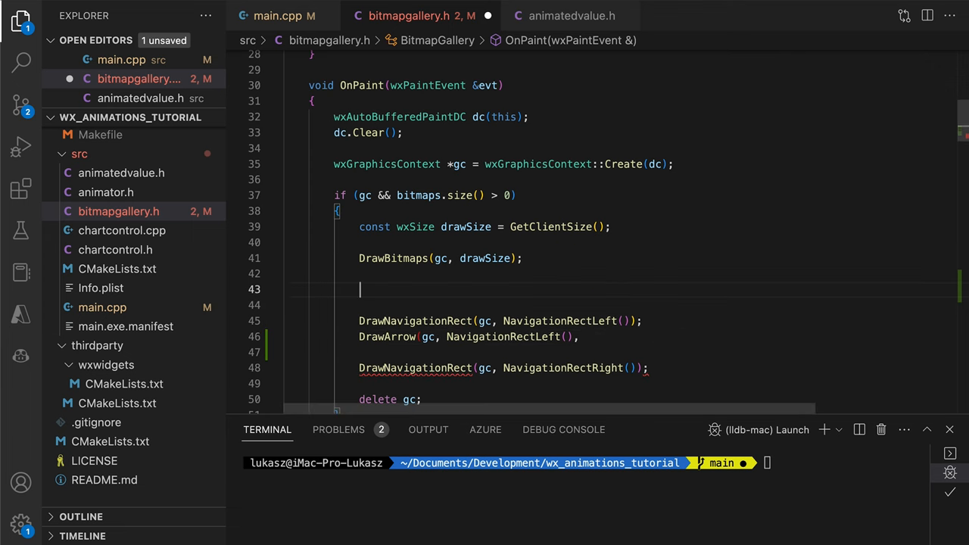
pyautogui.write('double arrowLineLength = 20;')
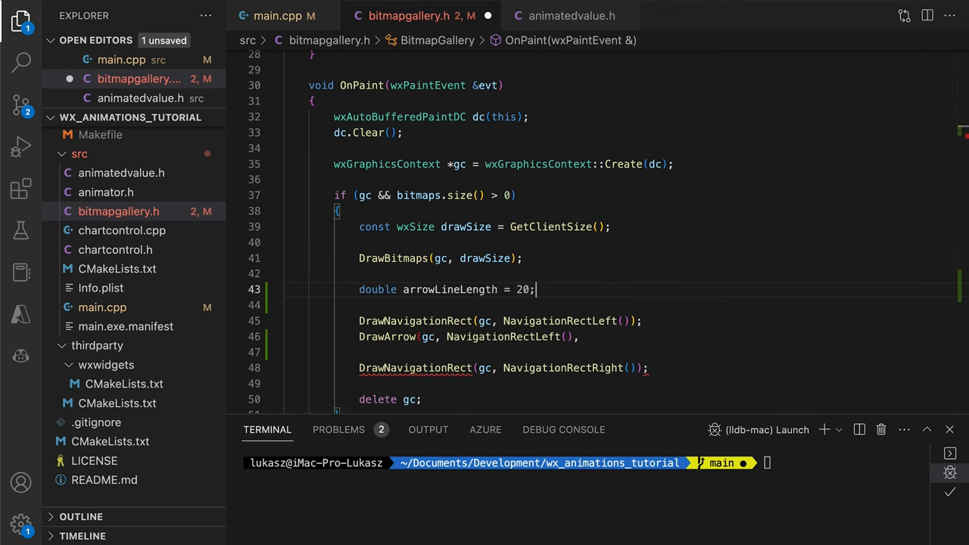
pyautogui.write('NavigationRectSize().GetHeight() / 2')
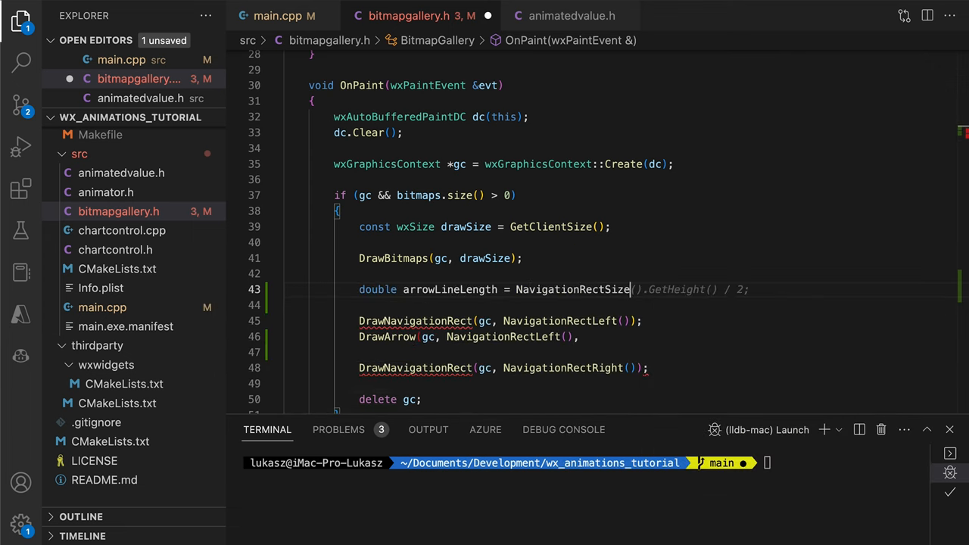
pyautogui.write('GetWidth() * 2 / 3;')
pyautogui.write('double arrowLineWidth = FromDIP(5);')
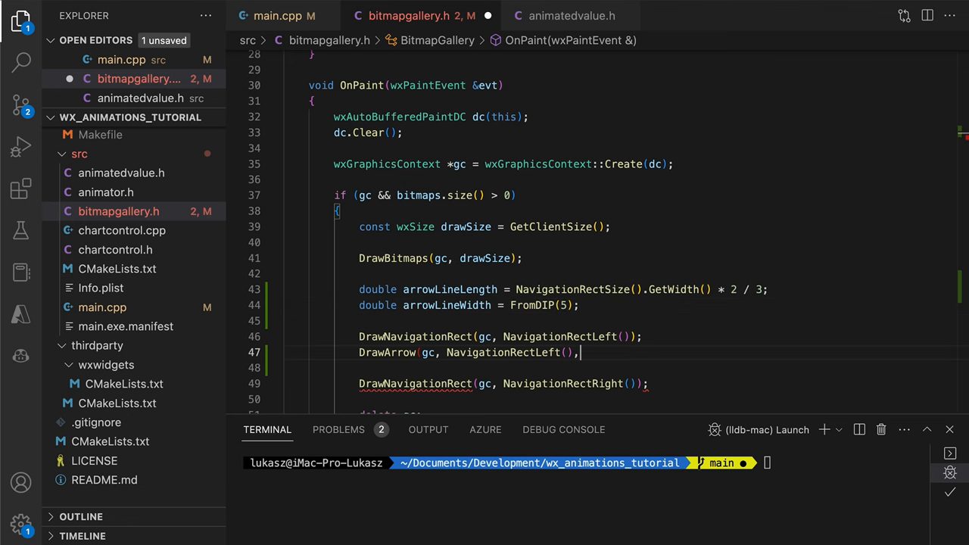
# - Pass arrowLineLength and an M_PI rotation so the right-hand arrow points the other way
pyautogui.write('arrowLineLength, arrowLineWidth, 0);')
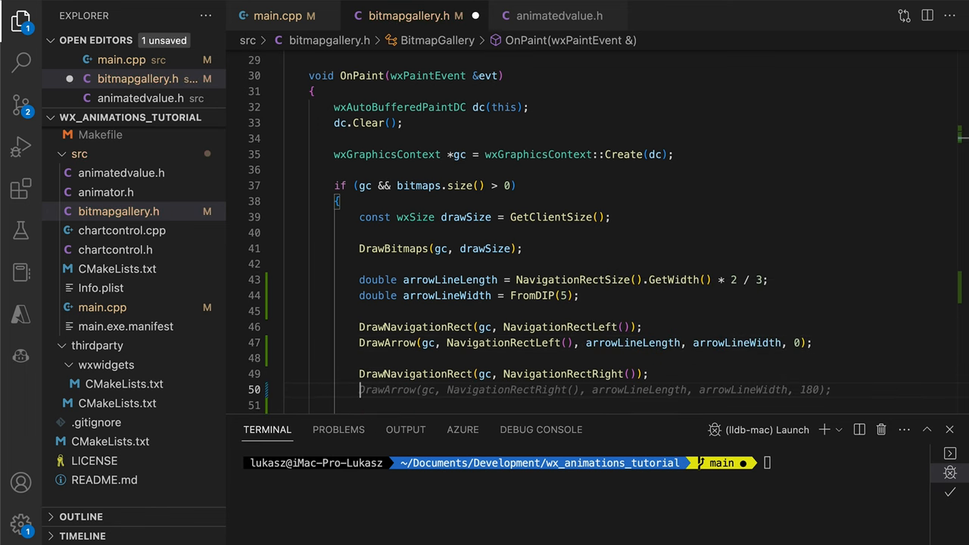
pyautogui.write('M_PI);')
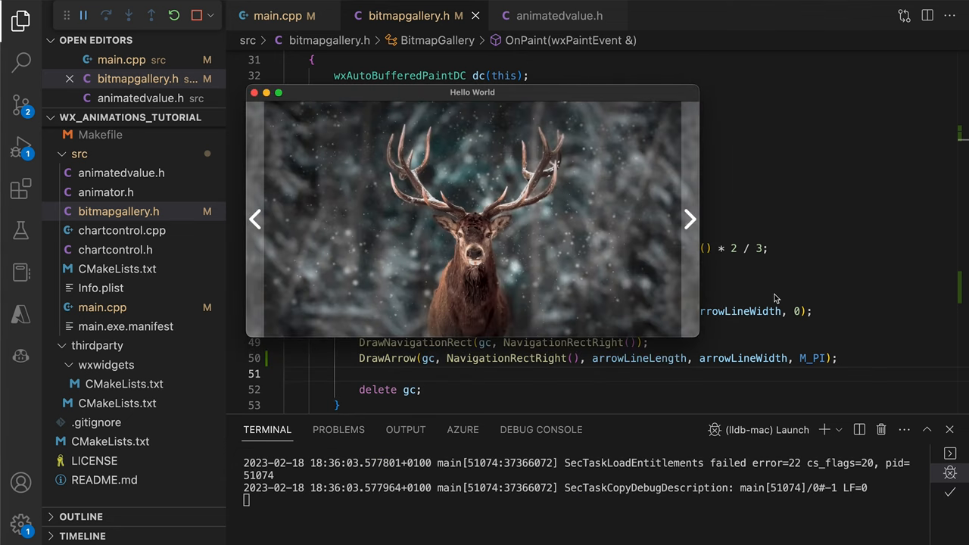
# - Use the right arrow to advance the running gallery from the stag to the marmot photo, then close it
pyautogui.click(688, 219)
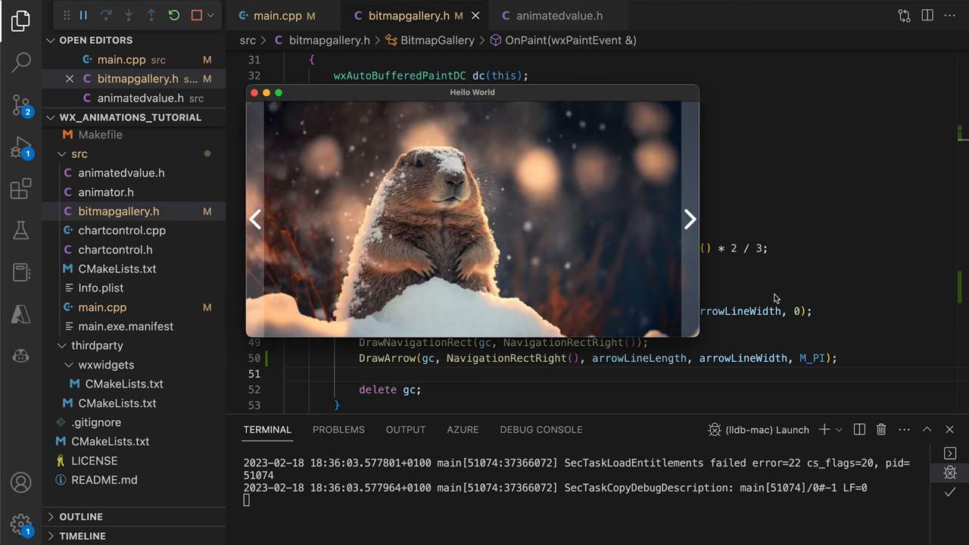
pyautogui.click(688, 219)
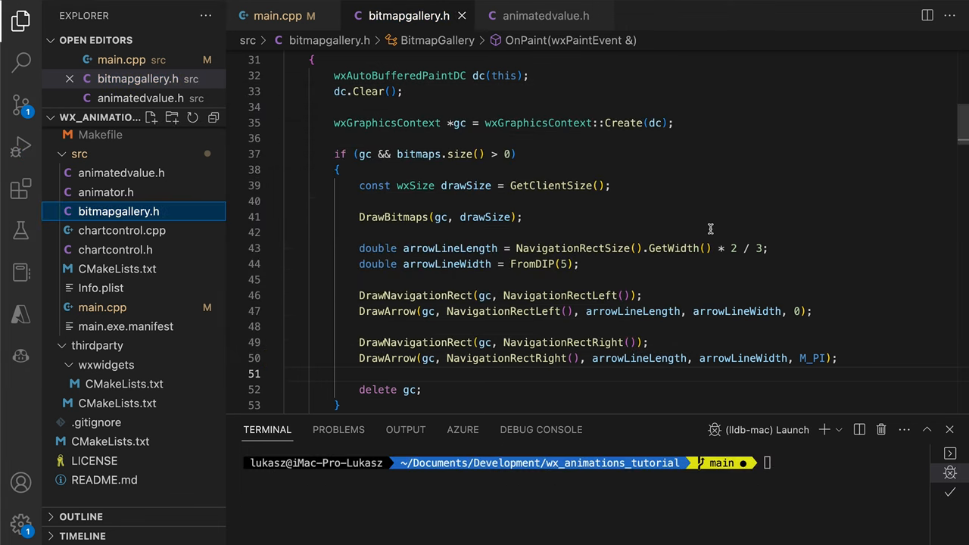
# - Add an OnLeftDown handler changing selectedIndex when NavigationRectLeft/Right contains the click position
pyautogui.scroll(3)
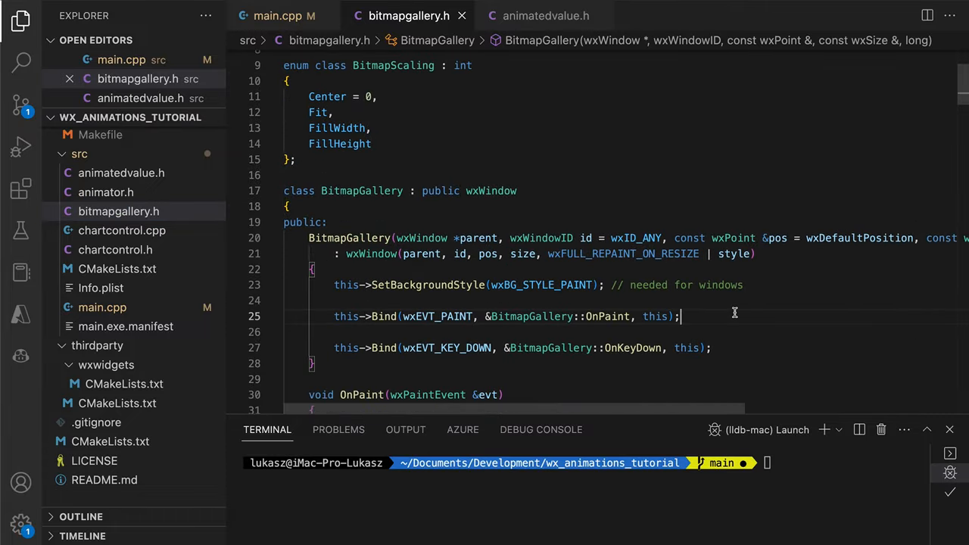
pyautogui.scroll(-3)
pyautogui.write('BitmapScaling scaling = BitmapScaling::Center;')
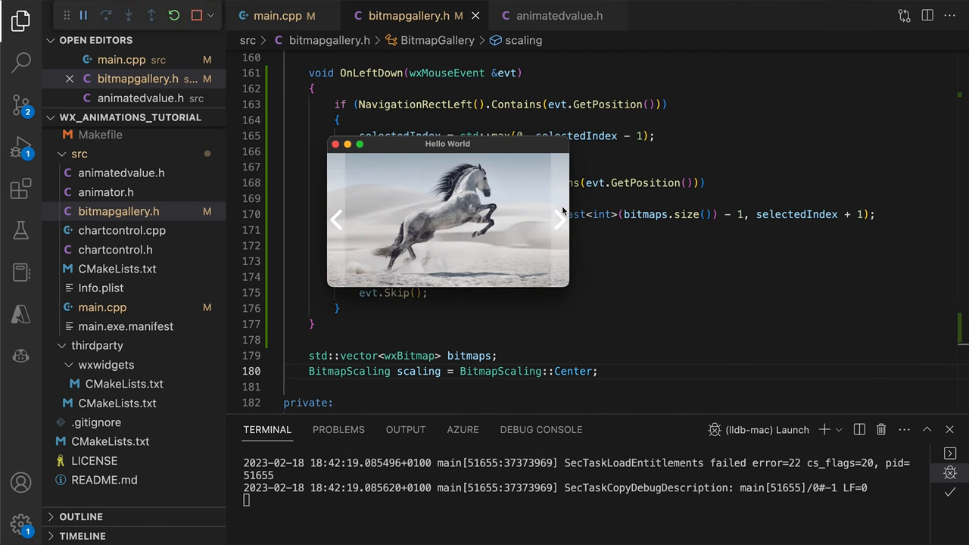
# - Switch the running gallery from the horse to the stag photo via a navigation arrow, then close it
pyautogui.click(559, 220)
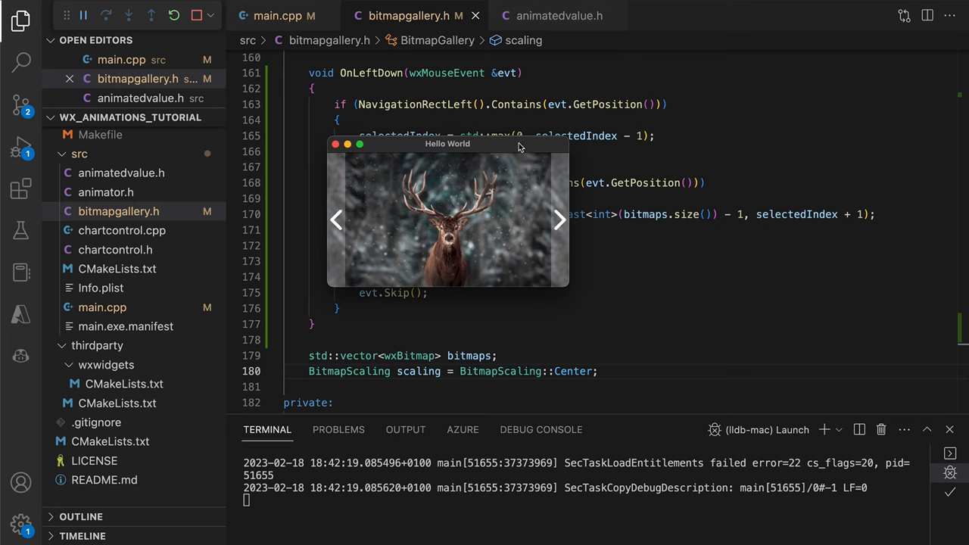
pyautogui.moveTo(448, 144); pyautogui.dragTo(465, 132)
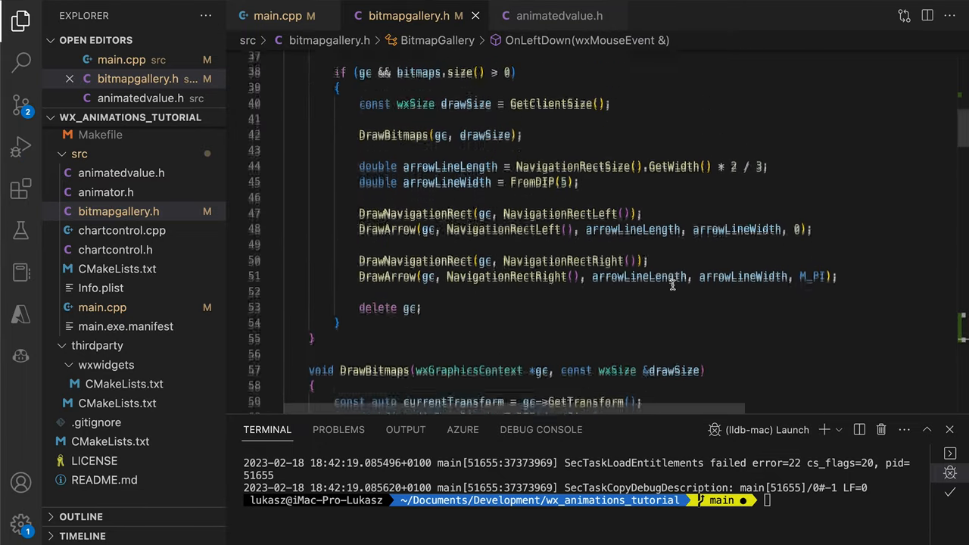
# - Bind wxEVT_LEFT_DOWN and wxEVT_LEFT_DCLICK to OnLeftDown in the constructor and relaunch the gallery
pyautogui.write('this->Bind(wxEVT_LEFT_DCLICK, &BitmapGallery::OnLeftDown, this);')
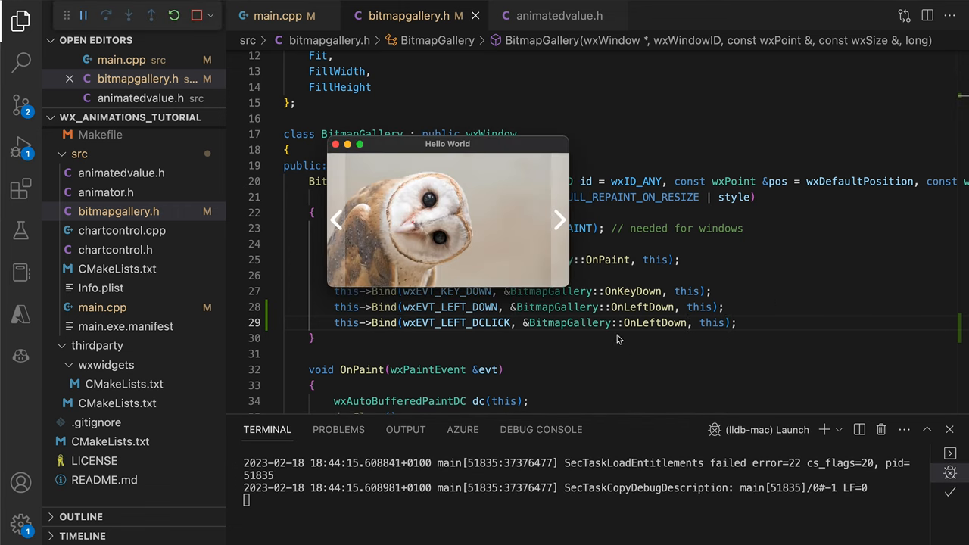
# - Step the gallery back and forth through the owl, marmot and fox photos with repeated arrow clicks
pyautogui.click(558, 220)
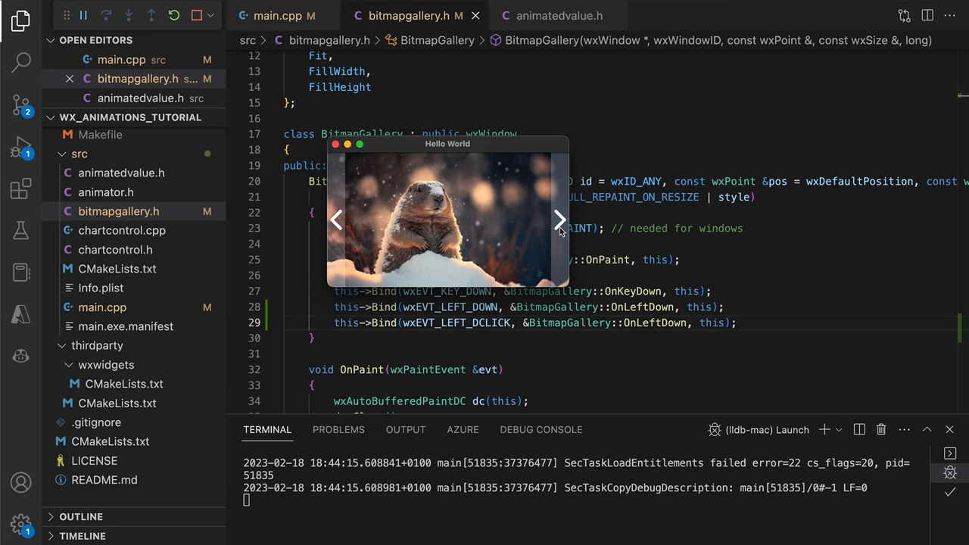
pyautogui.click(559, 220)
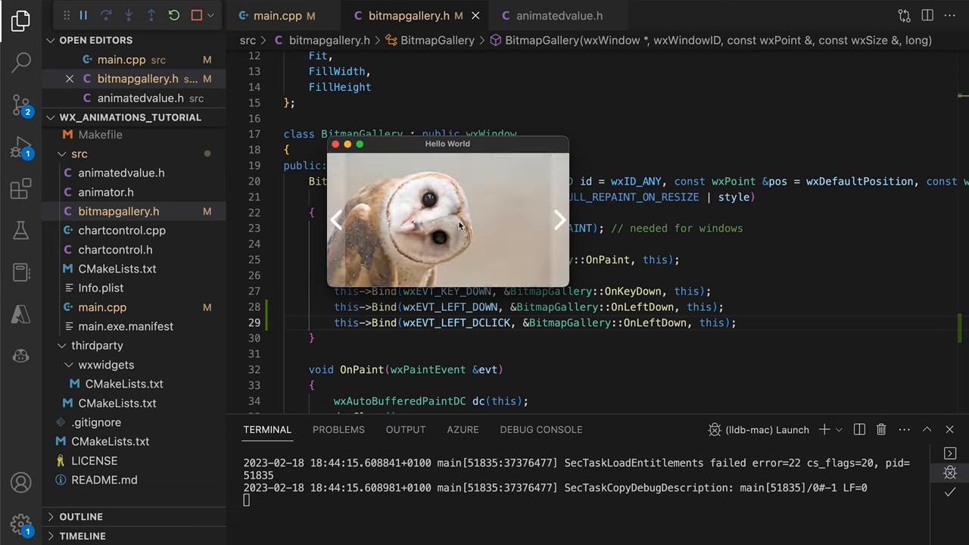
pyautogui.click(558, 221)
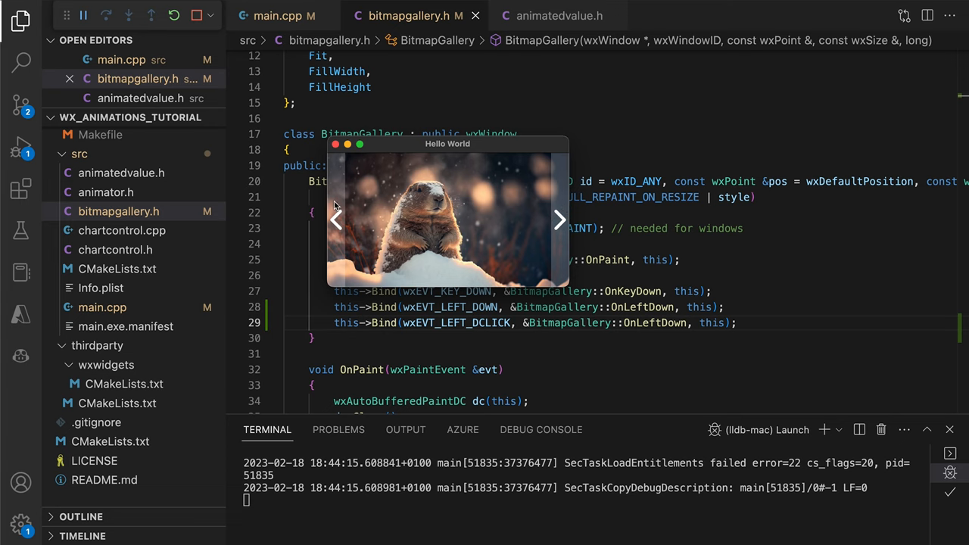
pyautogui.click(558, 220)
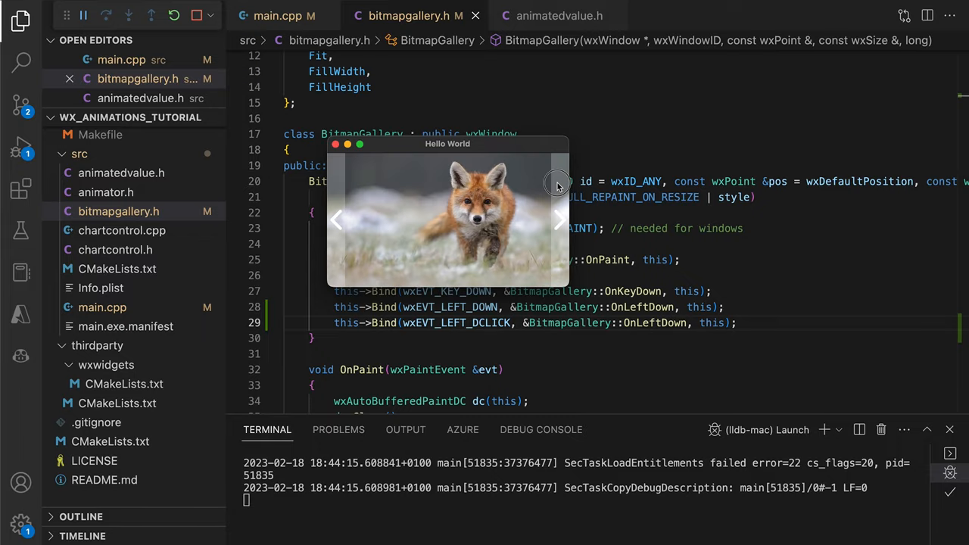
pyautogui.click(558, 220)
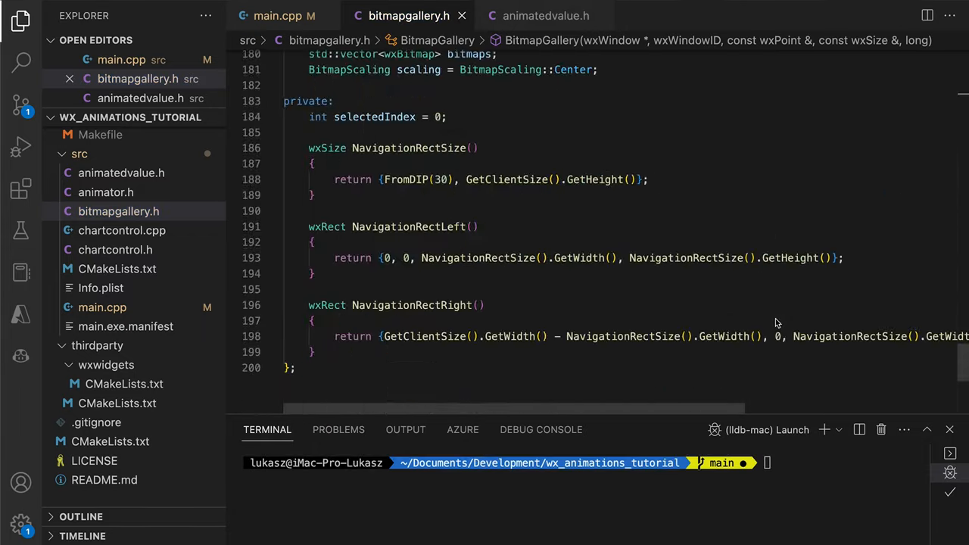
# - Add shouldShowLeftArrow/RightArrow flags with OnMouseMove/OnMouseLeave handlers so arrows draw only on hover
pyautogui.write('bool should')
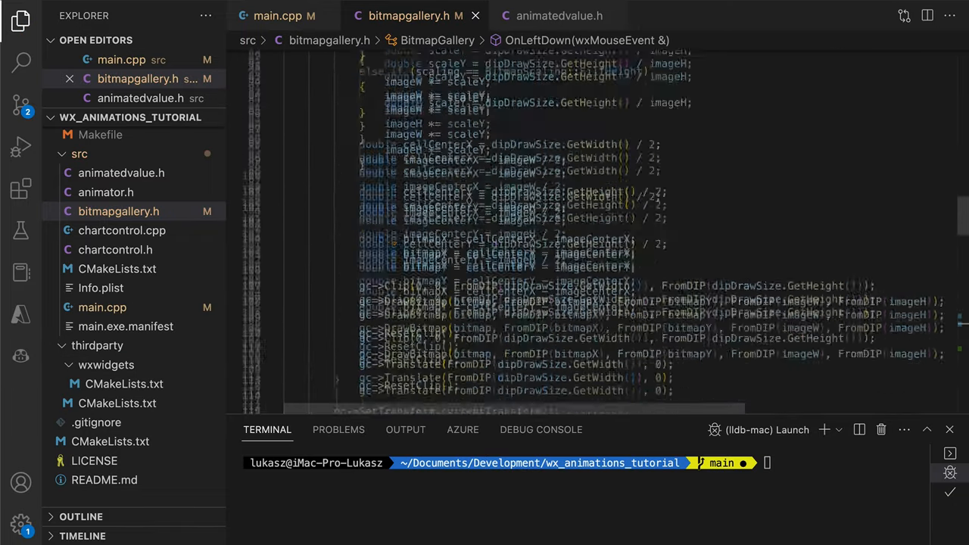
pyautogui.write('sho')
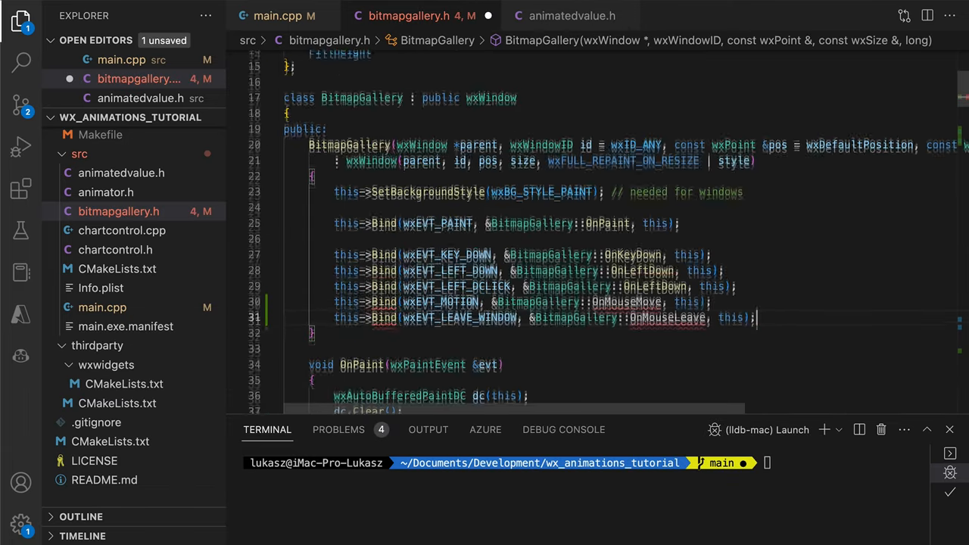
pyautogui.scroll(-3)
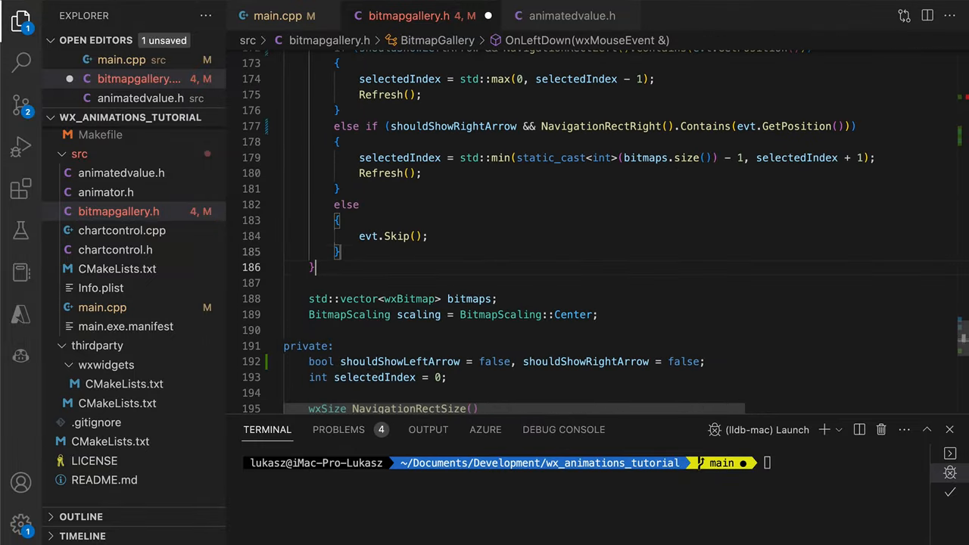
pyautogui.scroll(-3)
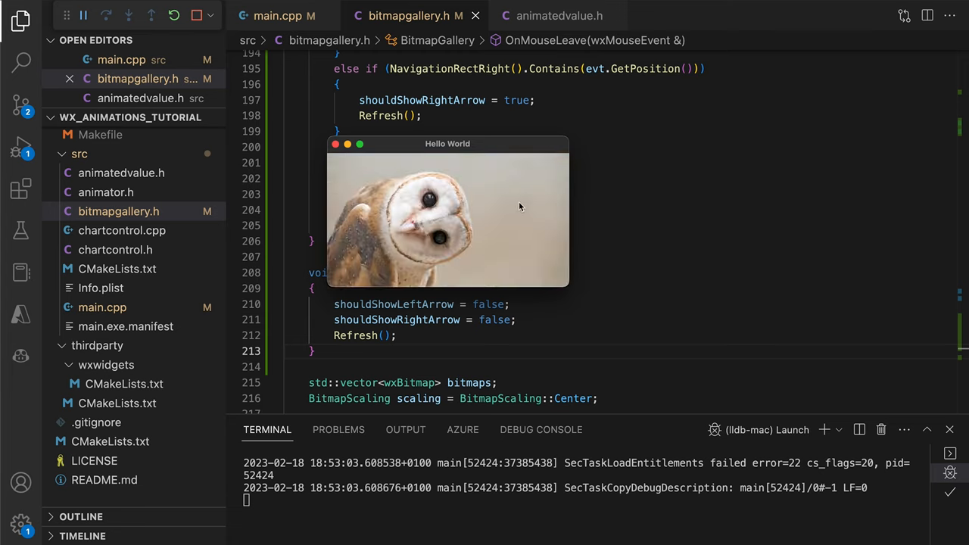
# - Hover the Hello World window edges to reveal the arrows, then close the demo and begin a DrawDots method
pyautogui.click(336, 219)
pyautogui.write('gc->T')
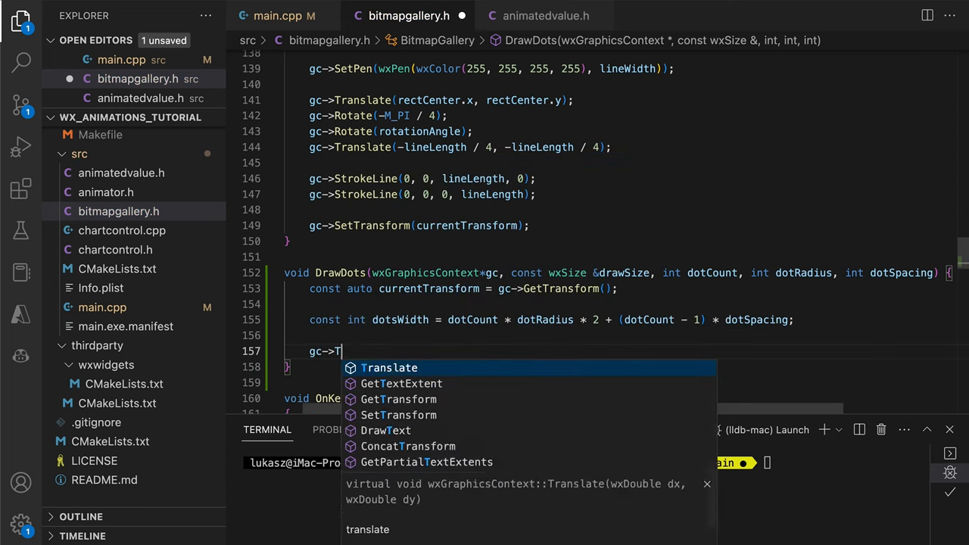
# - Write DrawDots translating to the bottom centre and drawing one circle per dot, brighter for selectedIndex
pyautogui.write('ranslate(-dotsWidth/2, -dotsr')
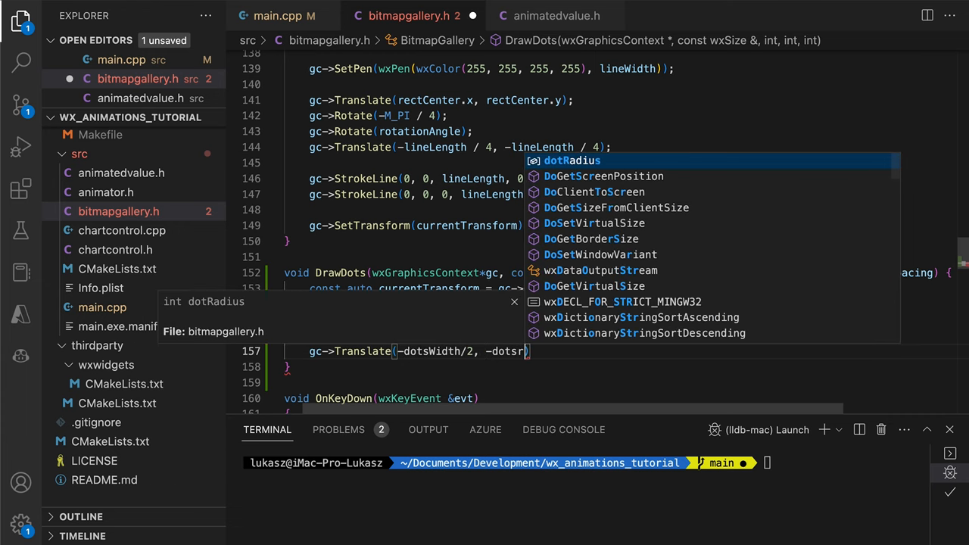
pyautogui.write('gc->Translate')
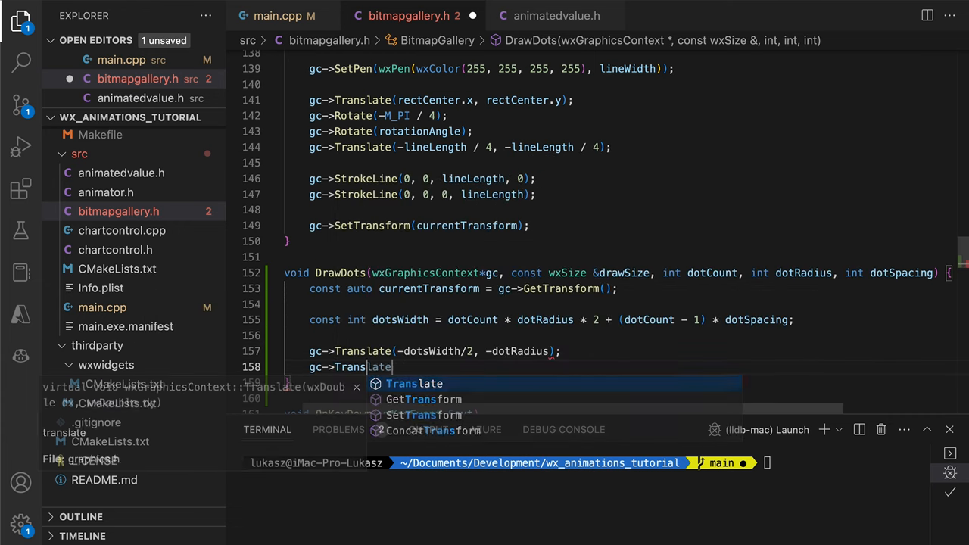
pyautogui.write('(drawSize.GetWidth() / 2, drawSize.GetHeight() - dotRadius);')
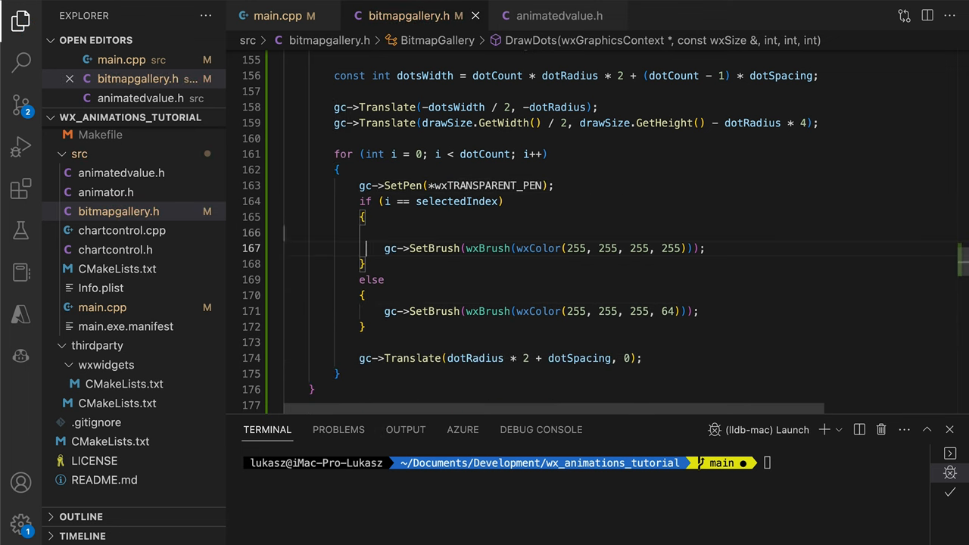
pyautogui.write('gc->DrawCircle(0, 0, dotRadius);')
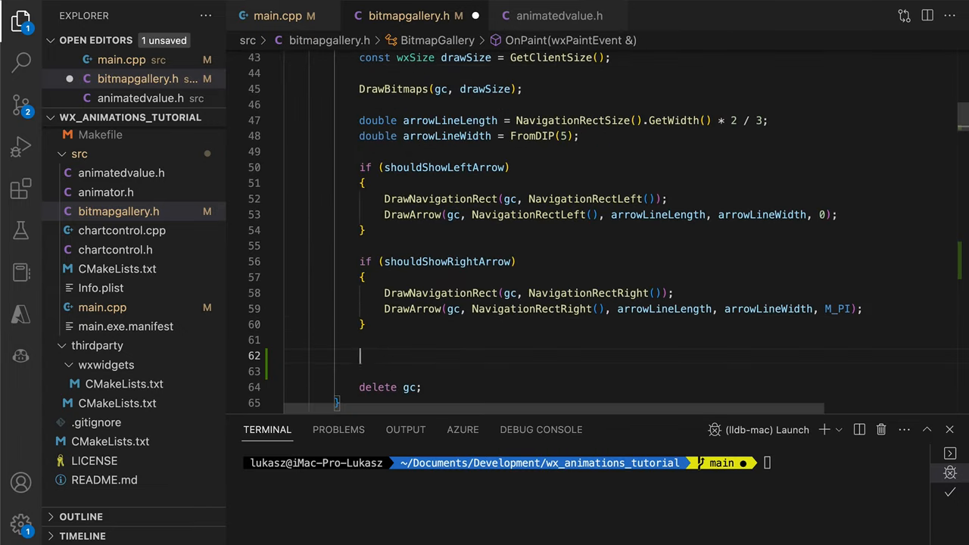
# - Call DrawDots from OnPaint with dotRadius FromDIP(4) when there are multiple images, and save
pyautogui.write('const int dotRadius = FromDIP(4);')
pyautogui.write('if(dotCount>1) {')
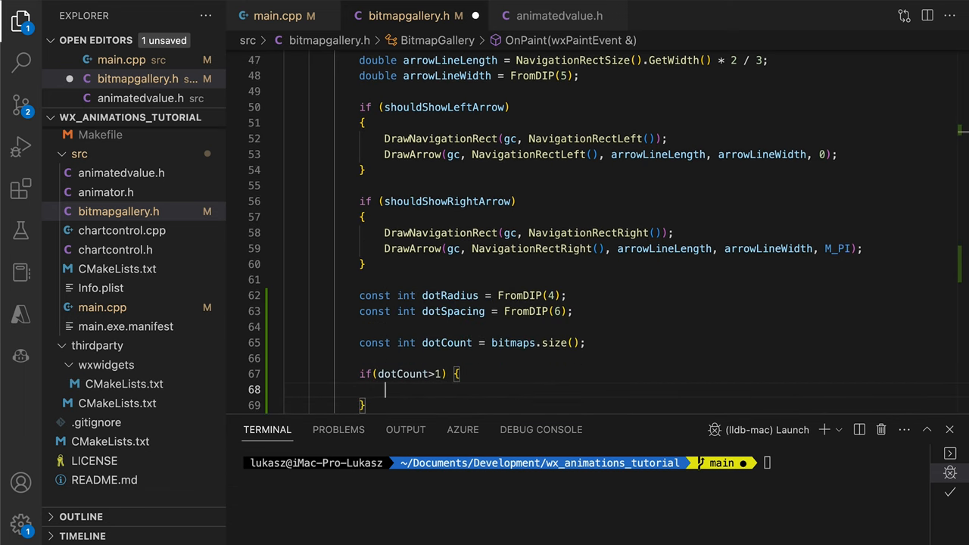
pyautogui.write('DrawDots(gc, drawSize, dotCount, dotRadius, dotSpacing, selectedInde);')
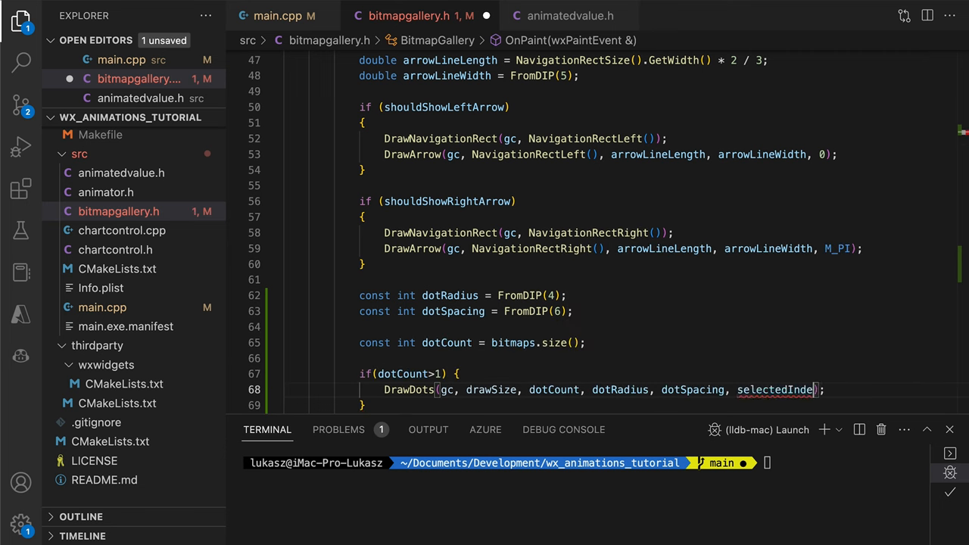
pyautogui.press('cmd+s')
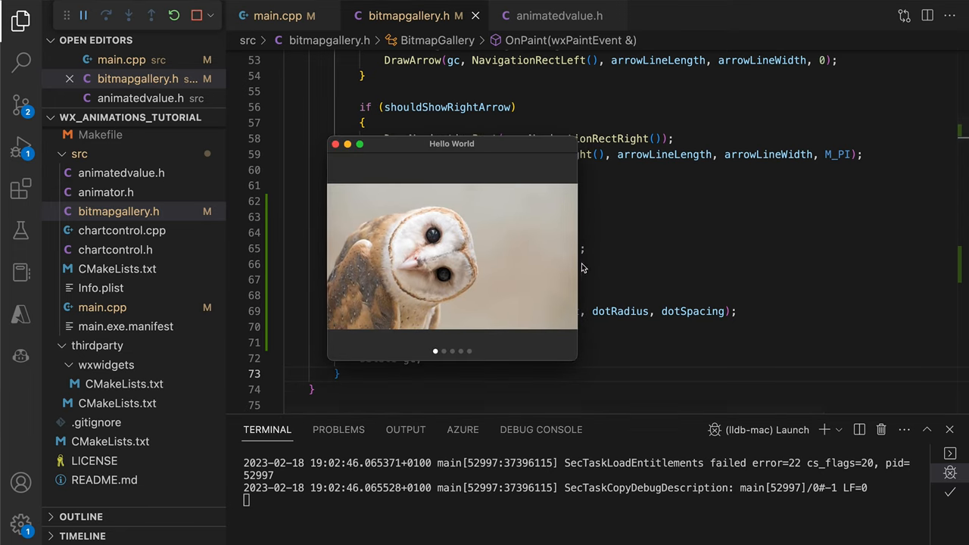
# - Flip the running gallery from the owl to the deer picture to see the page dots, then stop it
pyautogui.click(567, 256)
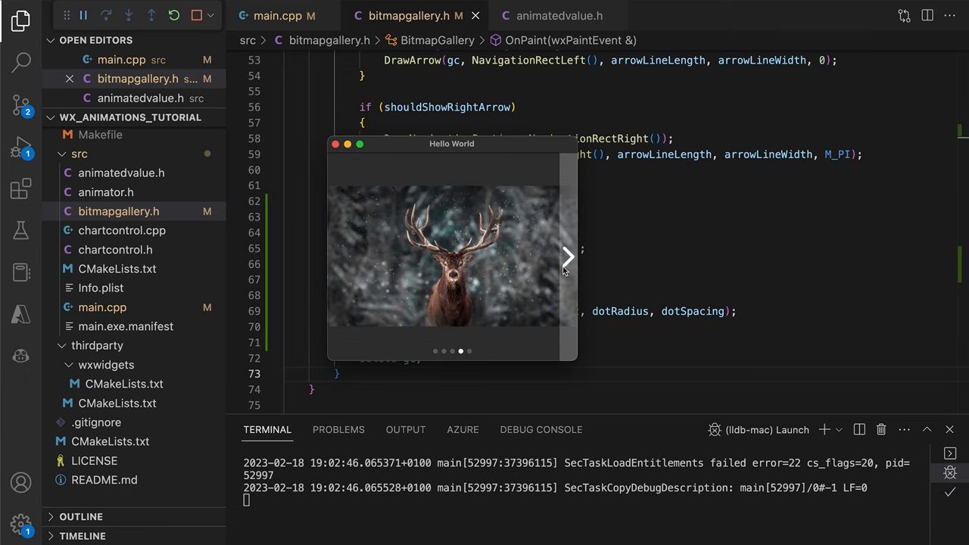
pyautogui.click(566, 256)
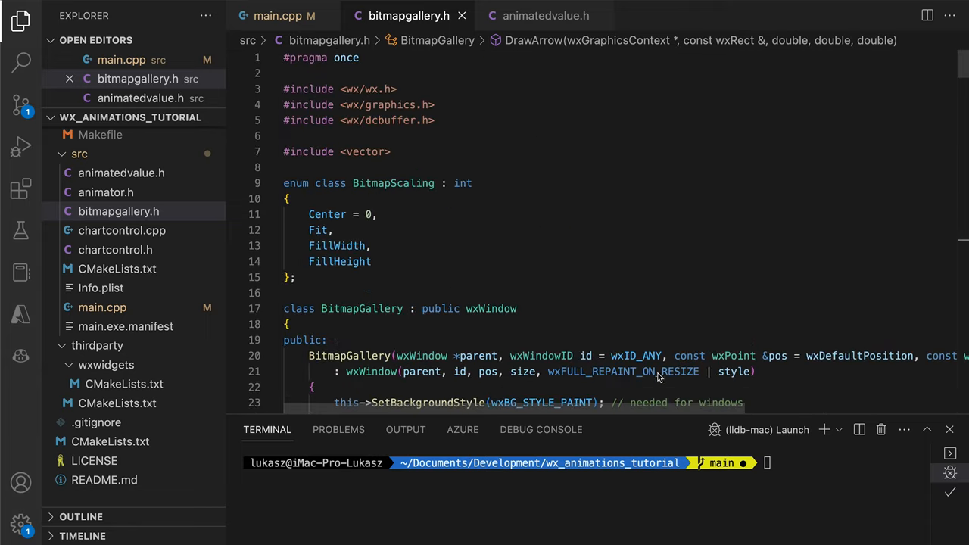
# - Include animator.h and animatedvalue.h and add Animator and animationOffsetNormalized members
pyautogui.write('#include "animal')
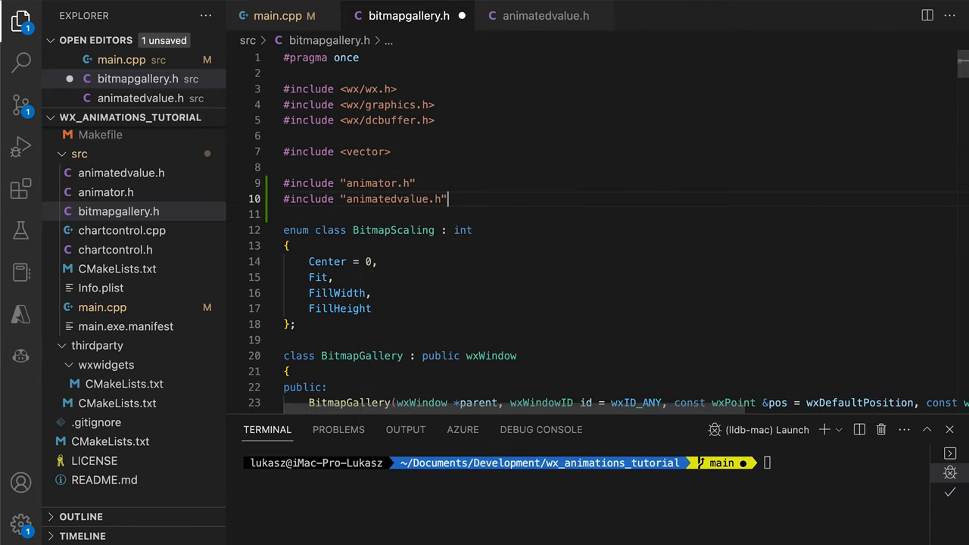
pyautogui.scroll(-3)
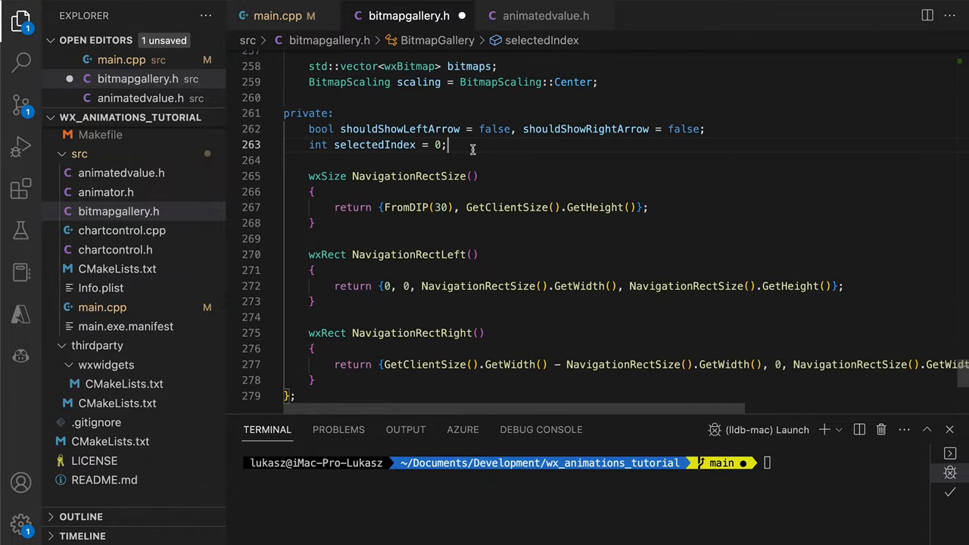
pyautogui.write('Animator animator;')
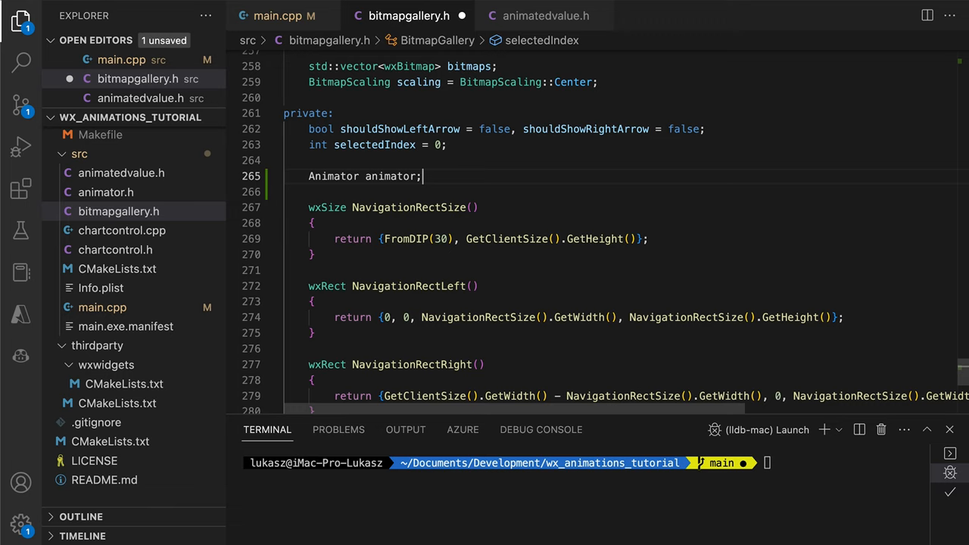
pyautogui.write('double')
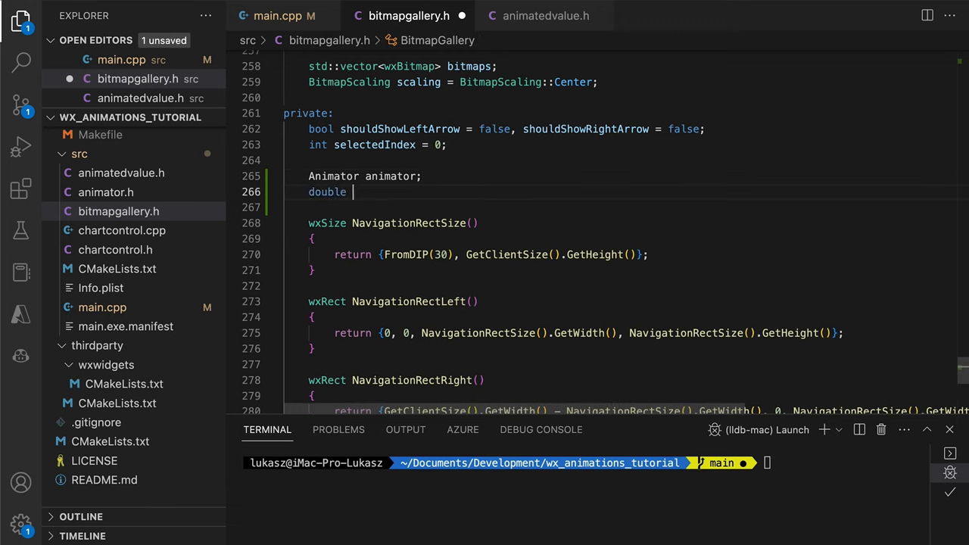
pyautogui.write('animationOffset = 0;')
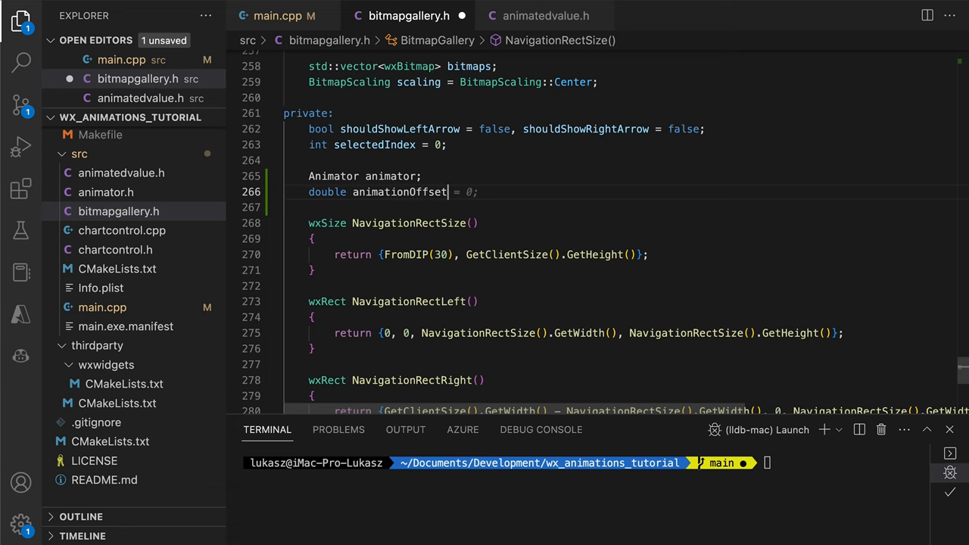
pyautogui.write('Normalized')
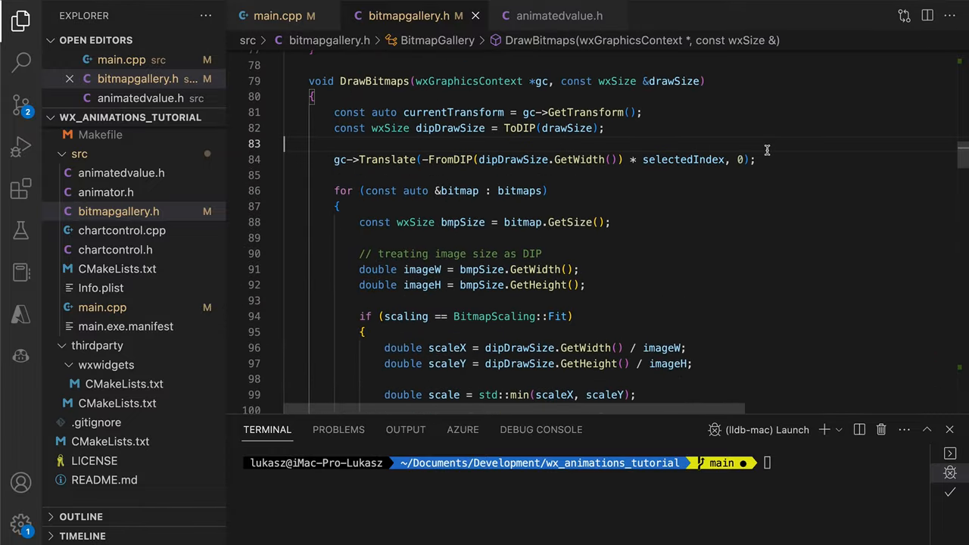
# - In DrawBitmaps, translate by -draw width times animator progress while the animator is running
pyautogui.write('if (animator.IsRunning()) {')
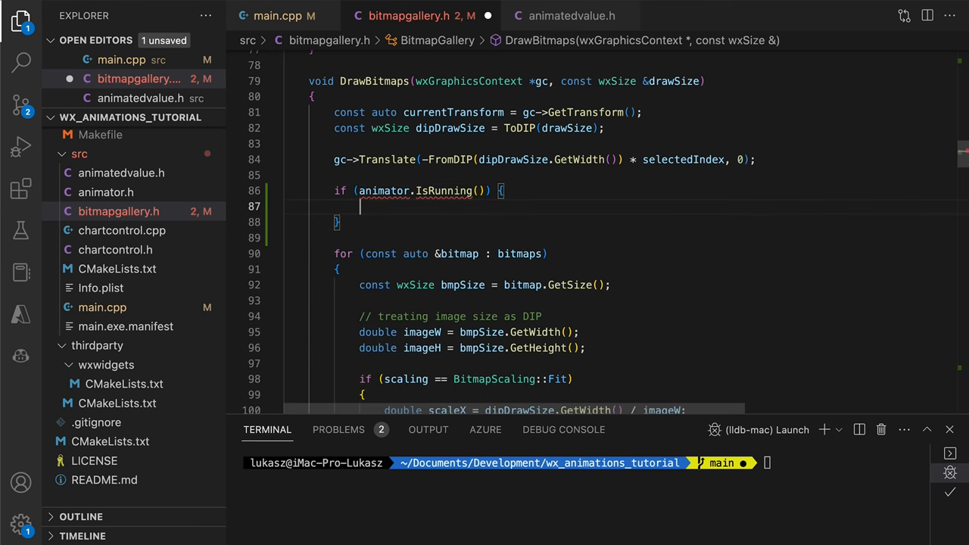
pyautogui.write('gc->Translate(-FromDIP(dipDrawSize.GetWidth()) * animator.GetProgress(), 0);')
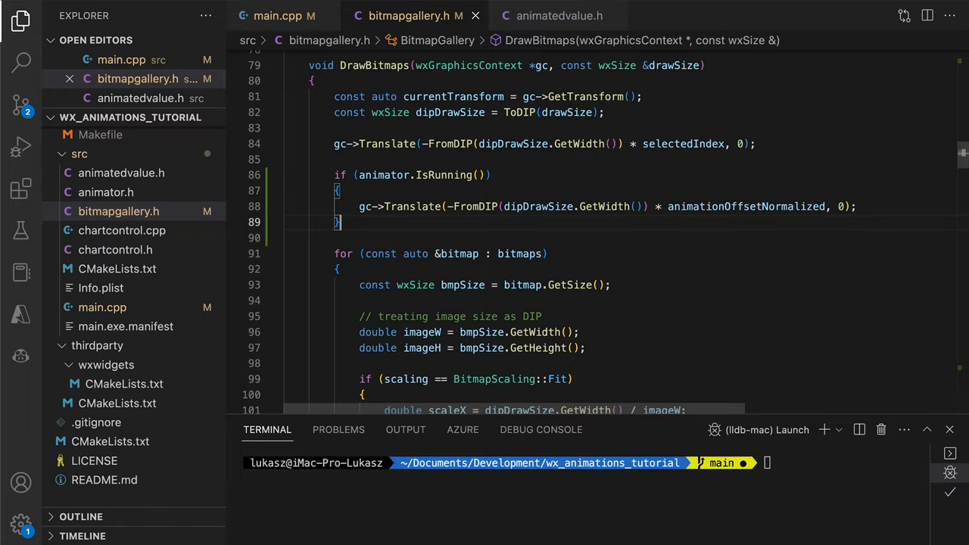
# - Begin StartAnimation(offsetStart, offsetTarget, indexTarget) creating an EaseInOutCubic AnimatedValue named xOffset
pyautogui.scroll(-3)
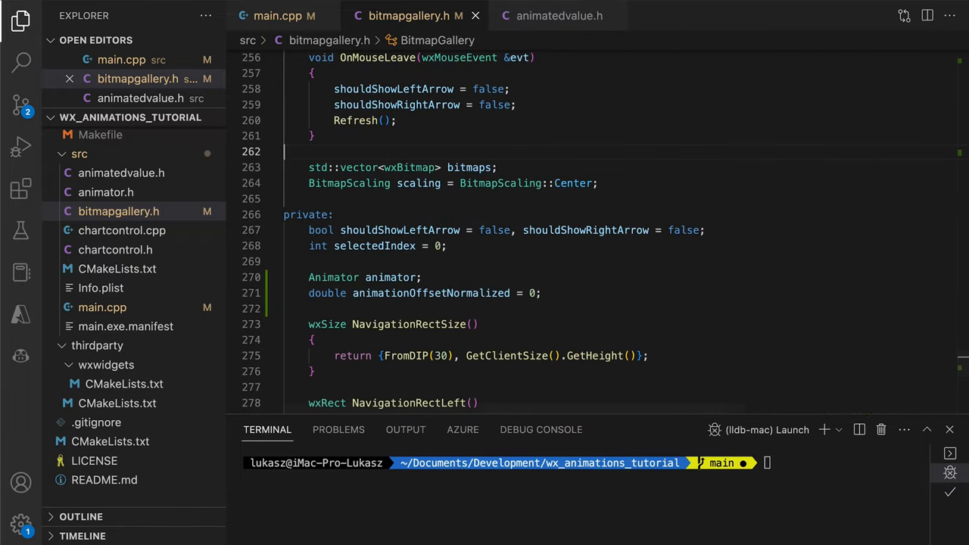
pyautogui.write('void StartAnimation(')
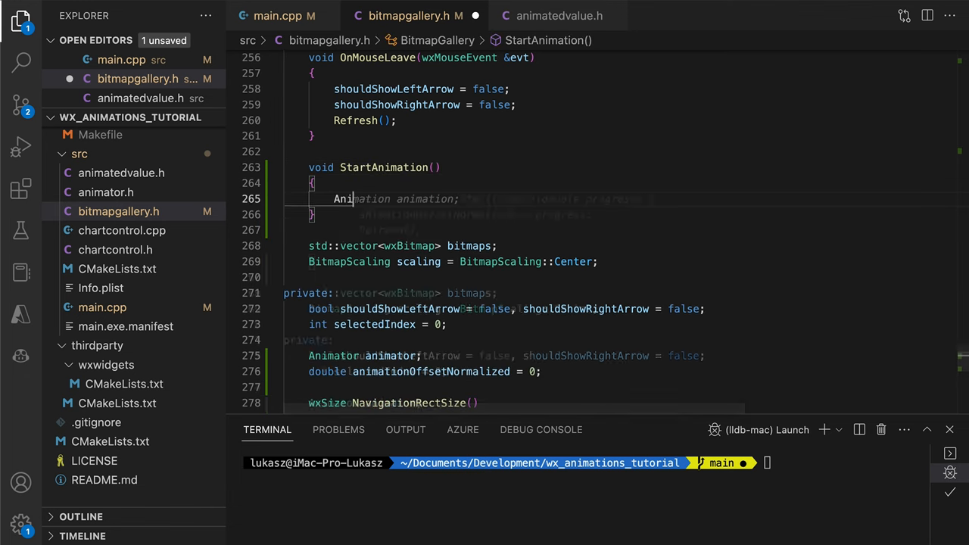
pyautogui.write('AnimatedValue xOffset =')
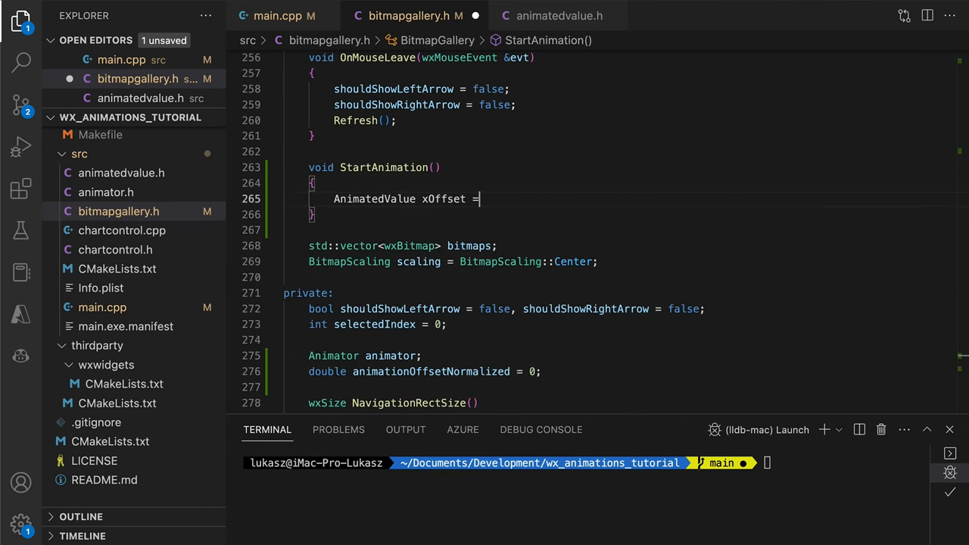
pyautogui.write('double')
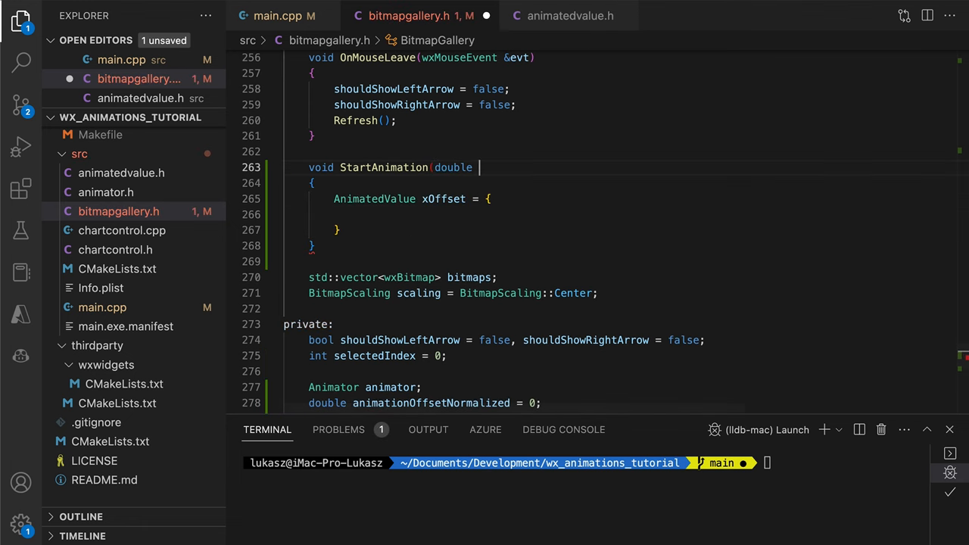
pyautogui.write('offsetStart, double offsetTargert')
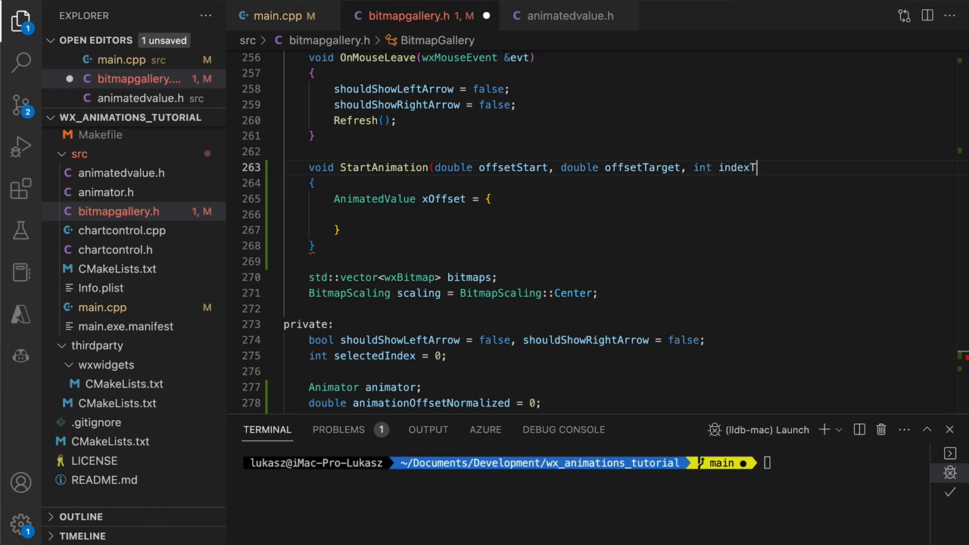
pyautogui.write('arget)')
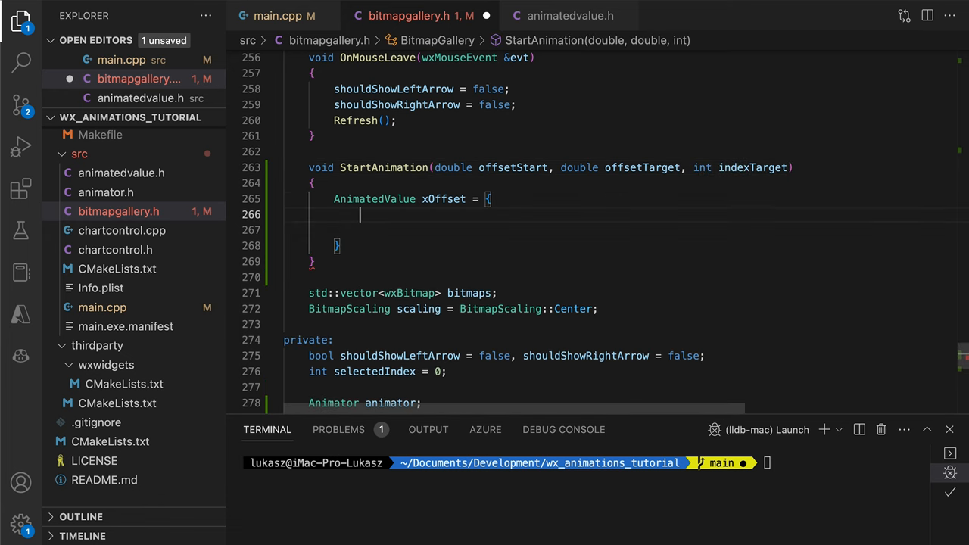
pyautogui.write('offsetStart,')
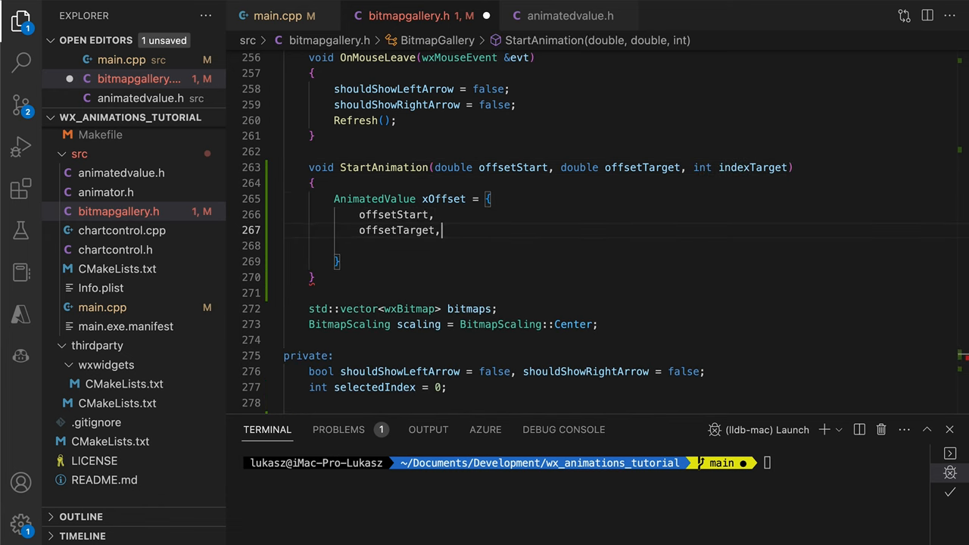
pyautogui.write('[this](AnimatedValue*sender, double tNorm, double value) {')
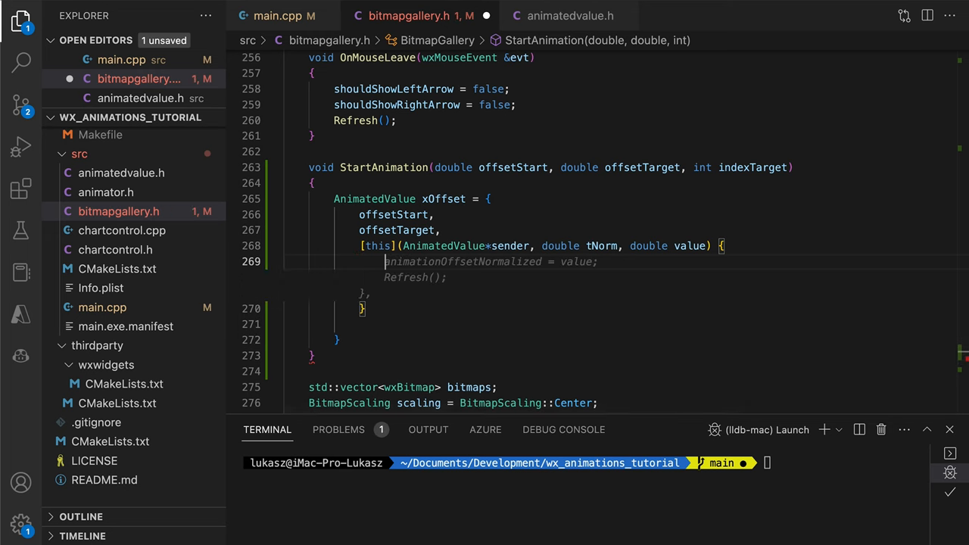
pyautogui.write('"xOffset",')
pyautogui.write('AnimatedValue::EaseInOutCubic};')
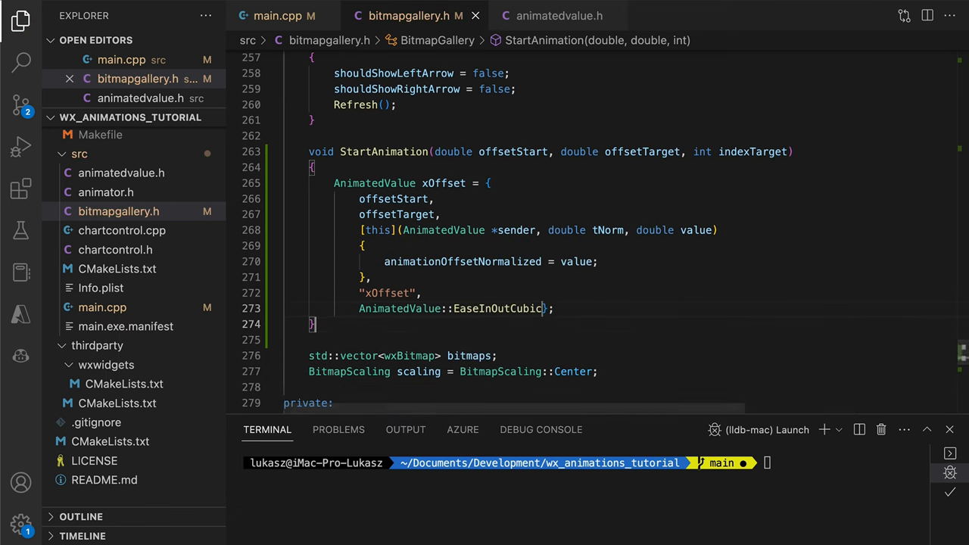
# - Register xOffset with the animator, Refresh on iteration, set selectedIndex = indexTarget on stop, and Start() over 200 ms
pyautogui.write('animator.SetAnimatedValues')
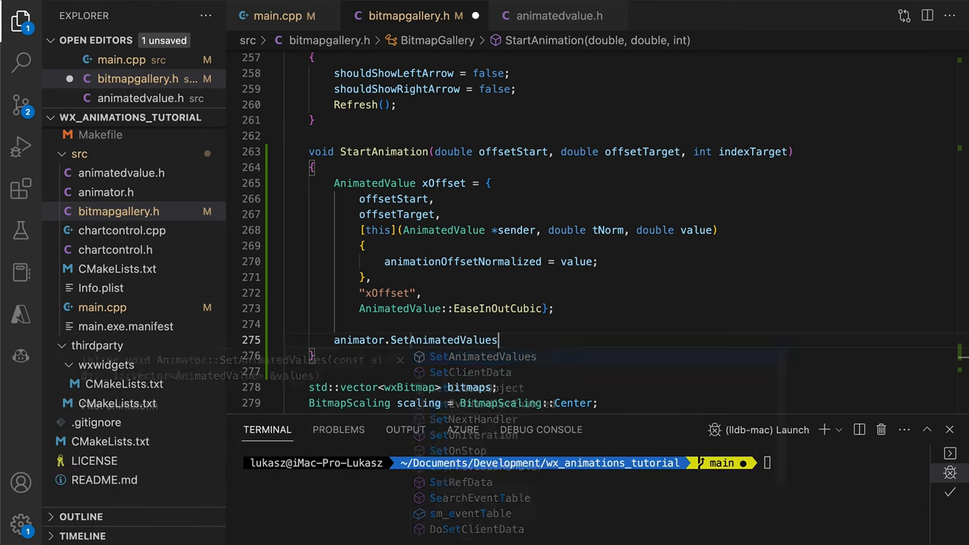
pyautogui.write('({xOffset});')
pyautogui.write('animator.SetOnIteration')
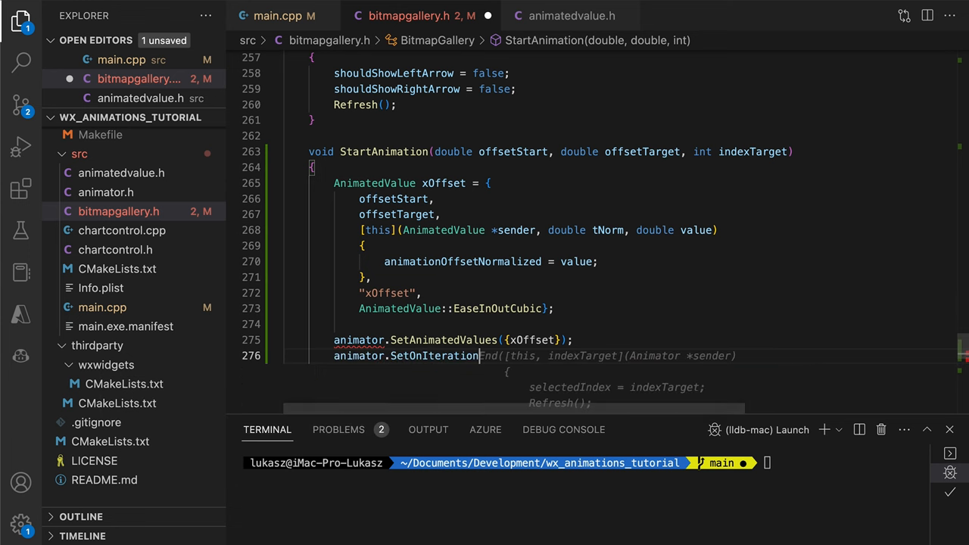
pyautogui.write('Refresh(); });')
pyautogui.write('animator.SetOnStop(')
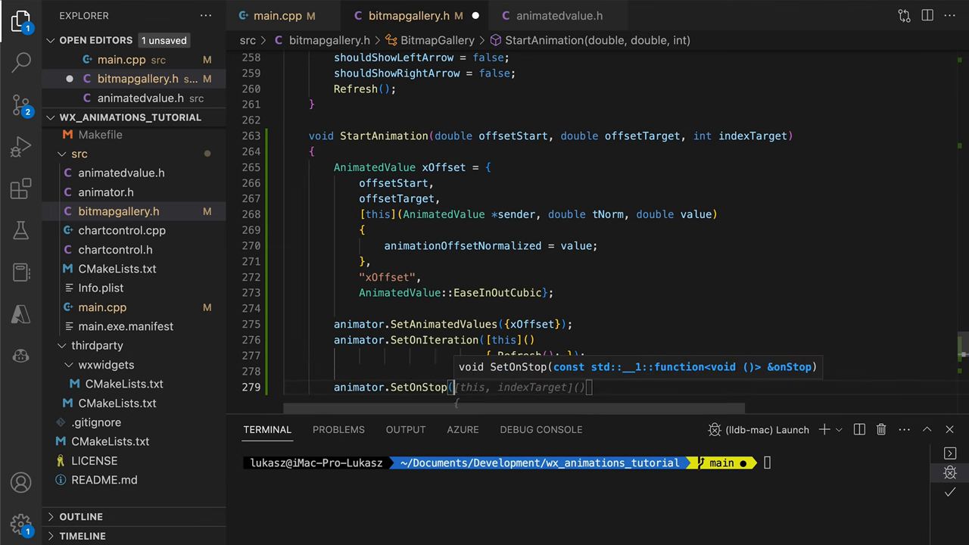
pyautogui.write('selectedIndex = indexTarget;')
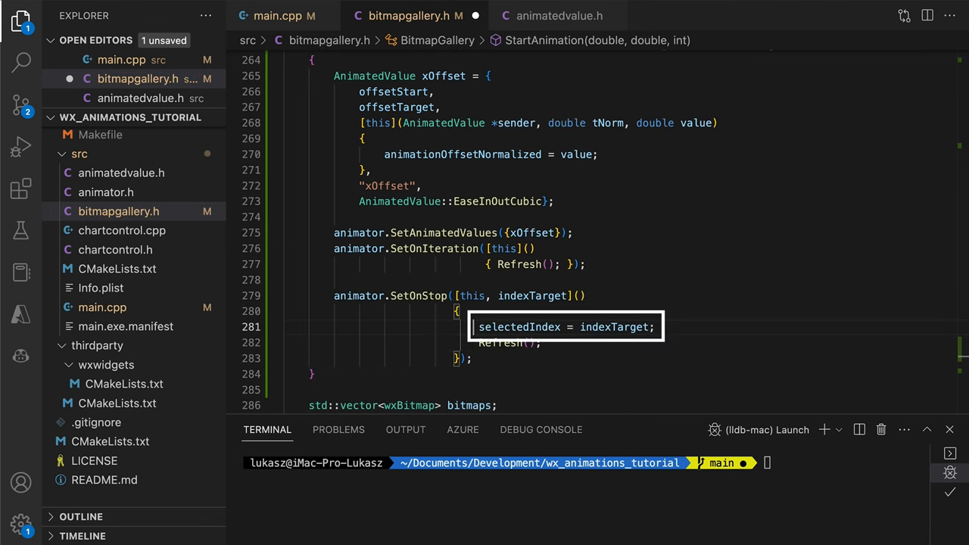
pyautogui.write('animationOffsetNormalized = 0;')
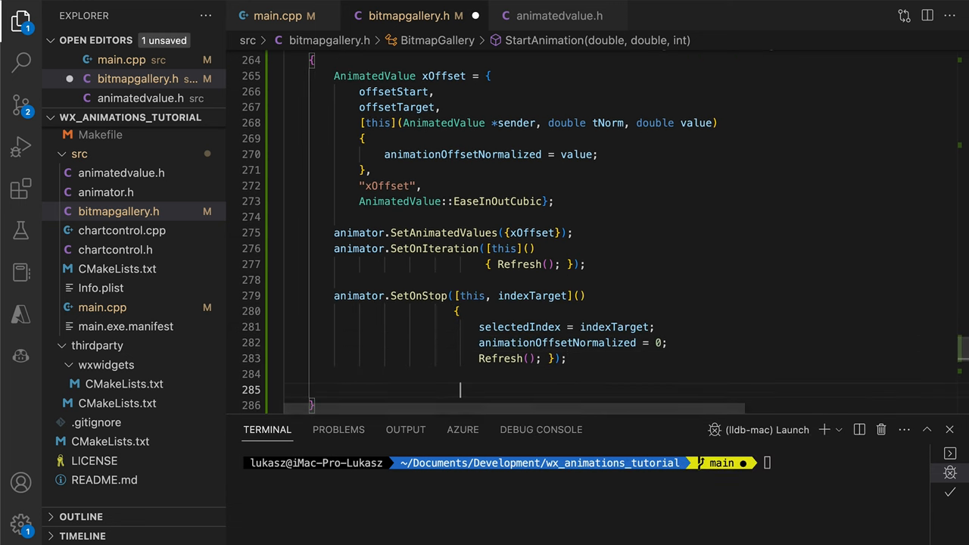
pyautogui.write('animator.Start();')
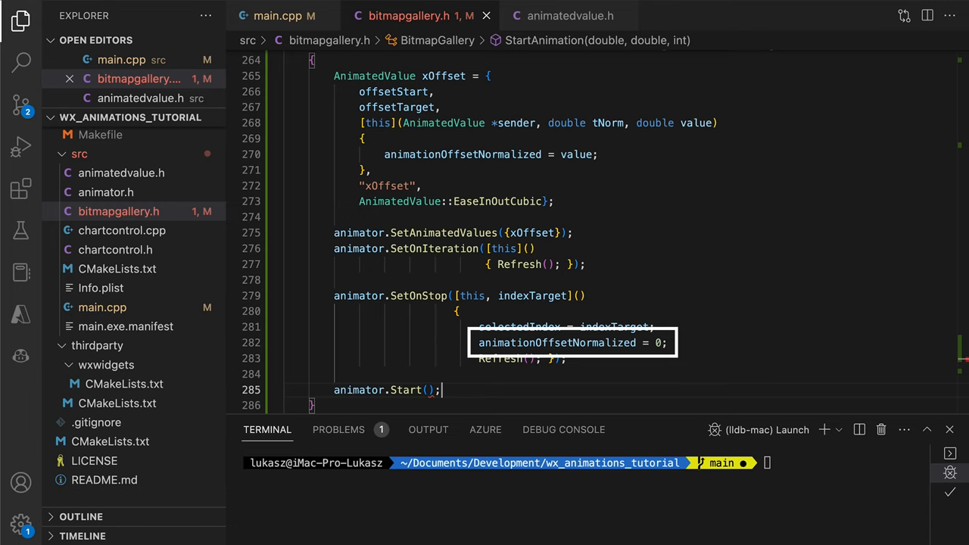
pyautogui.write('200')
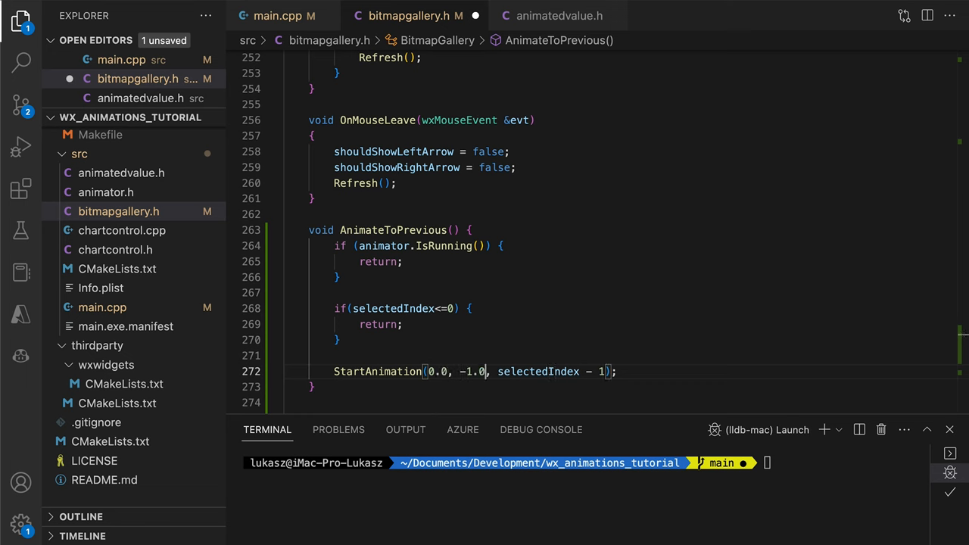
# - Write AnimateToPrevious with IsRunning and selectedIndex<=0 guards calling StartAnimation(0.0, -1.0, selectedIndex - 1)
pyautogui.write('void AnimateToN')
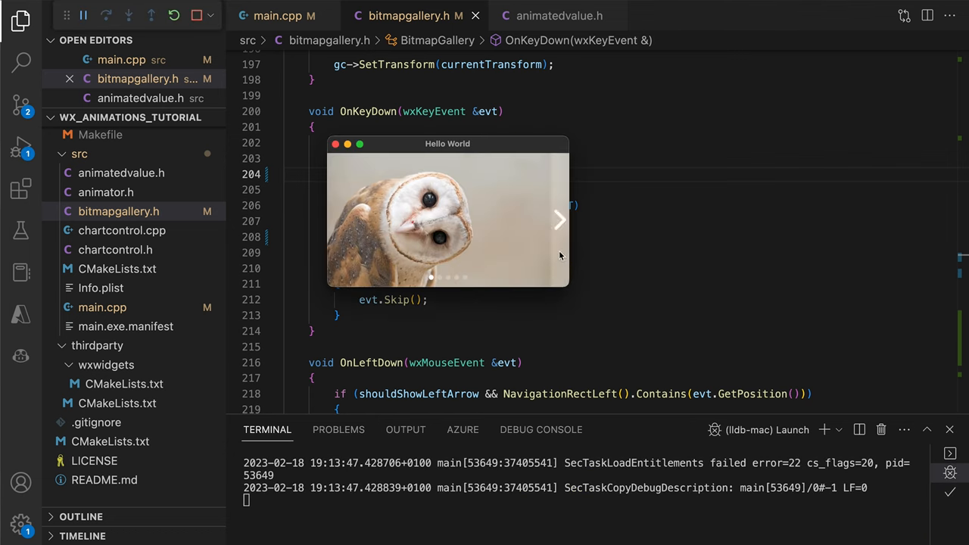
# - Slide the gallery forward from the owl photo to the stag photo via the right arrow
pyautogui.click(559, 219)
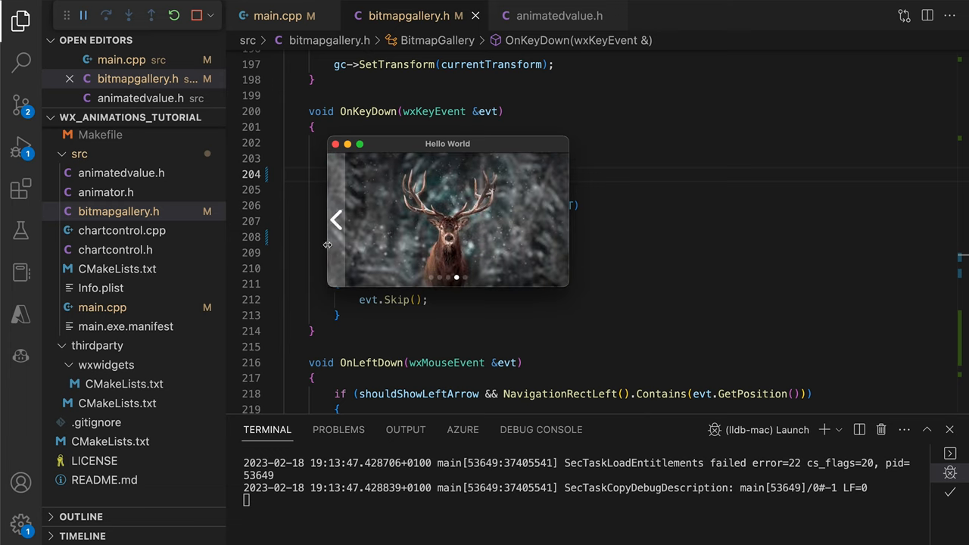